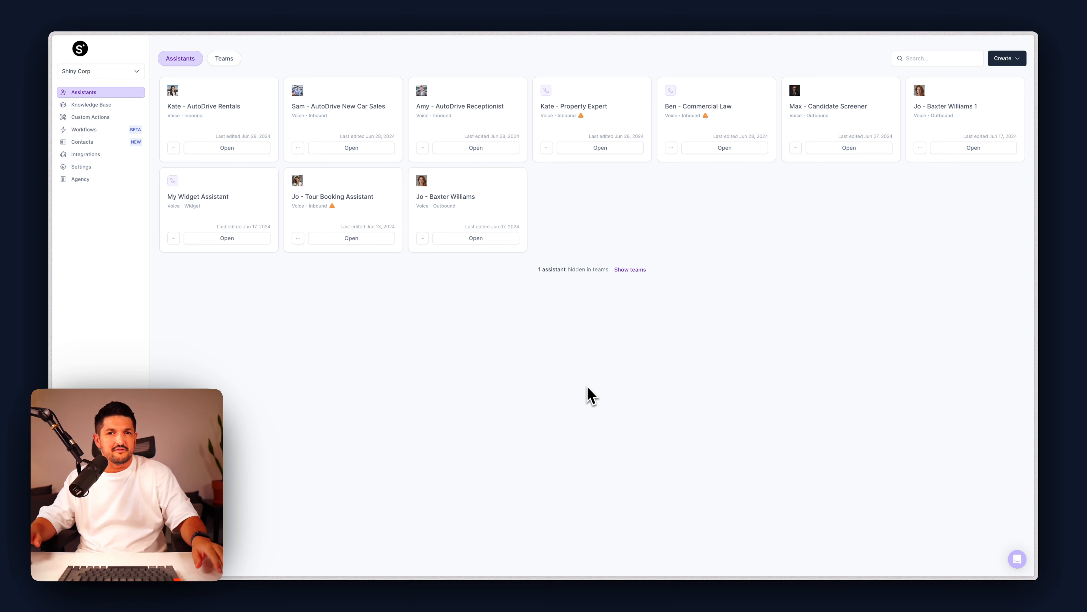
pyautogui.moveTo(587, 382)
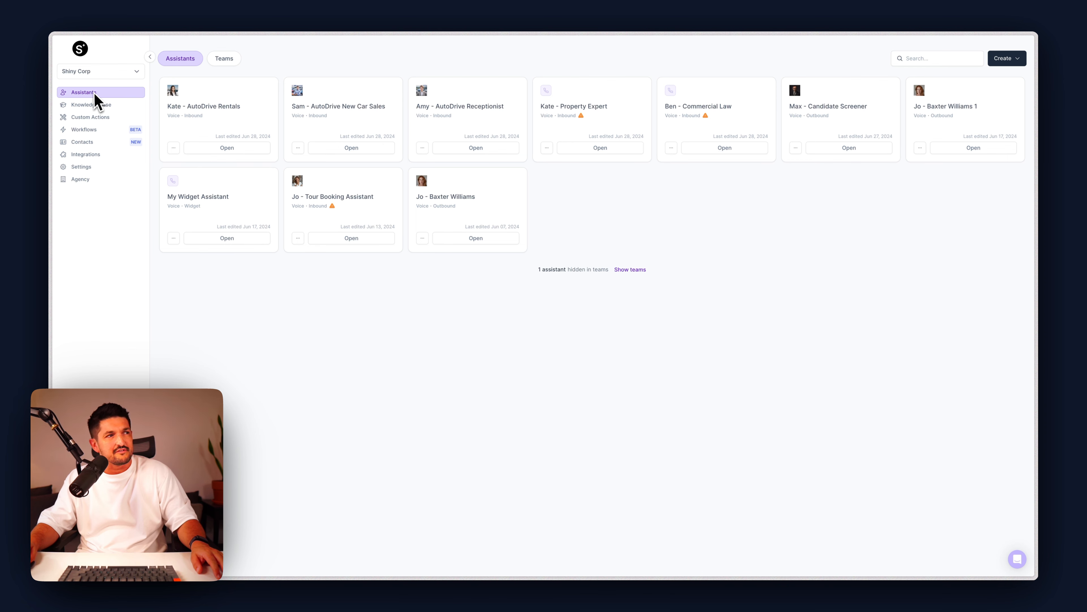
pyautogui.moveTo(195, 79)
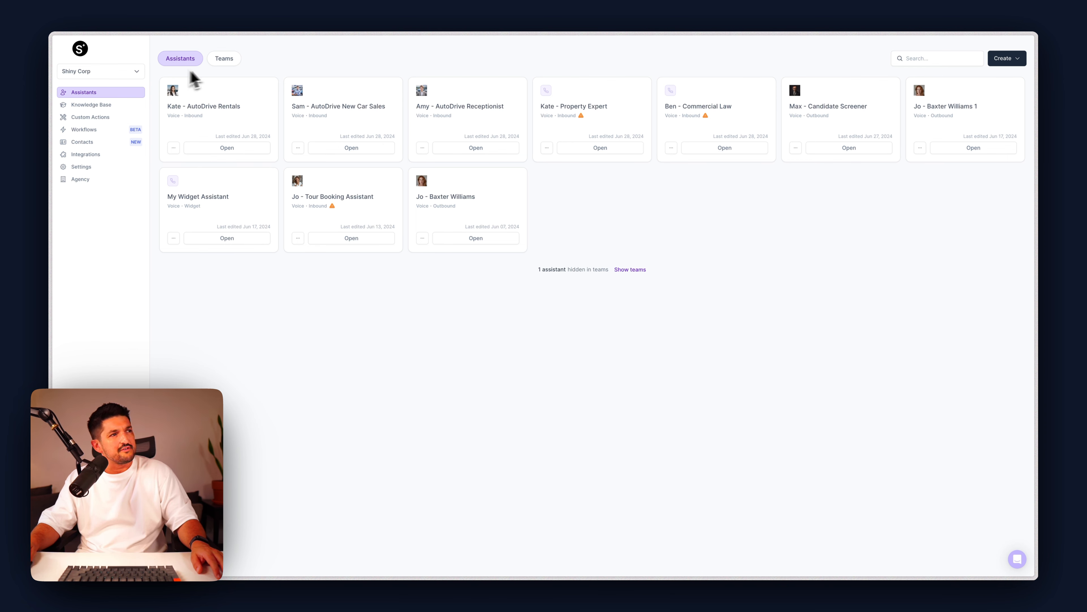
pyautogui.moveTo(449, 317)
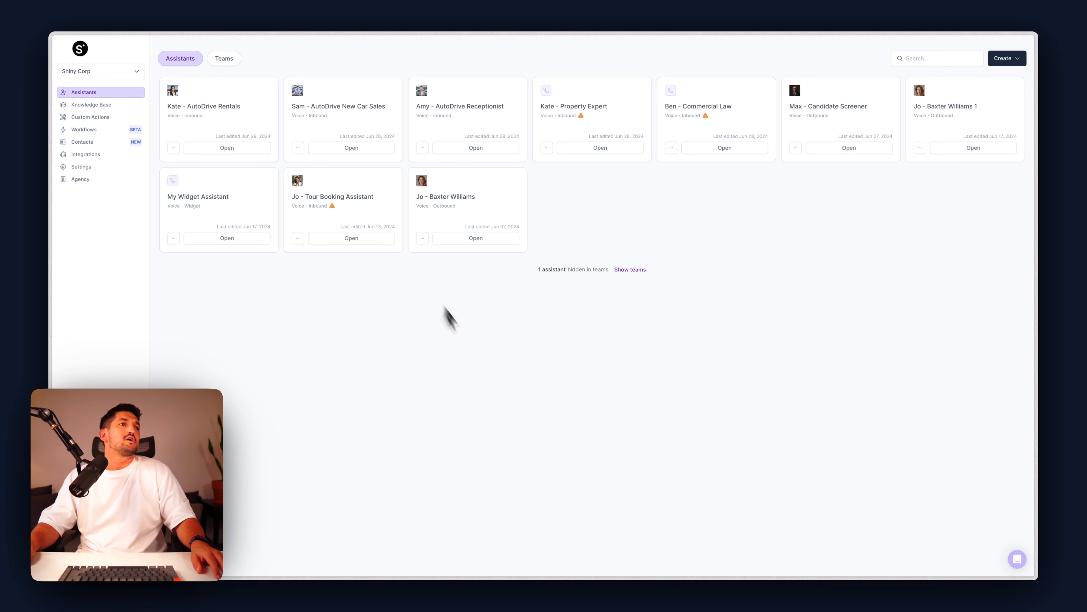
pyautogui.moveTo(586, 367)
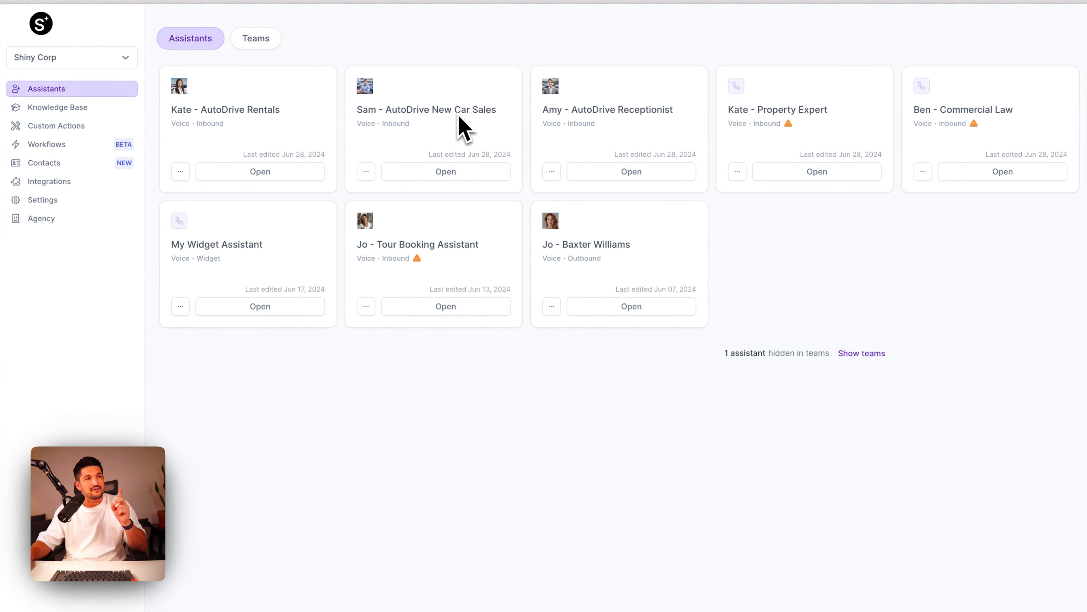
pyautogui.moveTo(242, 147)
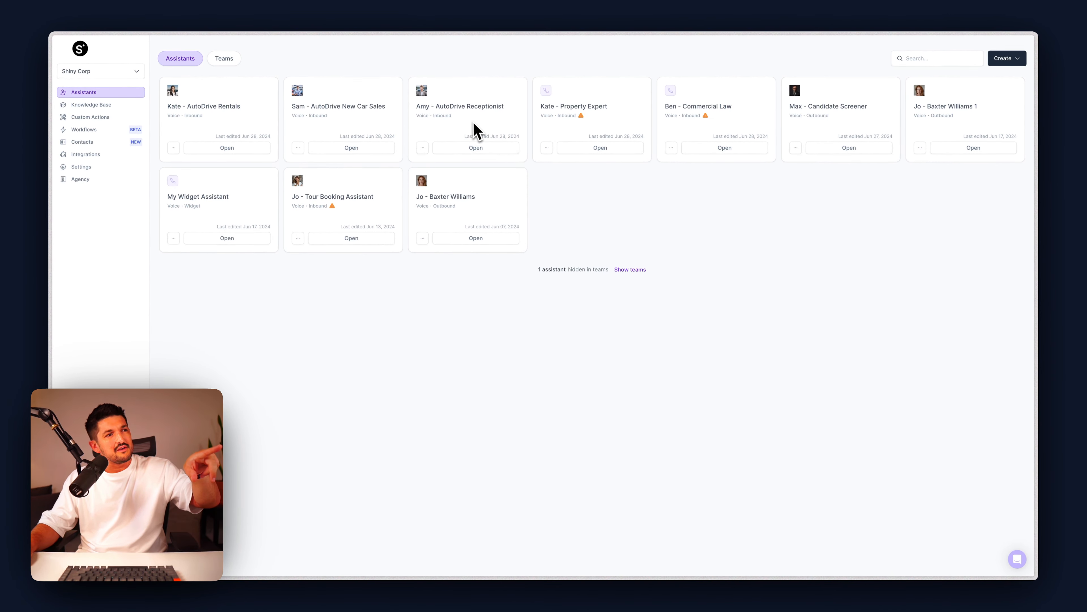
pyautogui.moveTo(352, 129)
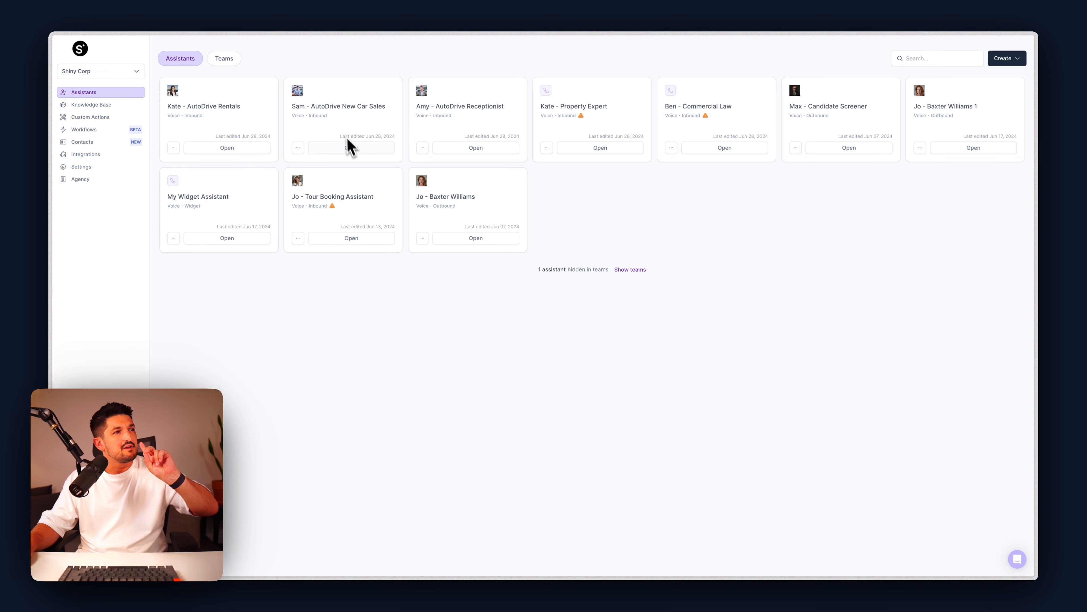
pyautogui.moveTo(226, 127)
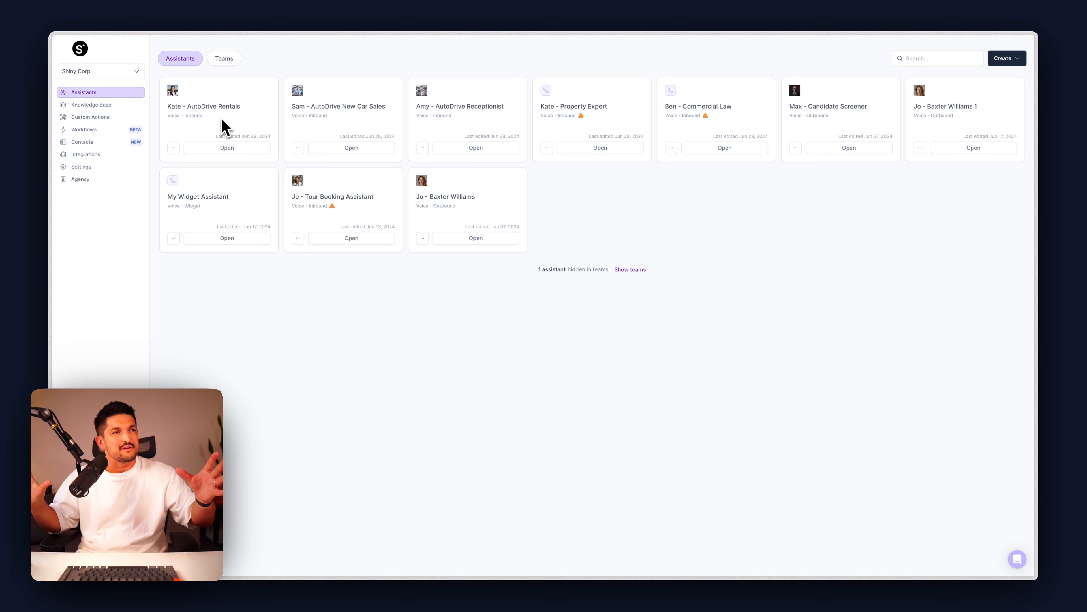
pyautogui.moveTo(485, 379)
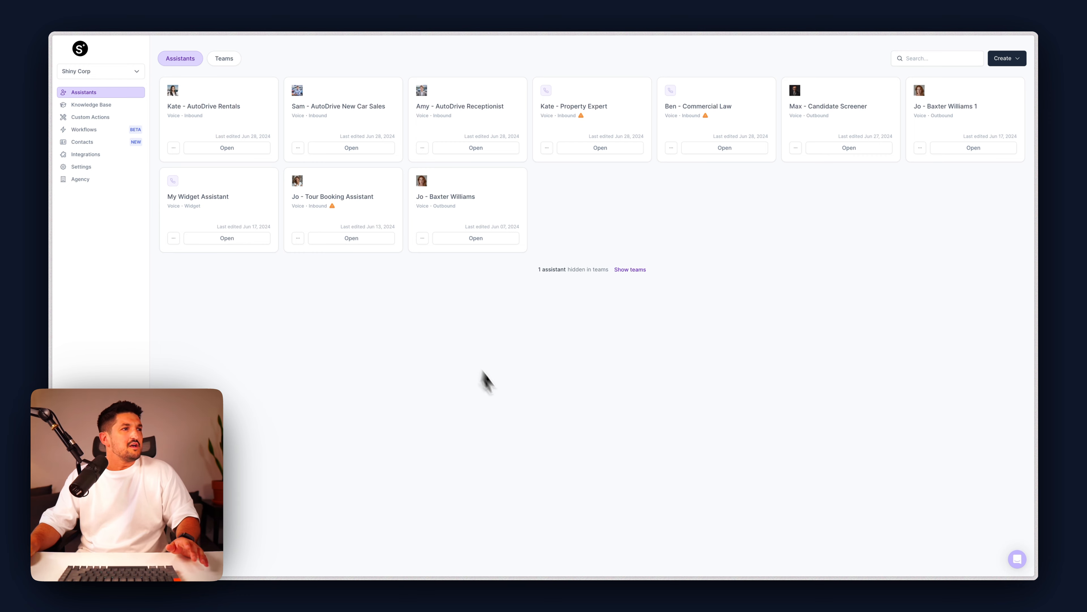
pyautogui.moveTo(539, 352)
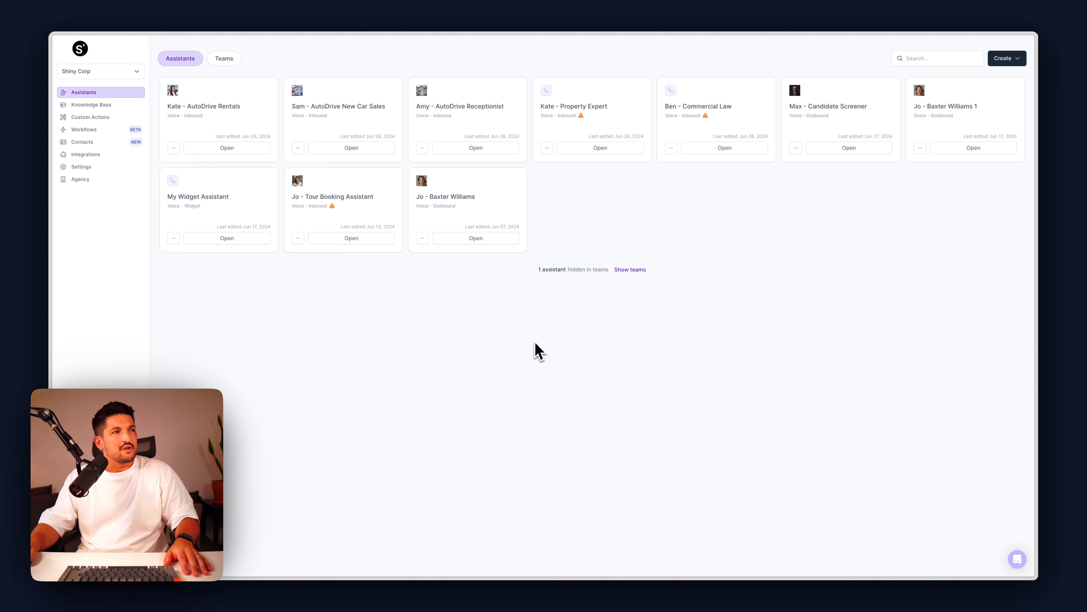
pyautogui.moveTo(224, 58)
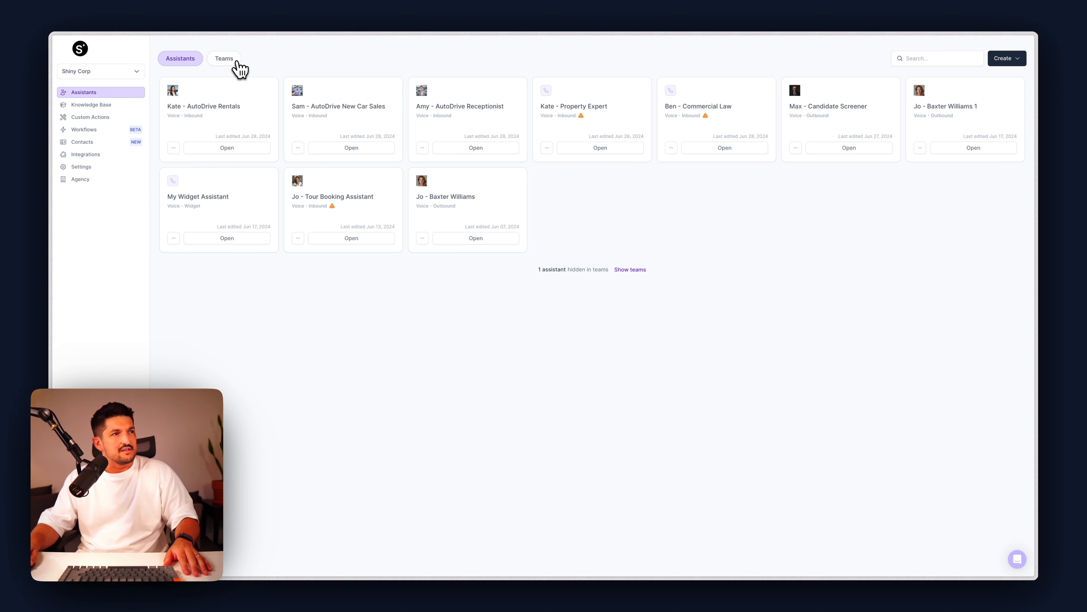
# - From Teams, start a new Assistant Team named AutoDrive and reach its lead/sub-assistant setup
pyautogui.click(224, 59)
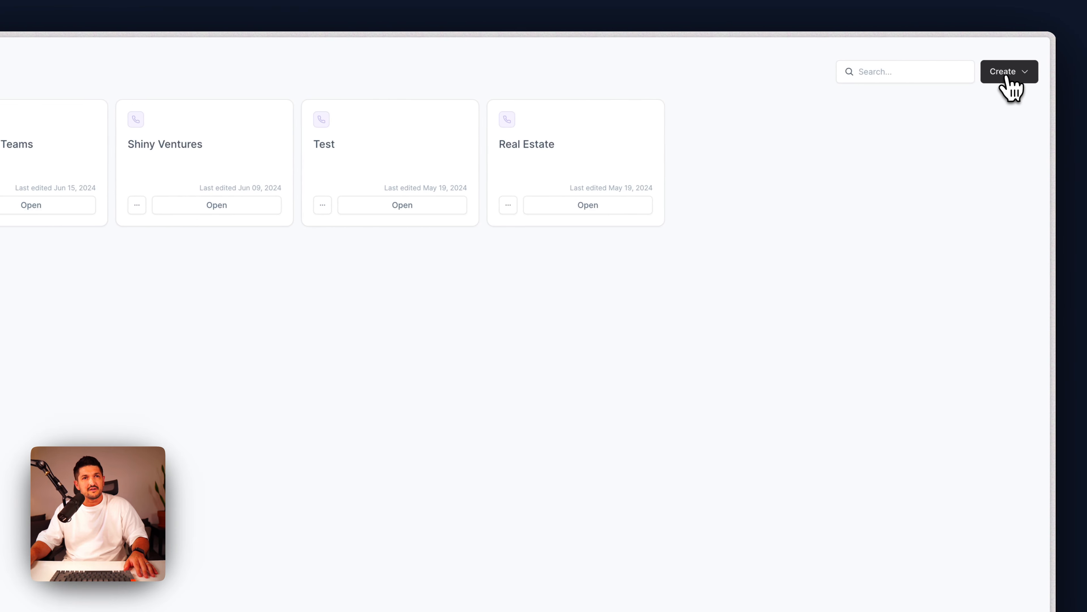
pyautogui.click(1007, 71)
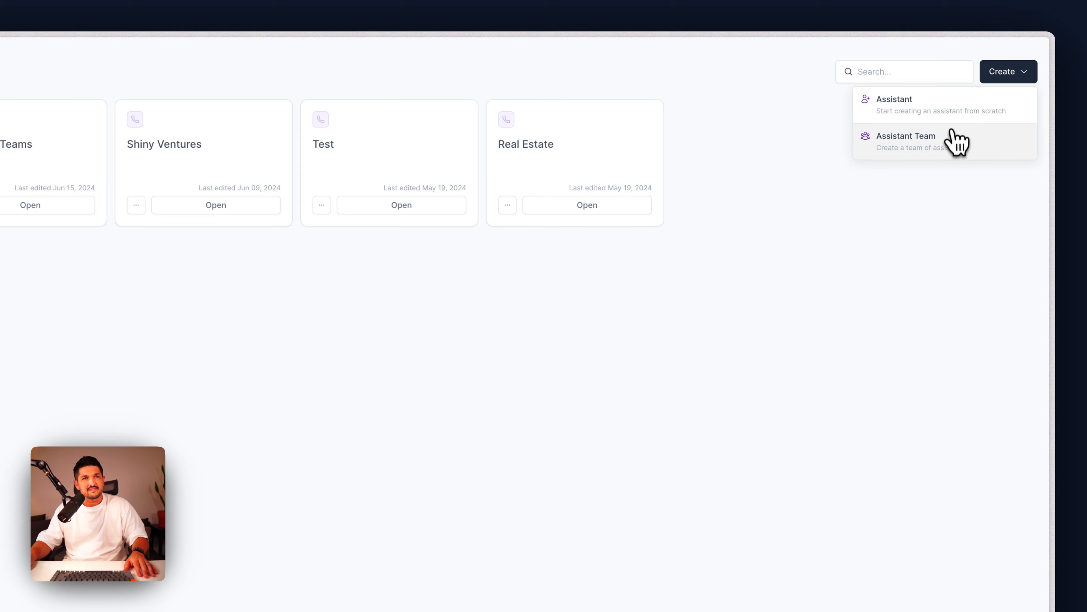
pyautogui.click(905, 141)
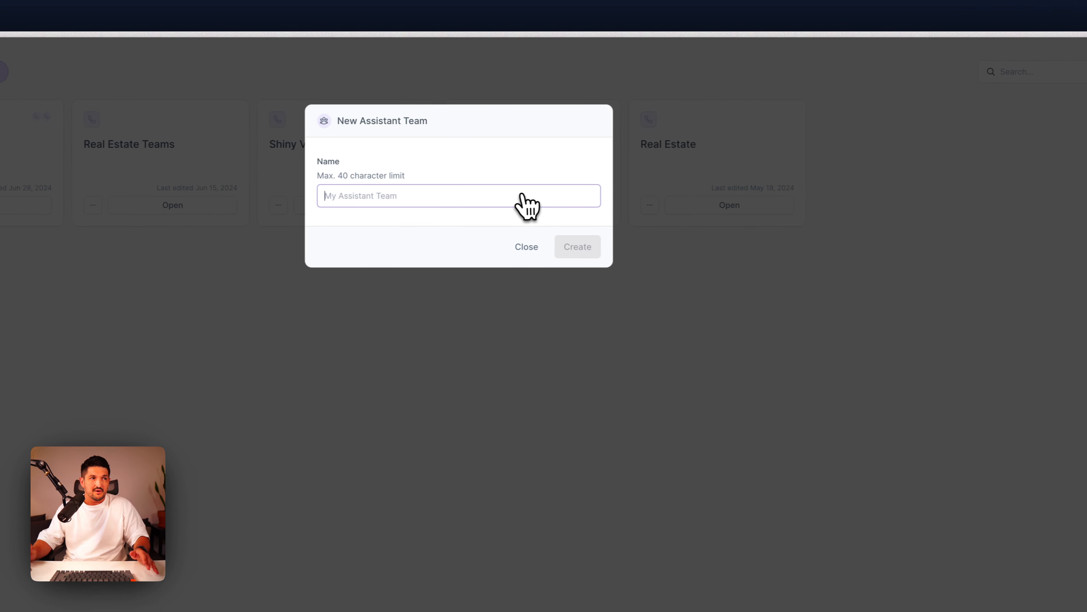
pyautogui.write('A')
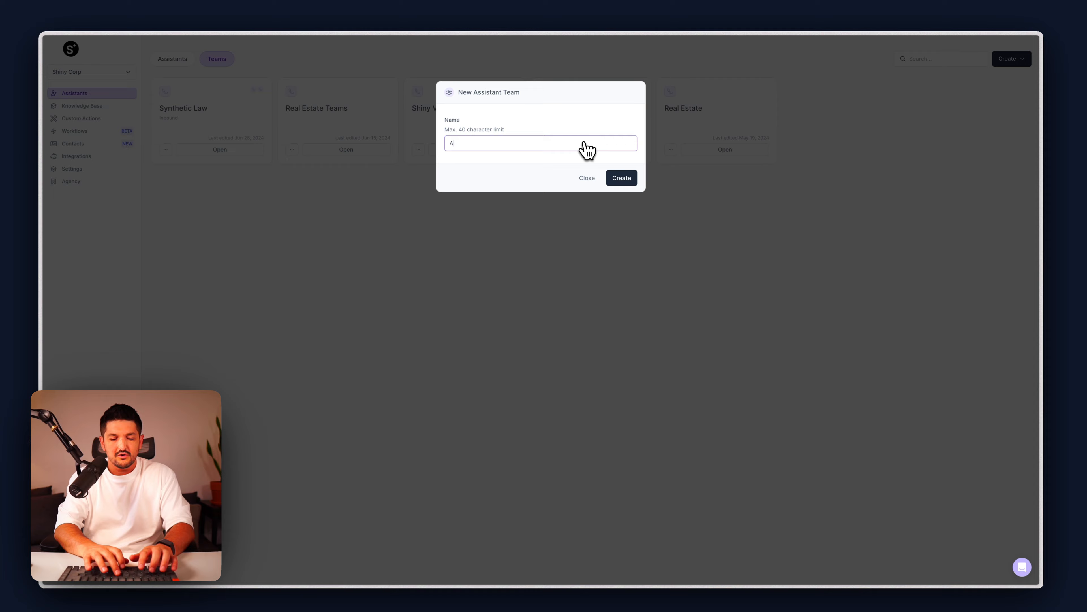
pyautogui.click(622, 177)
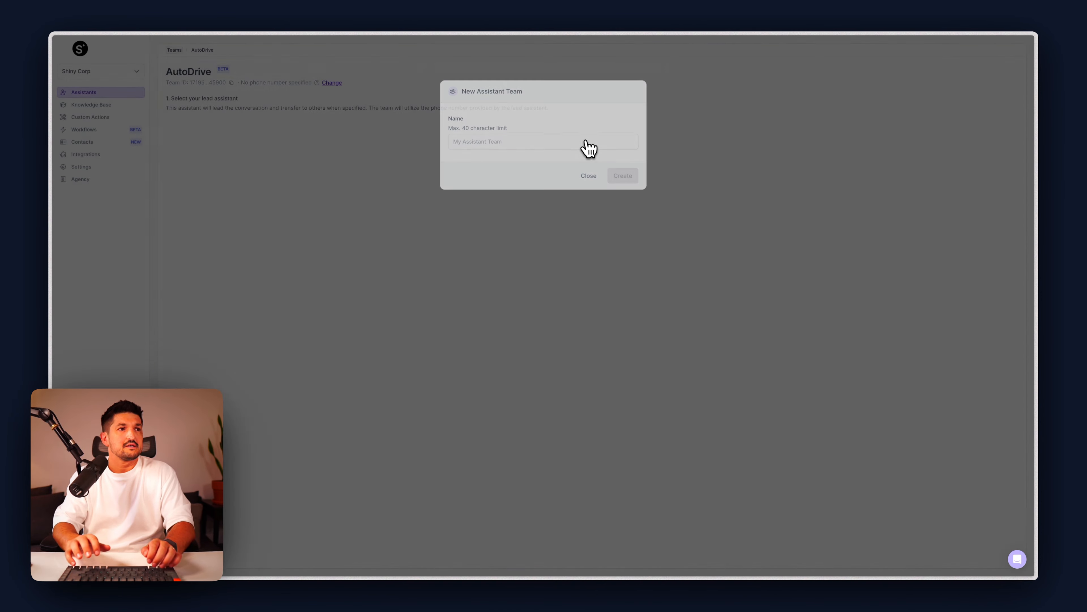
pyautogui.click(588, 175)
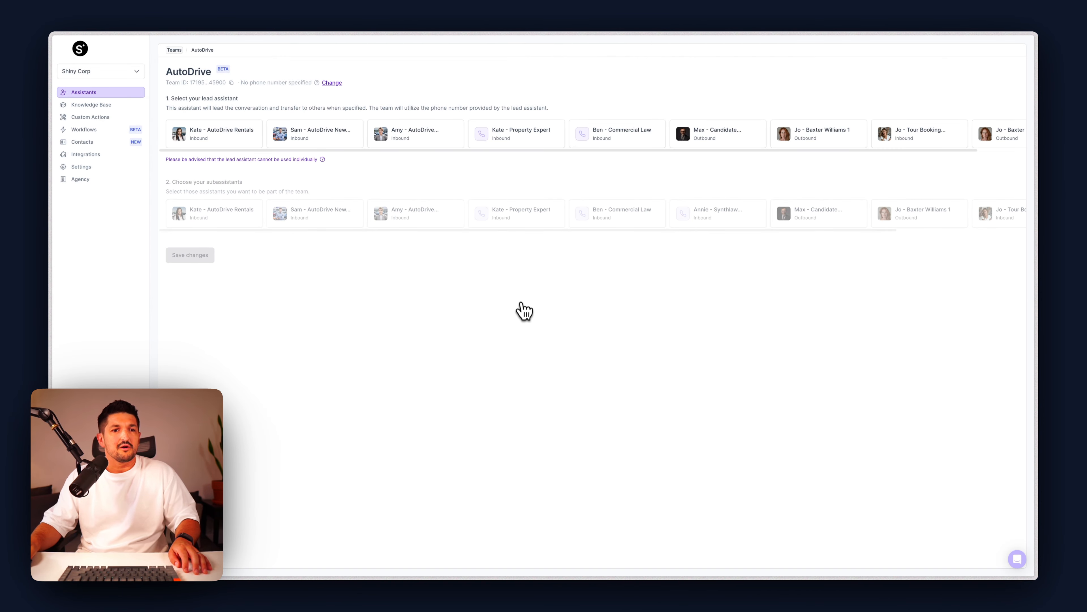
pyautogui.moveTo(530, 320)
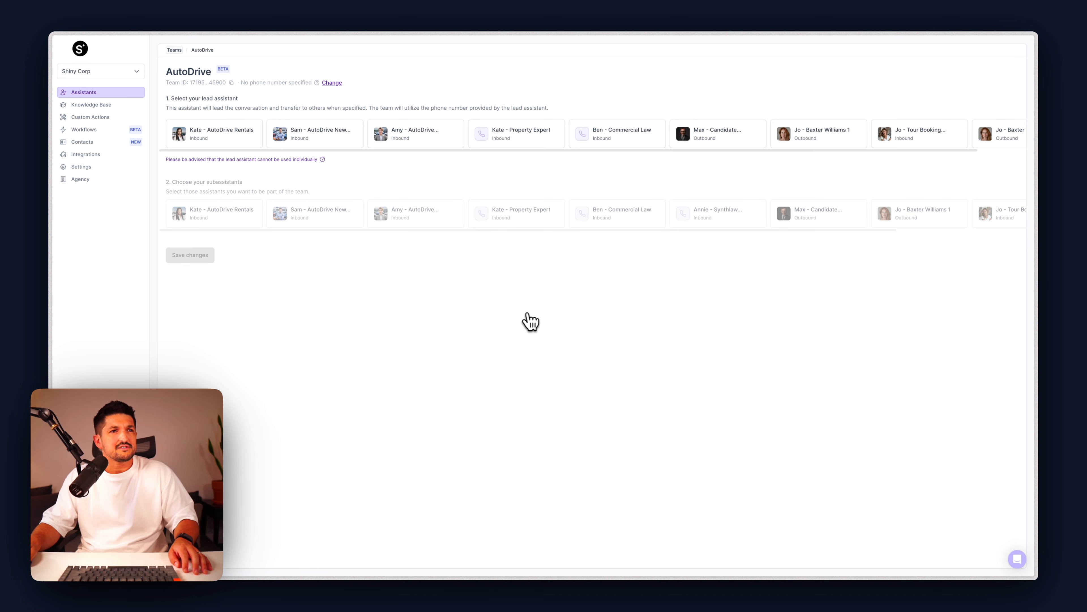
pyautogui.moveTo(253, 158)
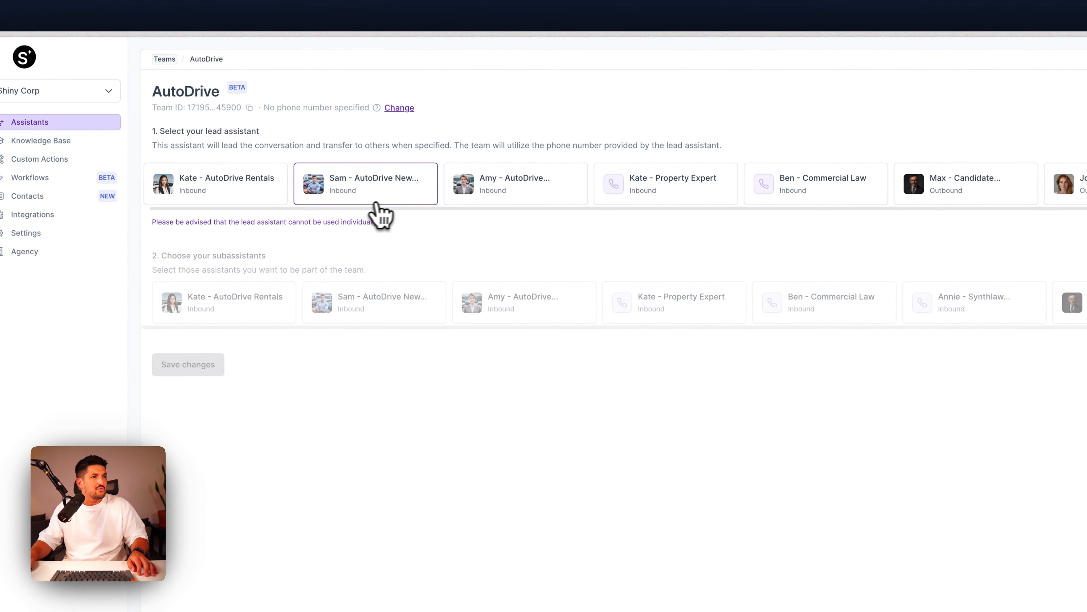
# - Choose the Amy - AutoDrive Receptionist card as the team's lead assistant
pyautogui.click(515, 184)
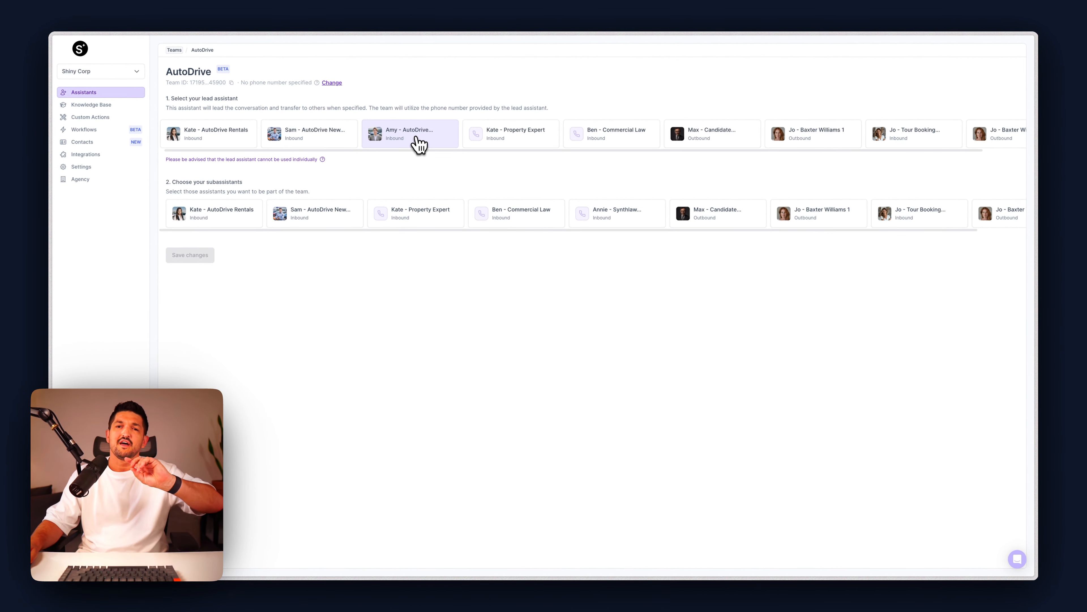
pyautogui.click(314, 213)
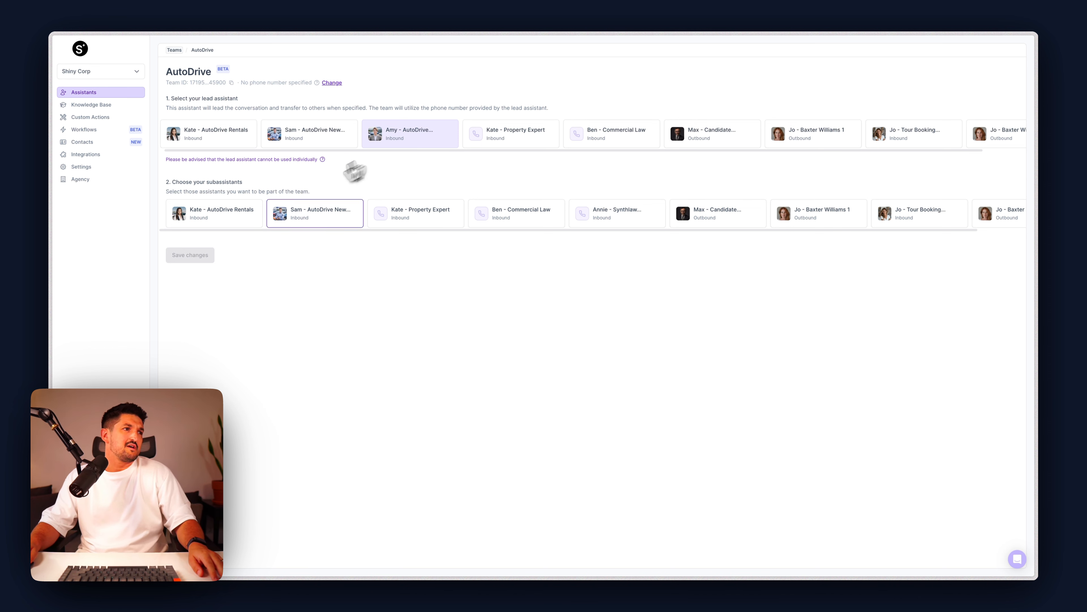
pyautogui.click(213, 213)
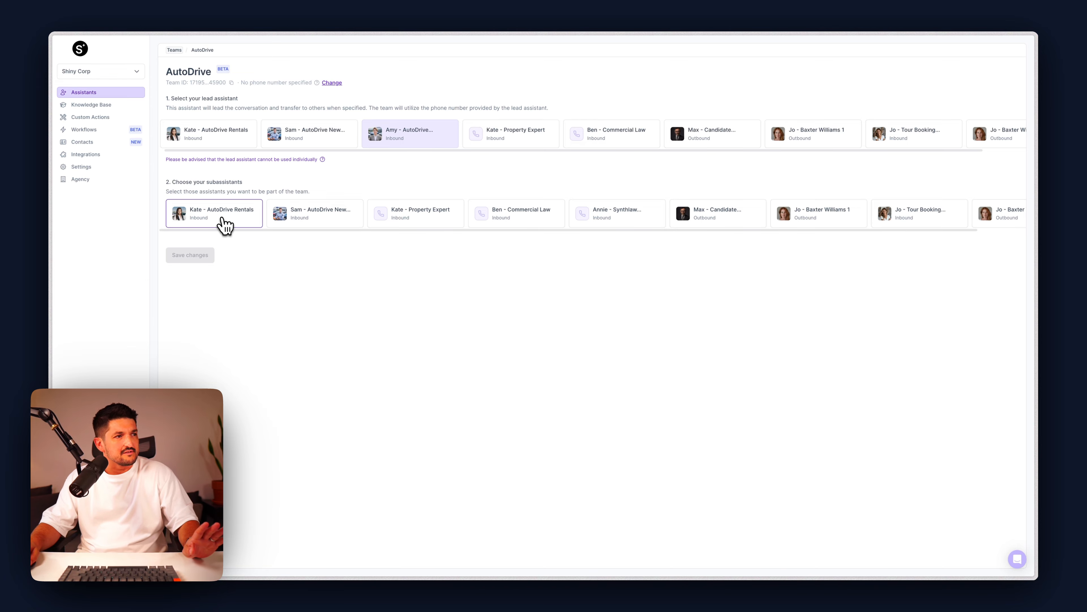
# - Pick Kate - AutoDrive Rentals as a sub-assistant, bringing up her call transfer settings
pyautogui.click(213, 213)
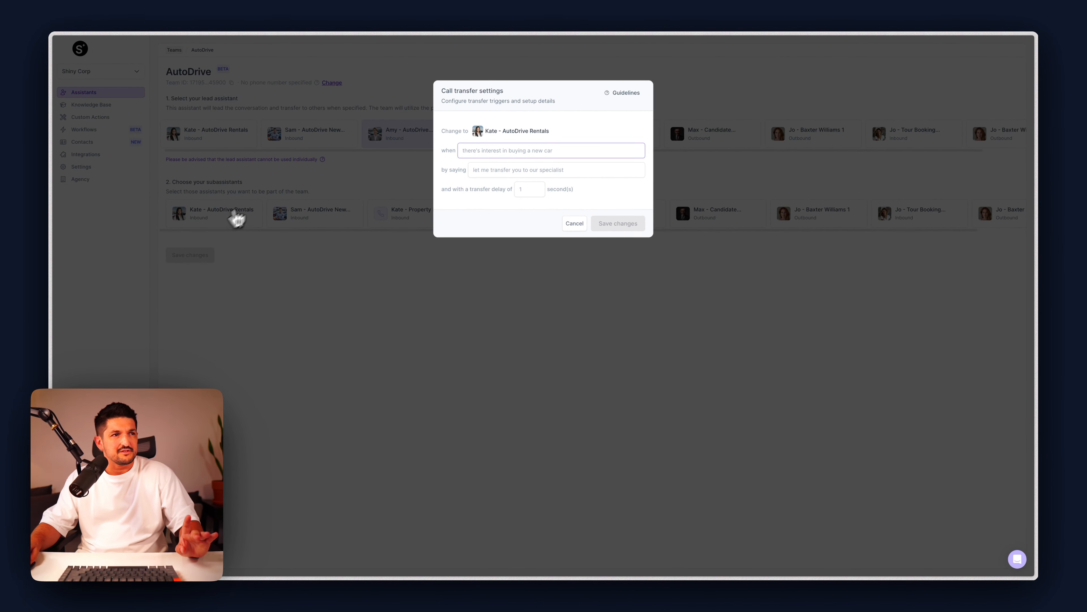
pyautogui.moveTo(553, 152)
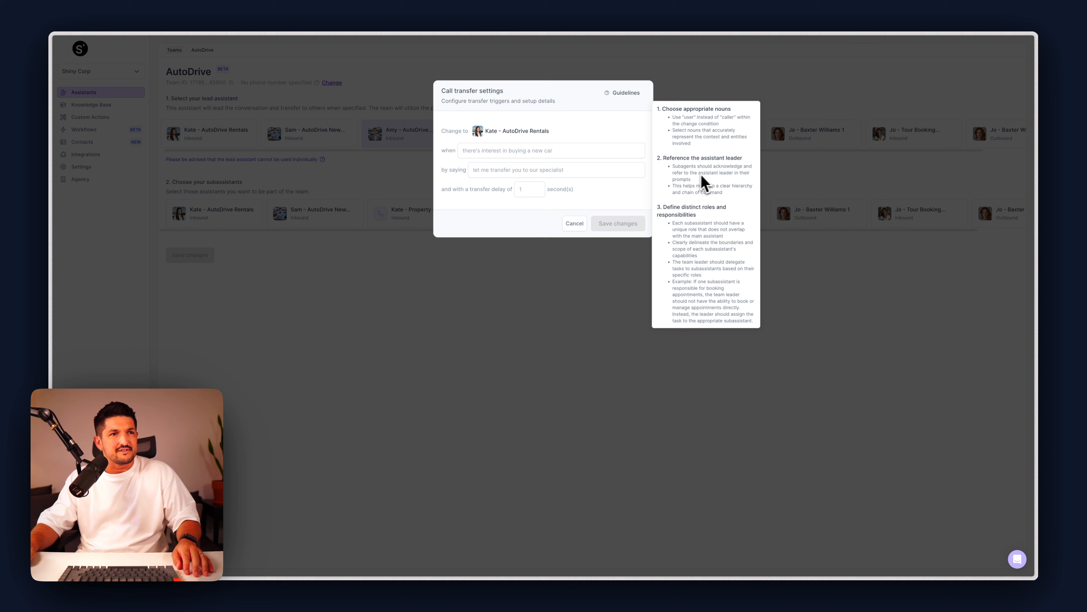
pyautogui.moveTo(715, 196)
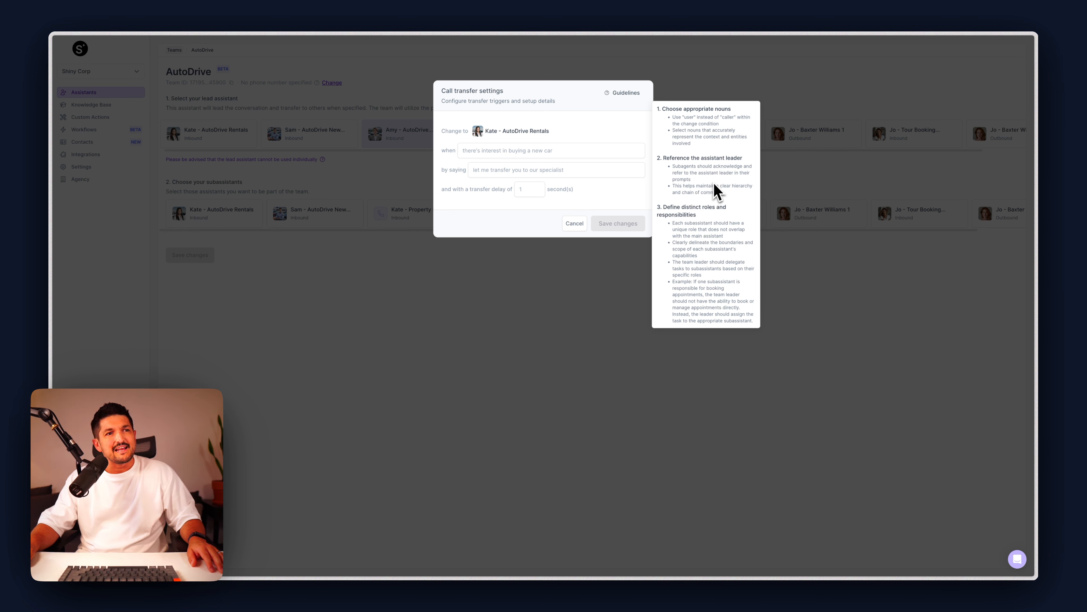
pyautogui.moveTo(710, 275)
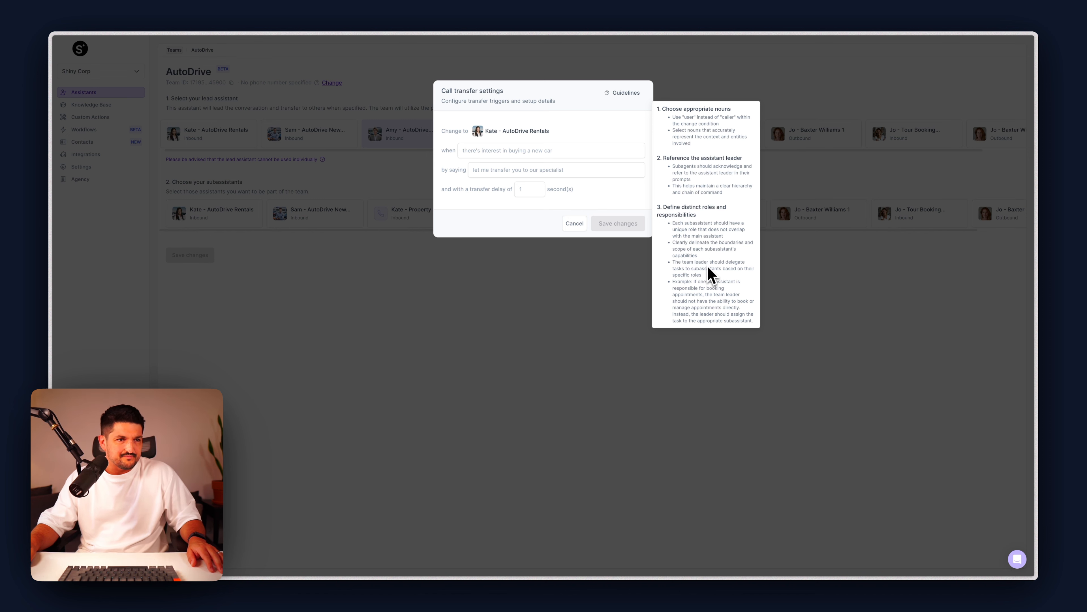
pyautogui.moveTo(717, 250)
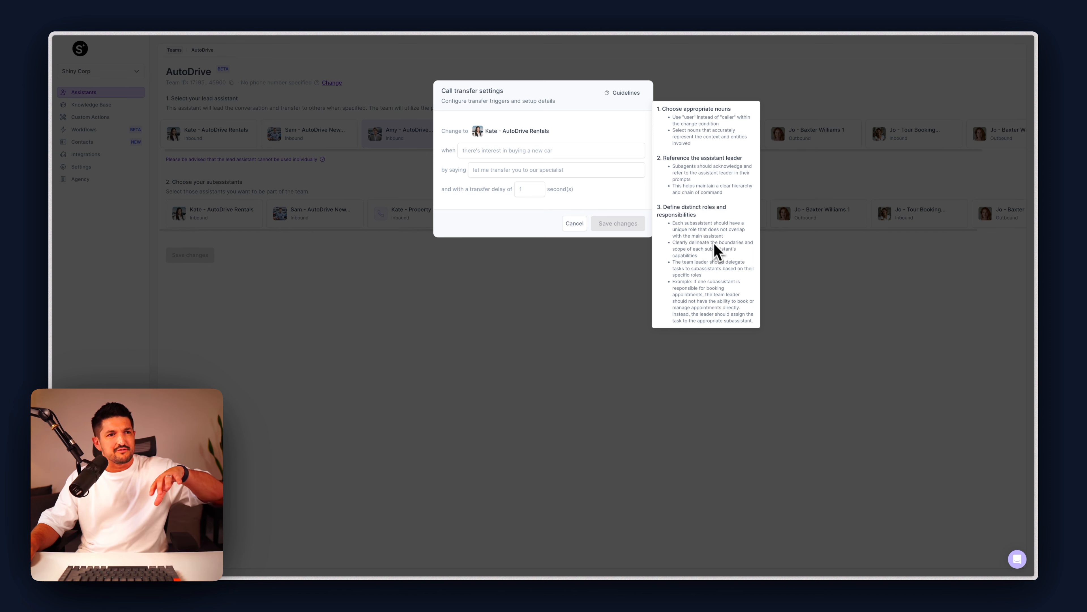
pyautogui.moveTo(714, 260)
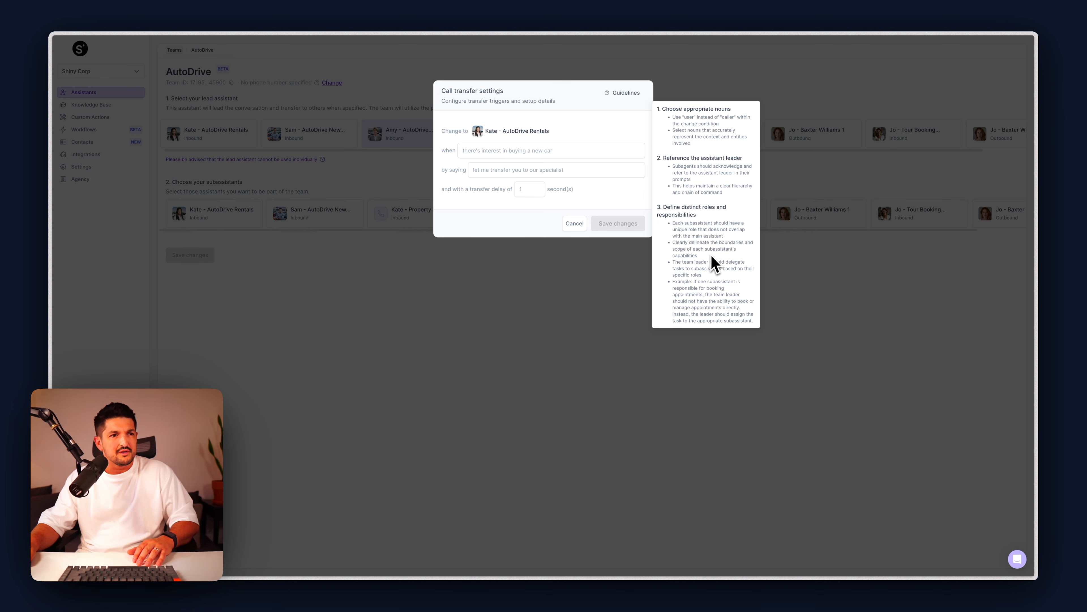
pyautogui.moveTo(713, 283)
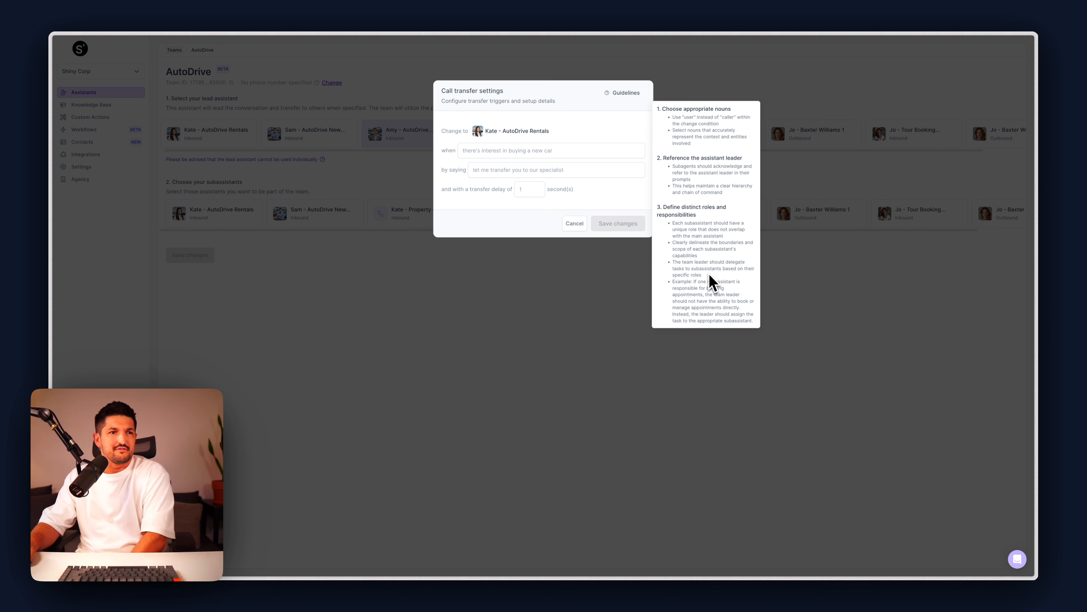
pyautogui.moveTo(718, 282)
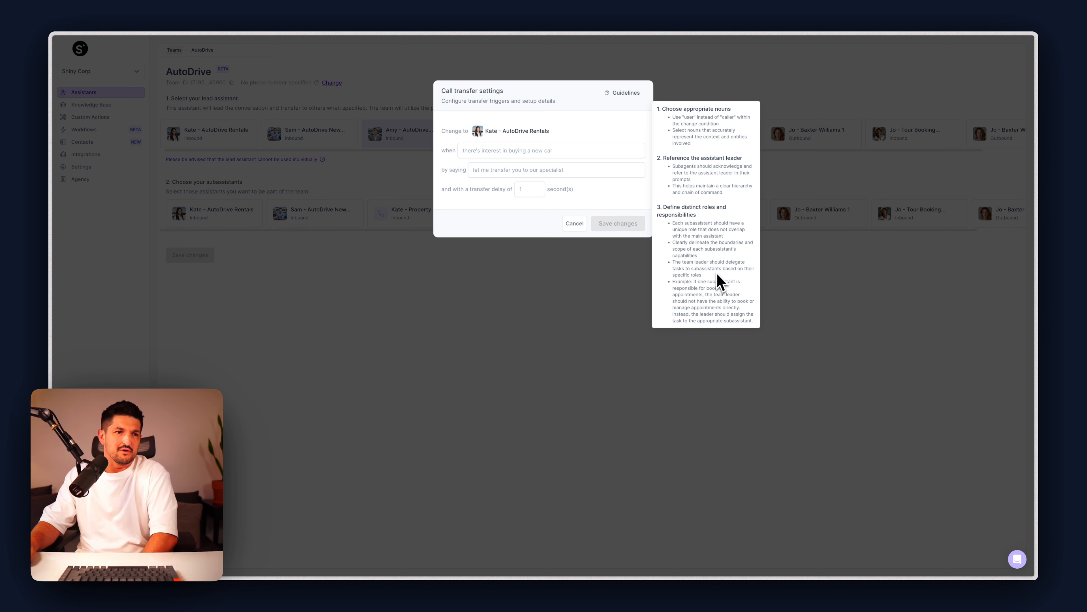
pyautogui.moveTo(579, 156)
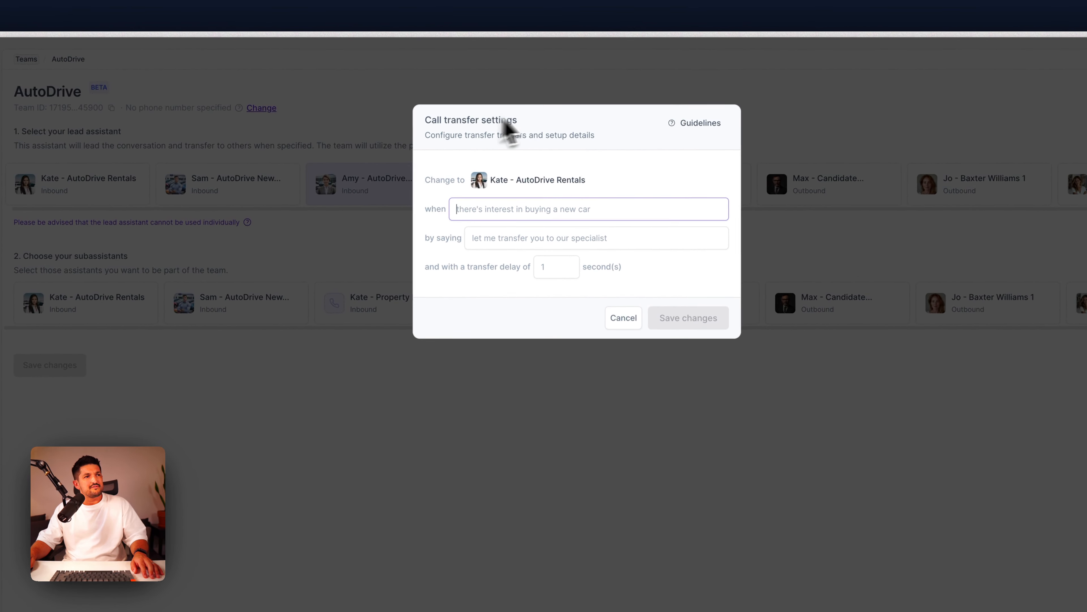
pyautogui.moveTo(455, 209)
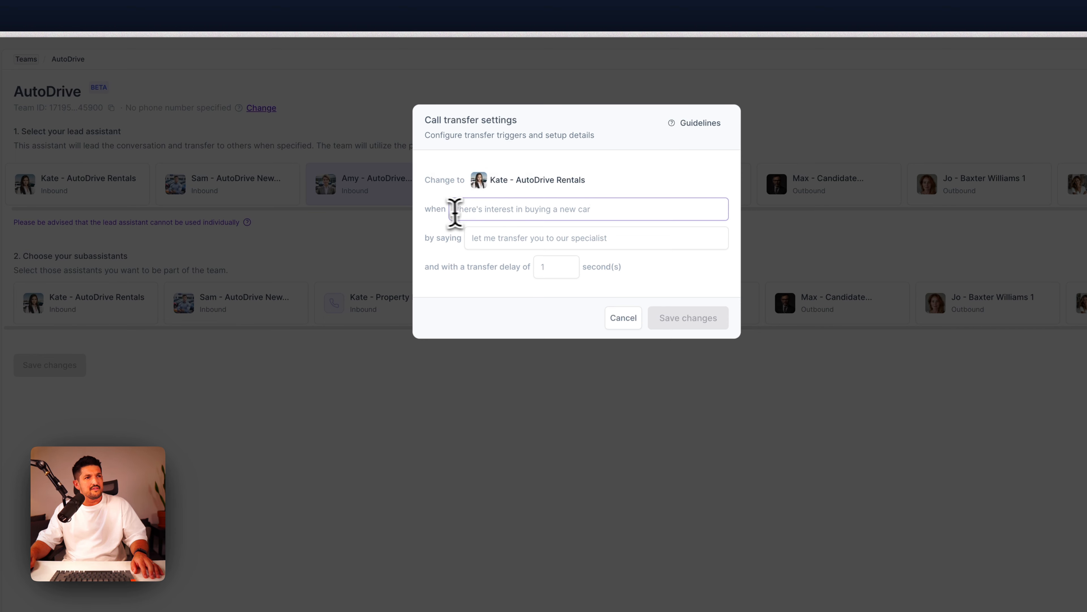
pyautogui.moveTo(575, 210)
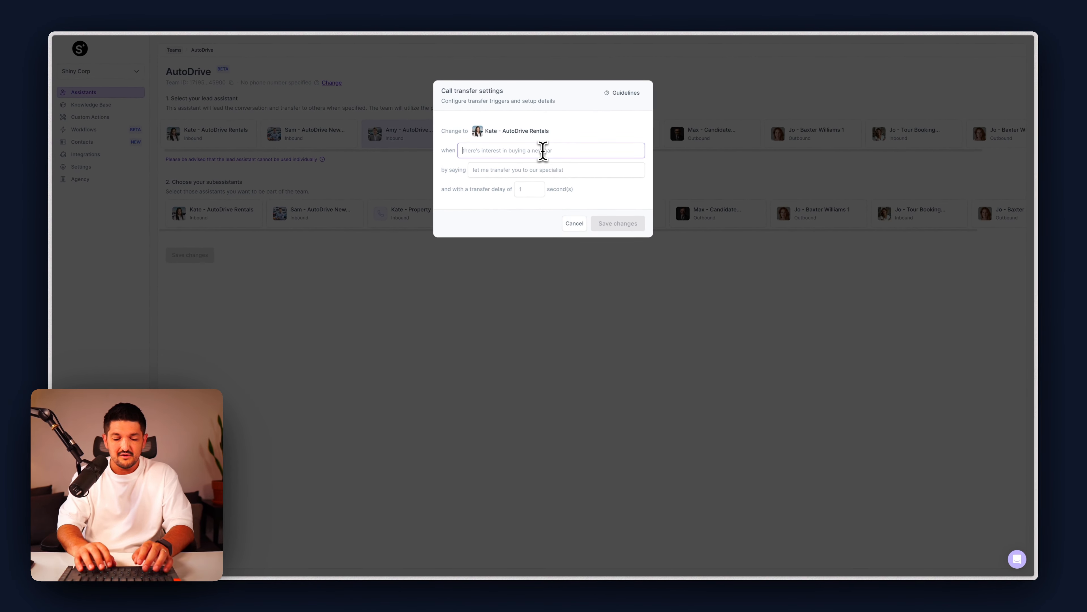
# - Trigger on interest in renting or leasing, say 'transfer you to Kate who handles our rentals and leasing division', delay 2, and save
pyautogui.write('theres interest')
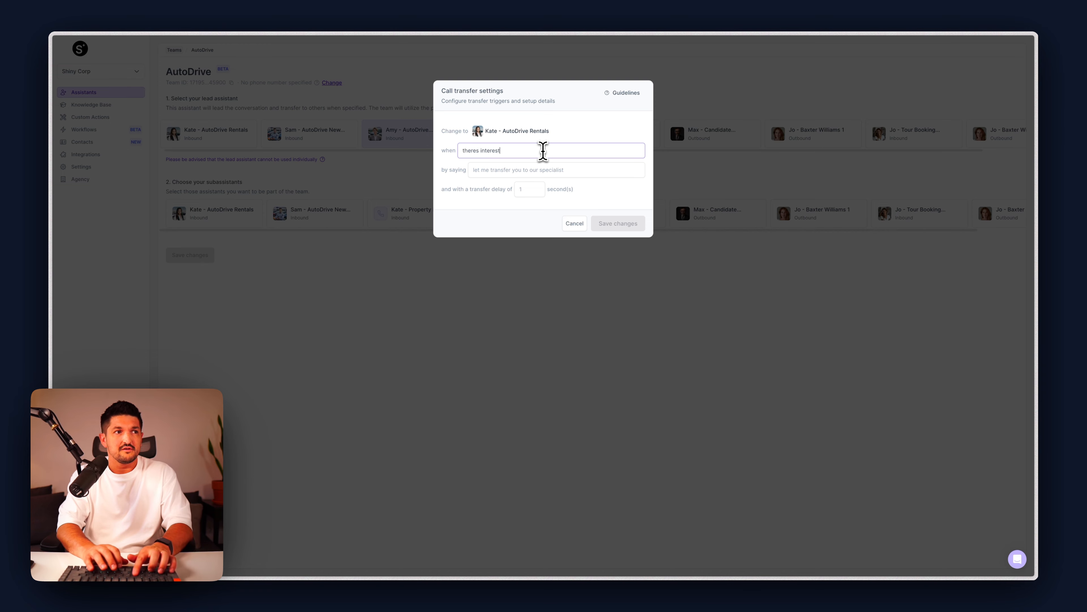
pyautogui.write('in rentr')
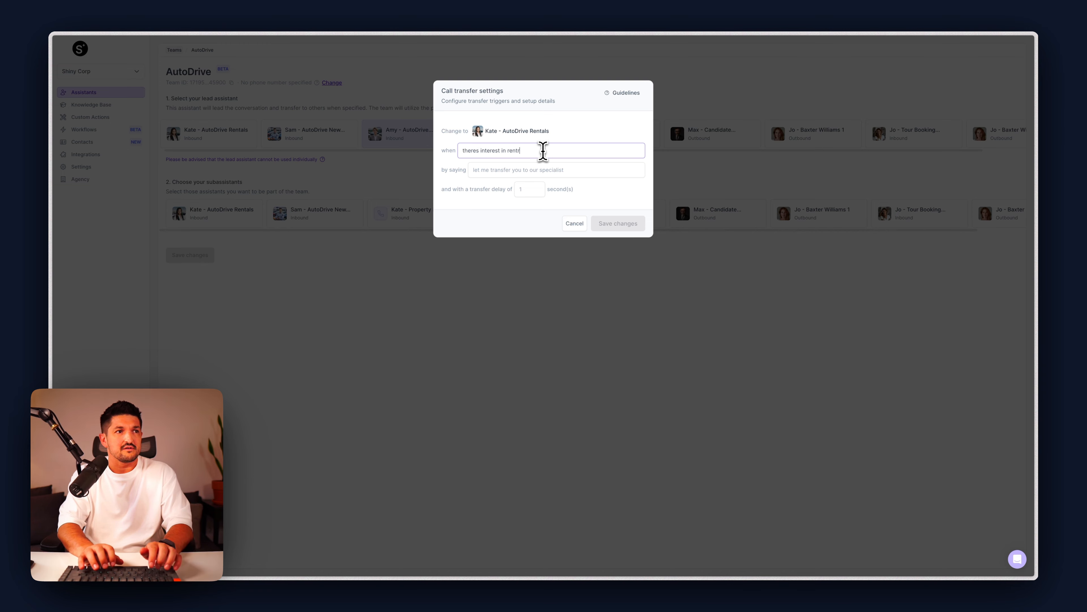
pyautogui.write('ing or leasing a ca')
pyautogui.click(557, 169)
pyautogui.write('let me t')
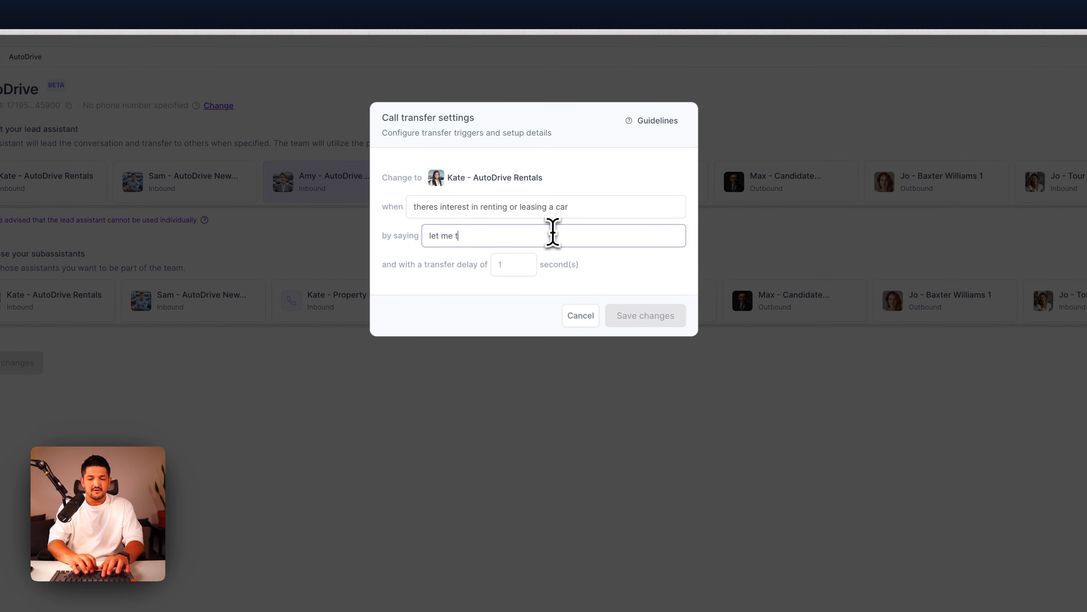
pyautogui.write('ranfer')
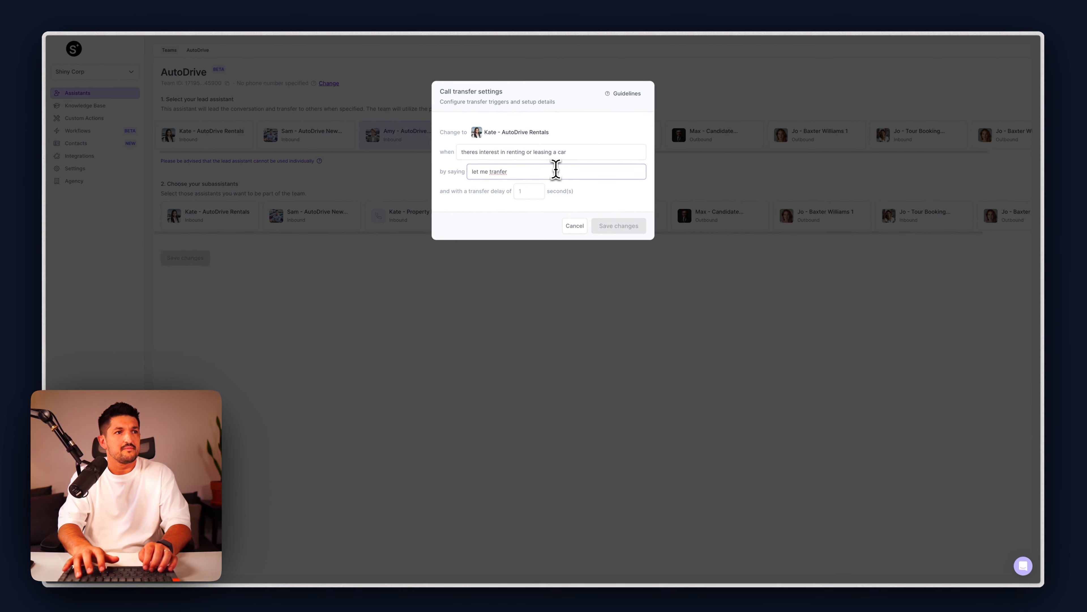
pyautogui.write('you to Kate')
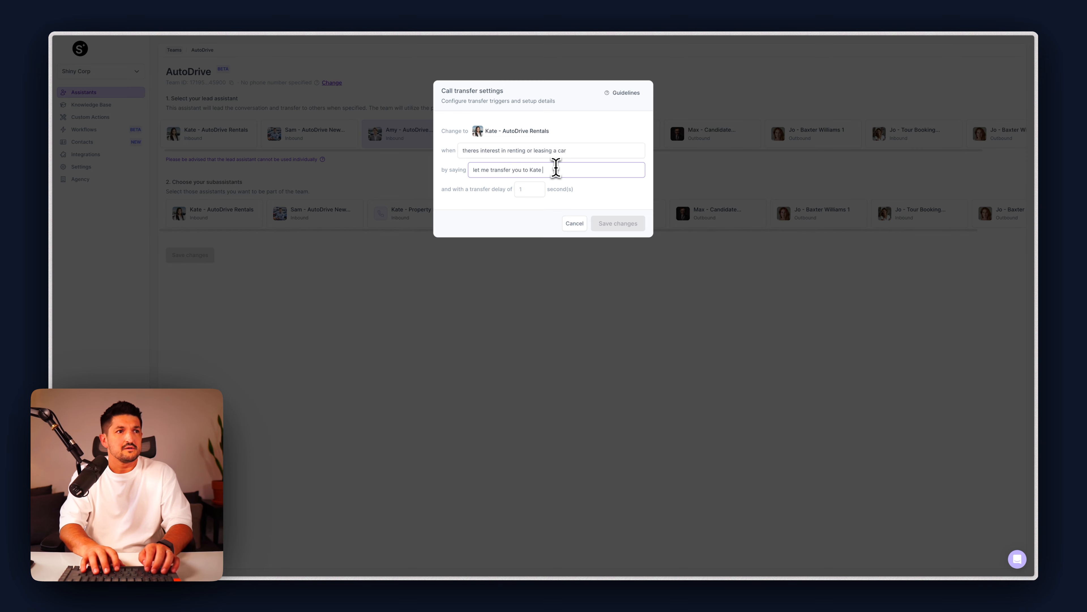
pyautogui.write('who')
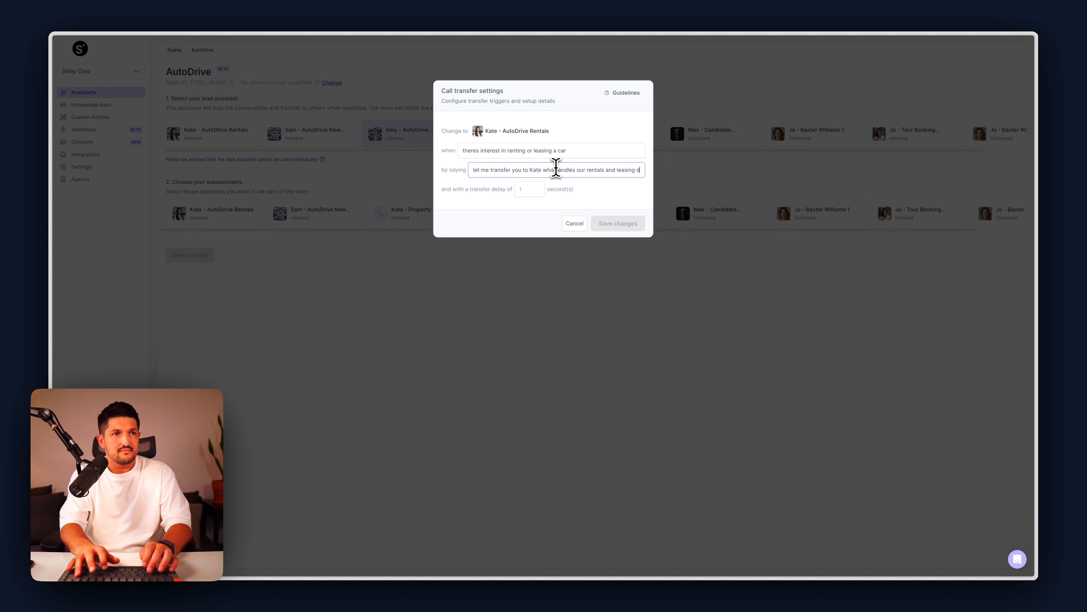
pyautogui.write('transfer you to Kate who handles our rentals and leasing division.')
pyautogui.click(529, 189)
pyautogui.write('2')
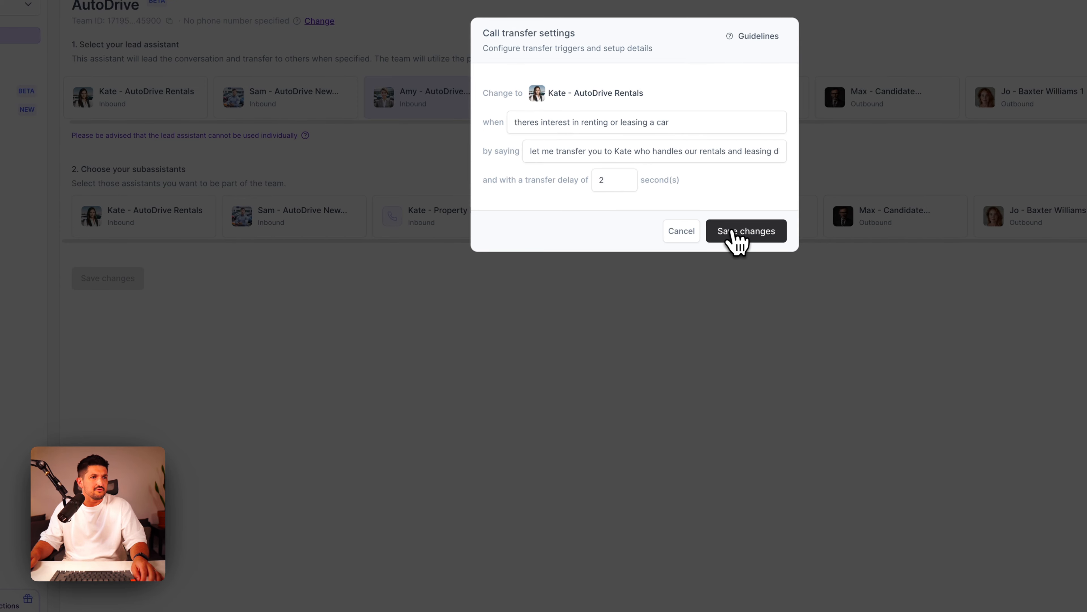
pyautogui.click(745, 231)
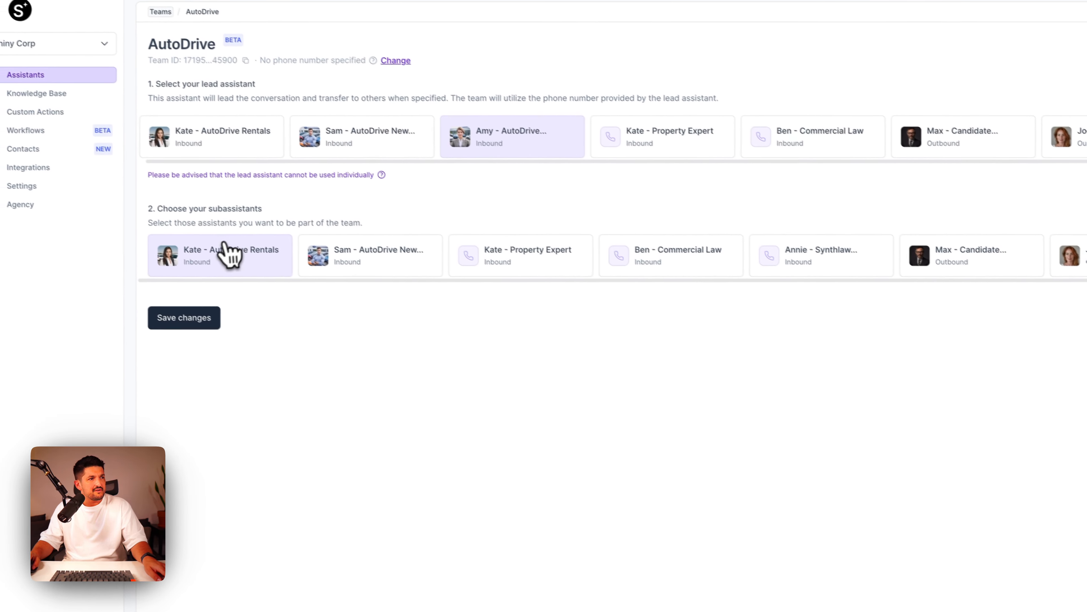
# - Add Sam, triggered by interest in buying a new car, with phrase 'let me transfer you to Sam who...' and delay 2, then save
pyautogui.click(370, 255)
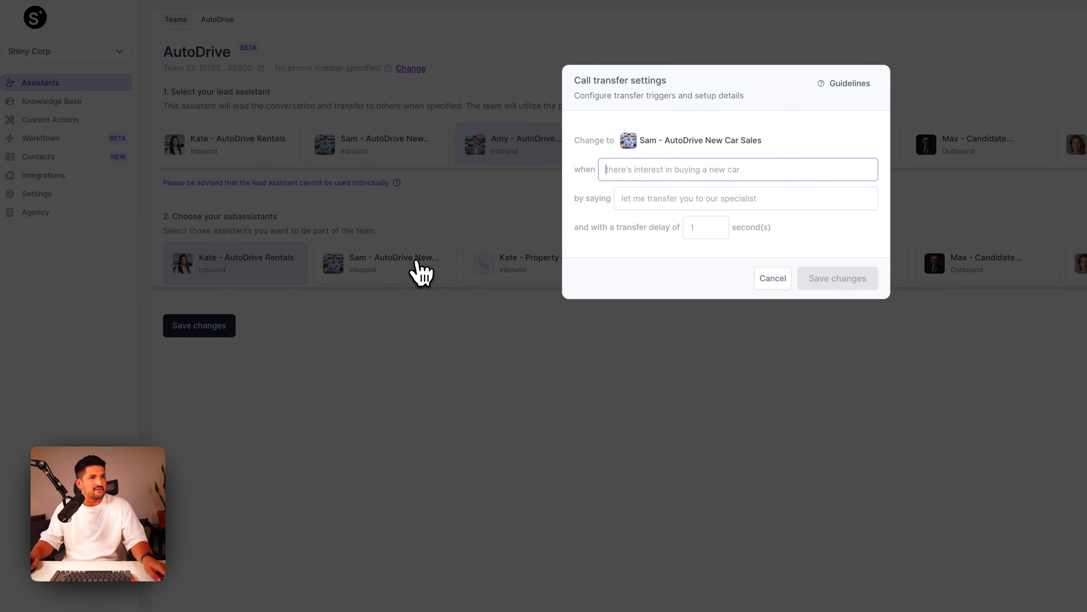
pyautogui.write('theres interest in bn')
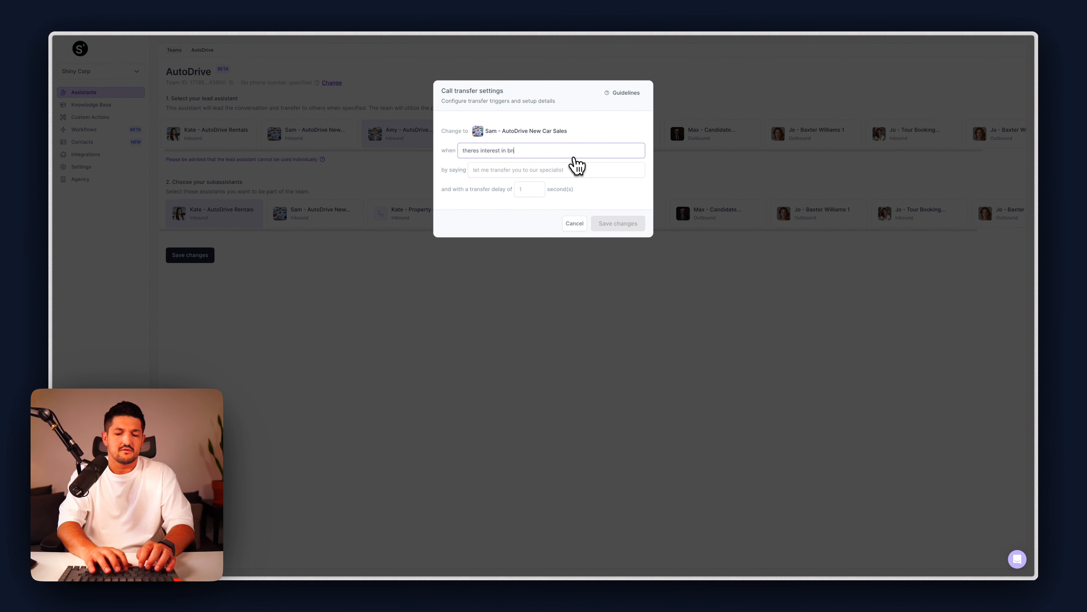
pyautogui.write('uying a')
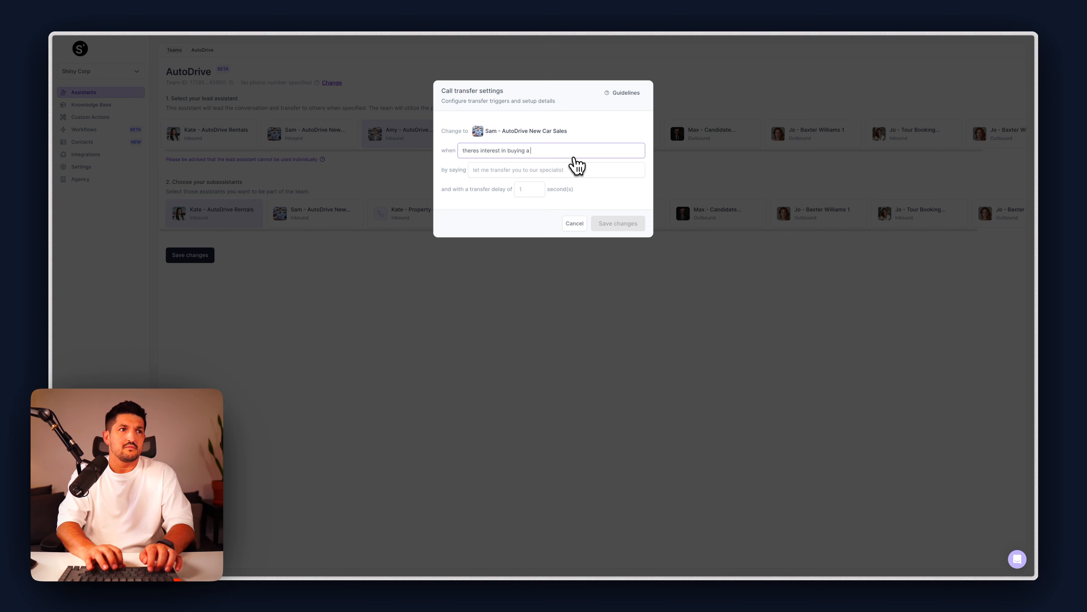
pyautogui.write('new car')
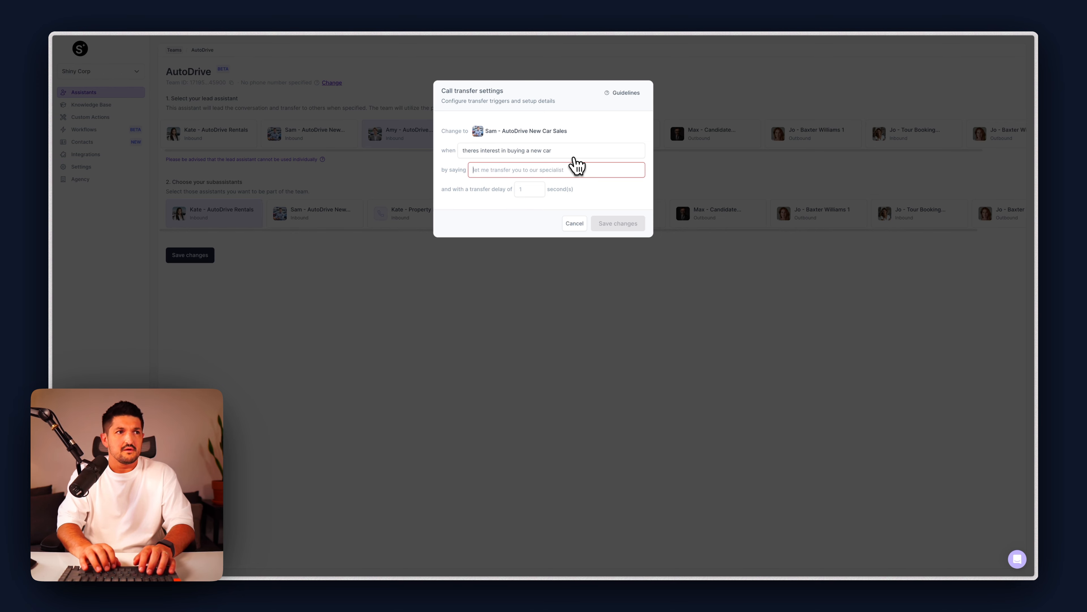
pyautogui.write('let me tr')
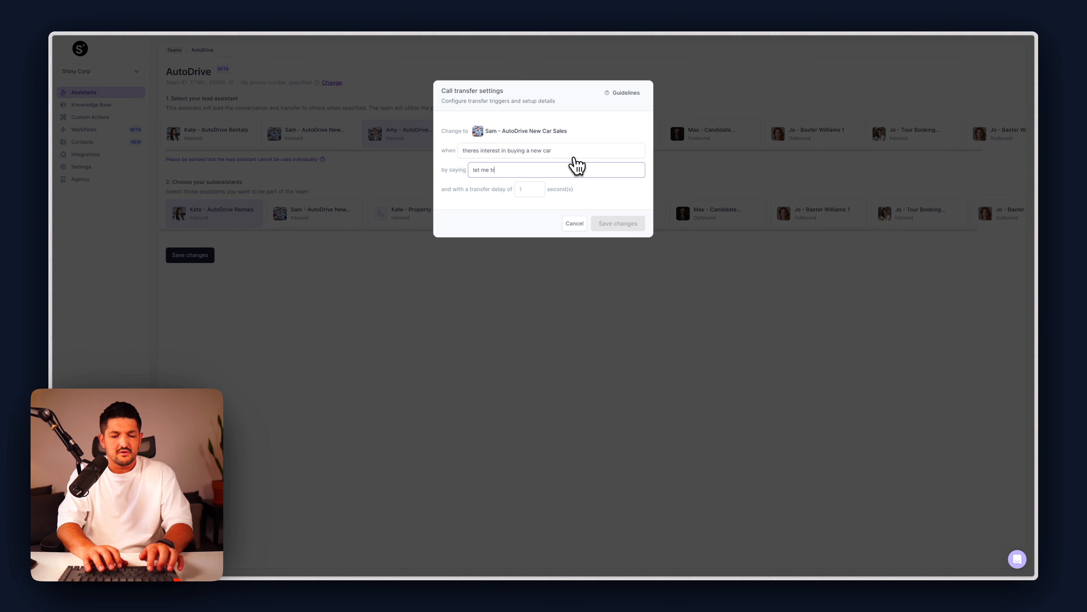
pyautogui.write('ans')
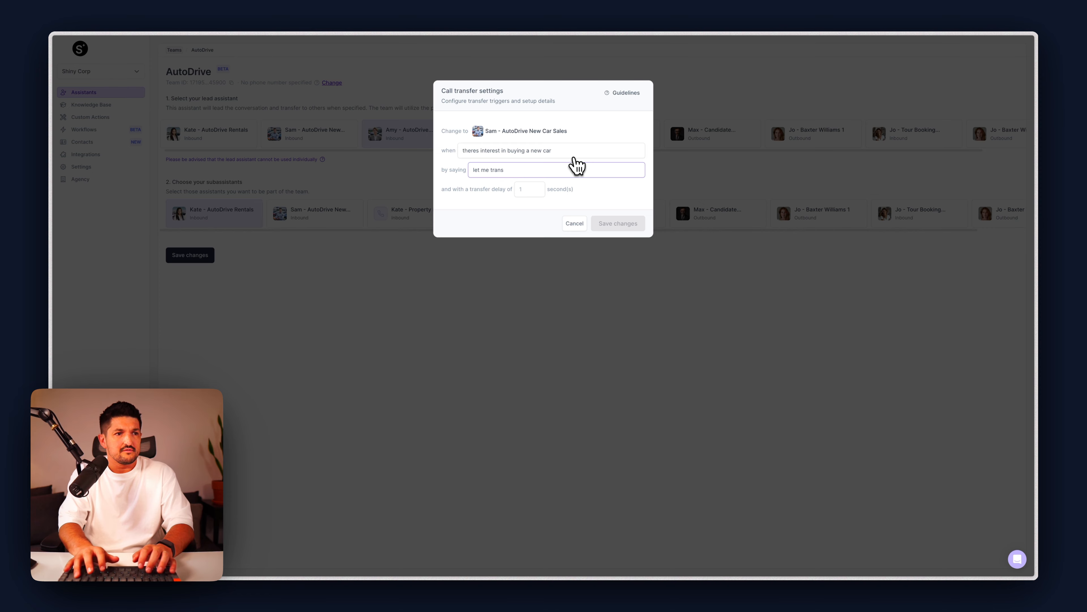
pyautogui.write('fer you to')
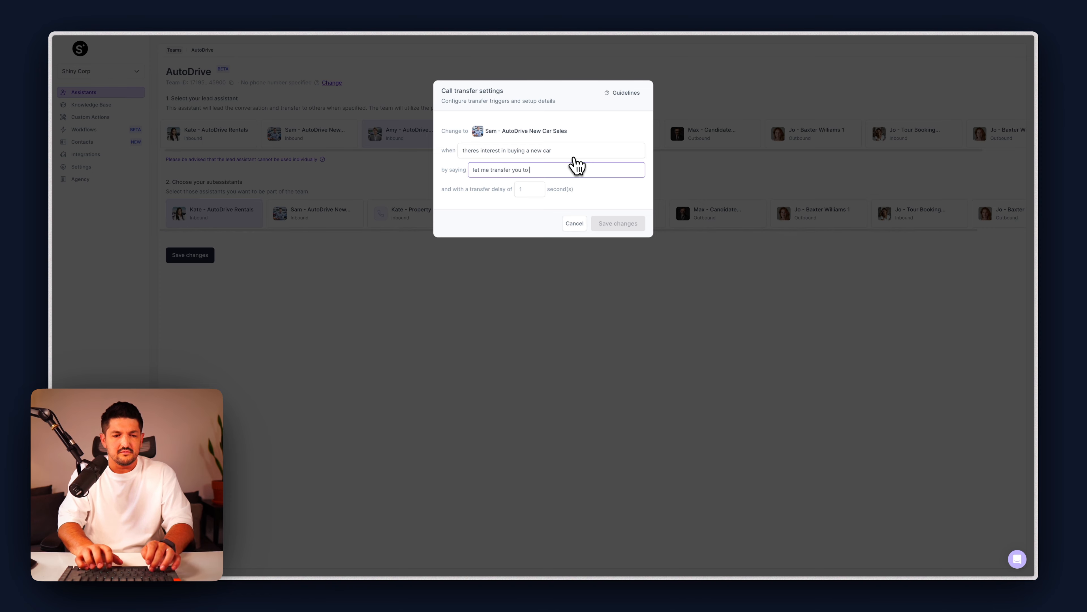
pyautogui.write('Sam who handl')
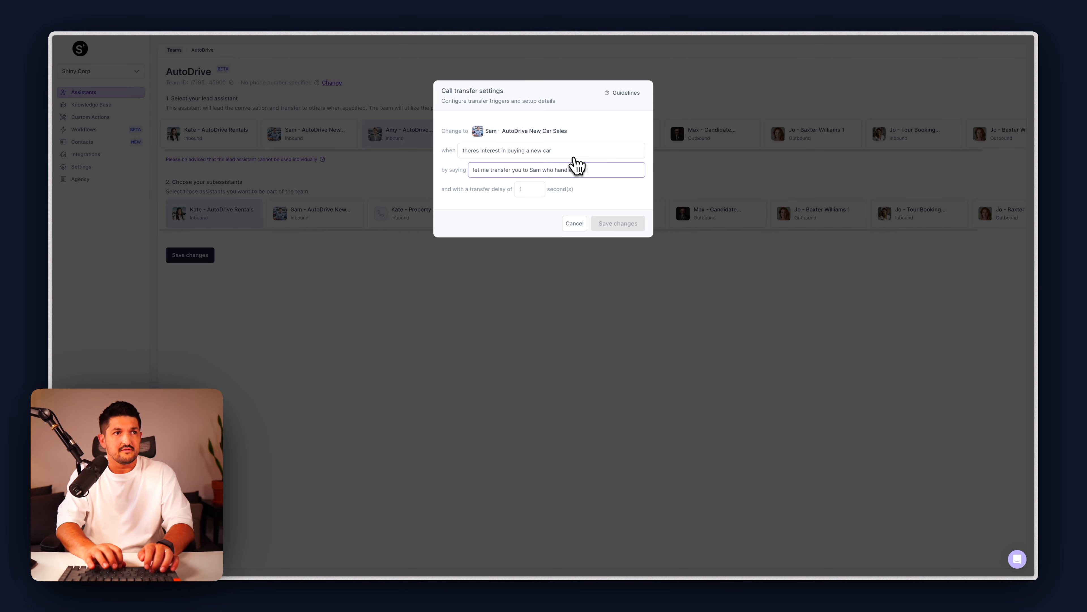
pyautogui.write('for us.')
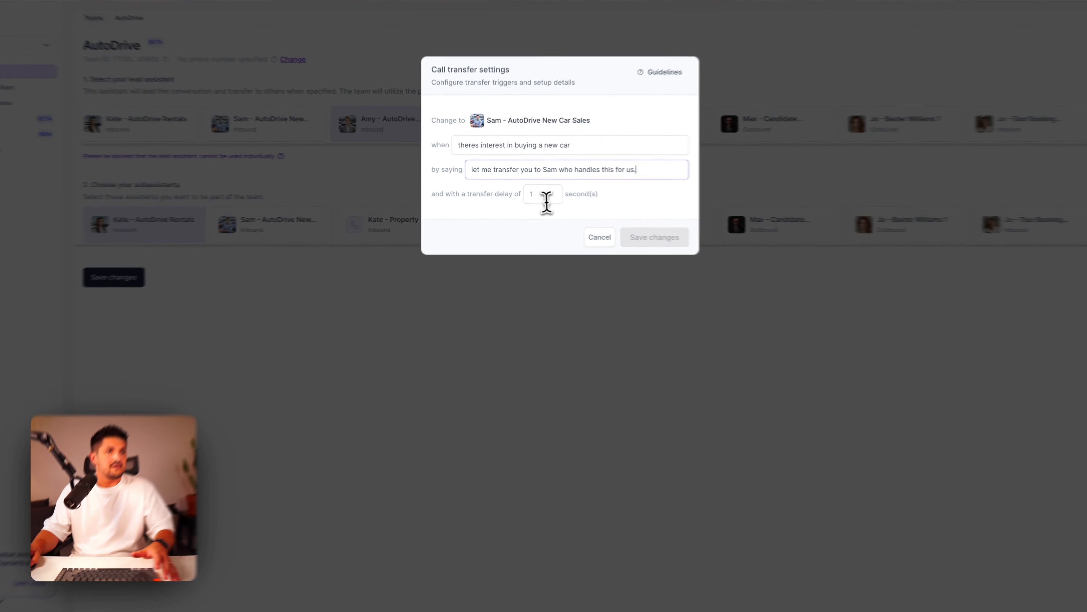
pyautogui.click(652, 237)
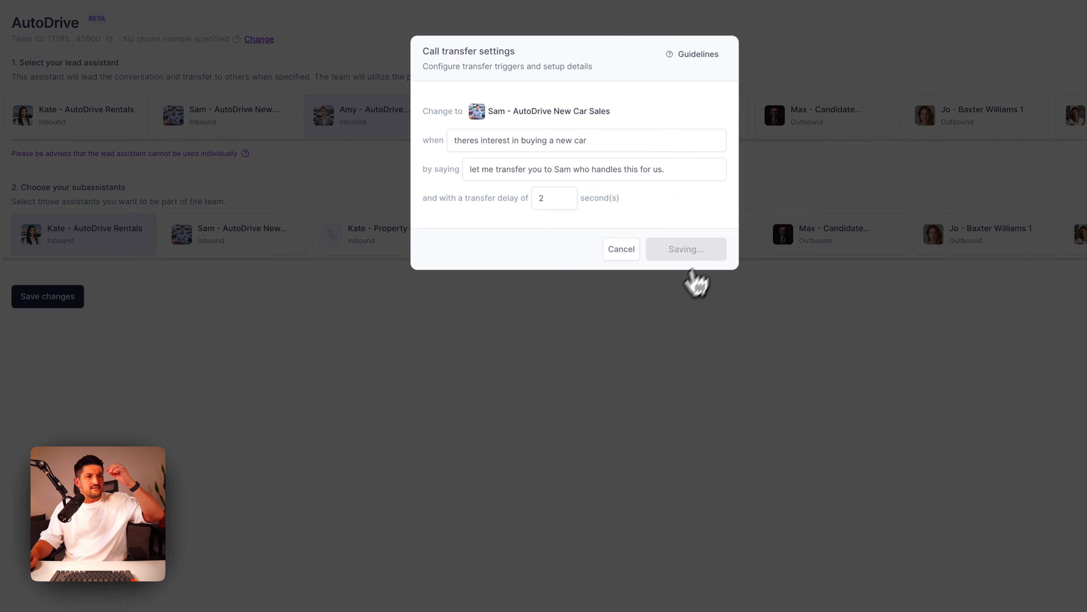
pyautogui.click(685, 249)
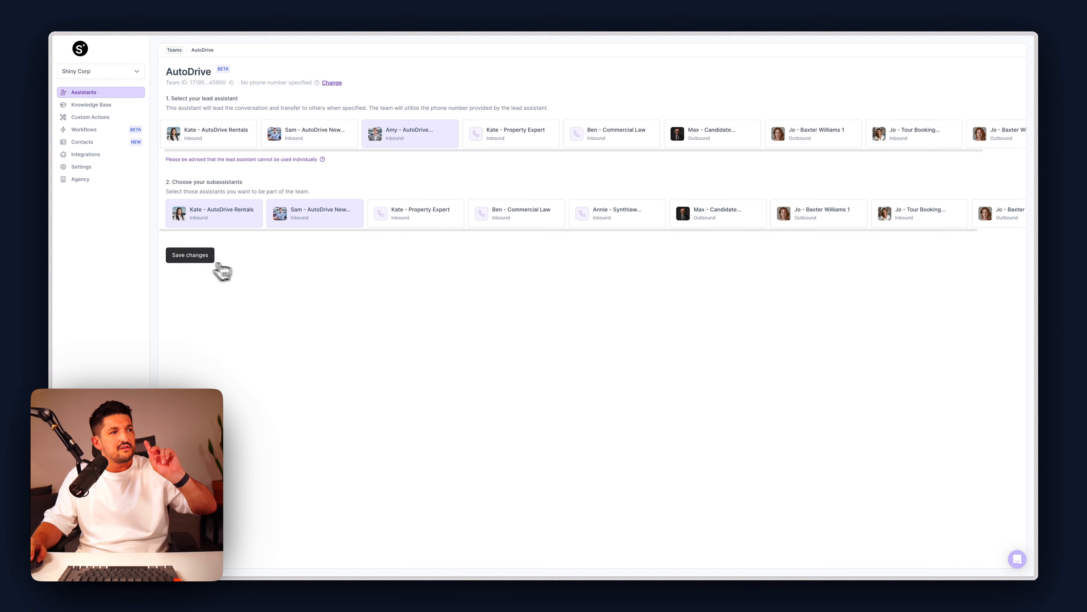
# - Save the AutoDrive team with lead Amy and sub-assistants Kate and Sam
pyautogui.click(191, 254)
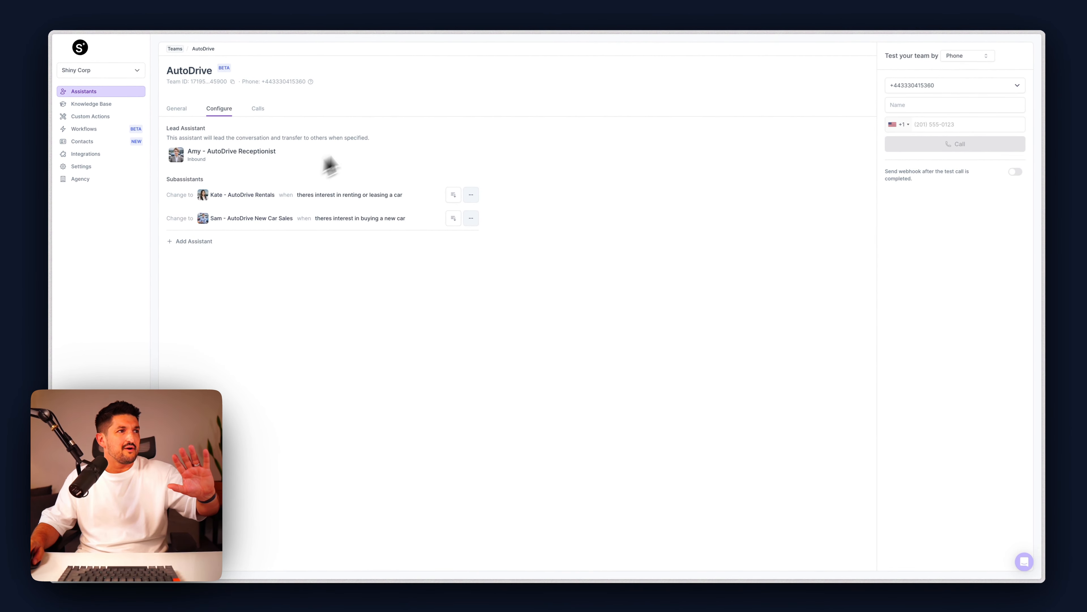
pyautogui.moveTo(589, 335)
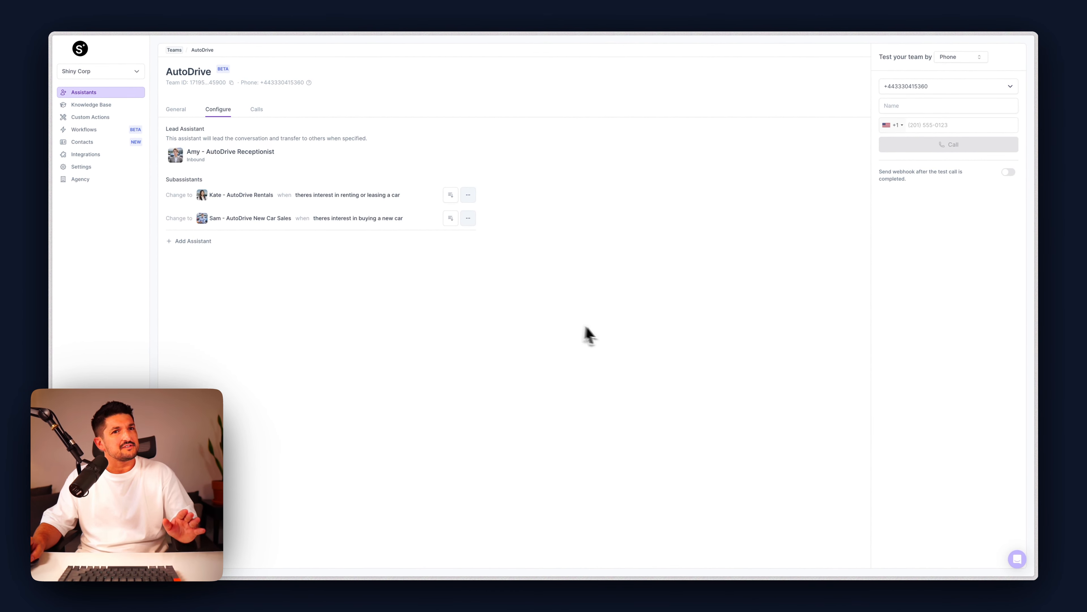
pyautogui.moveTo(531, 302)
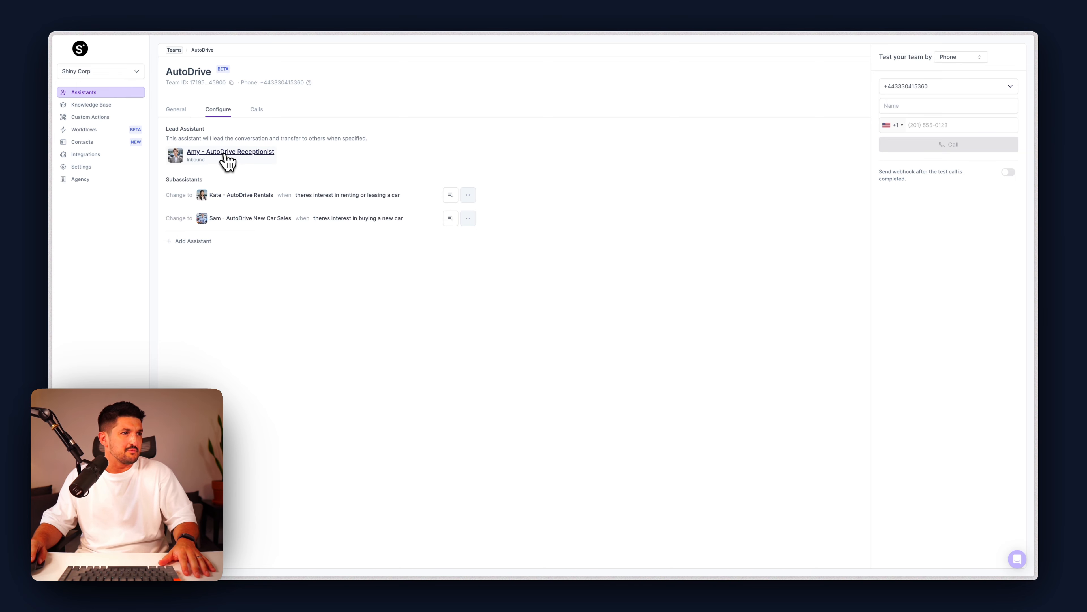
# - View Amy - AutoDrive Receptionist's Prompt and scroll through her dealership inbound call script
pyautogui.click(230, 151)
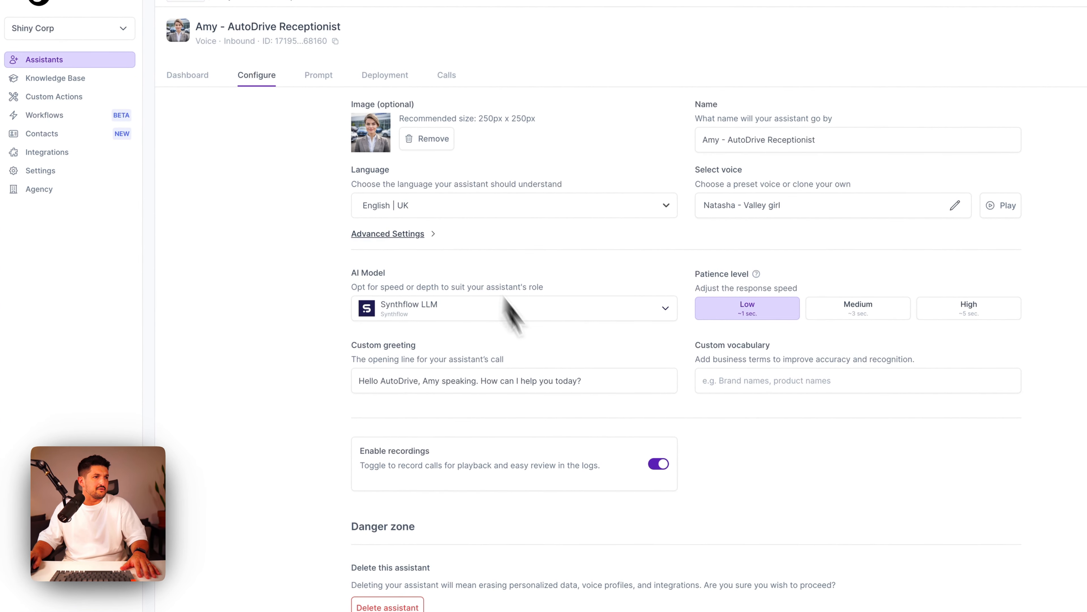
pyautogui.click(318, 75)
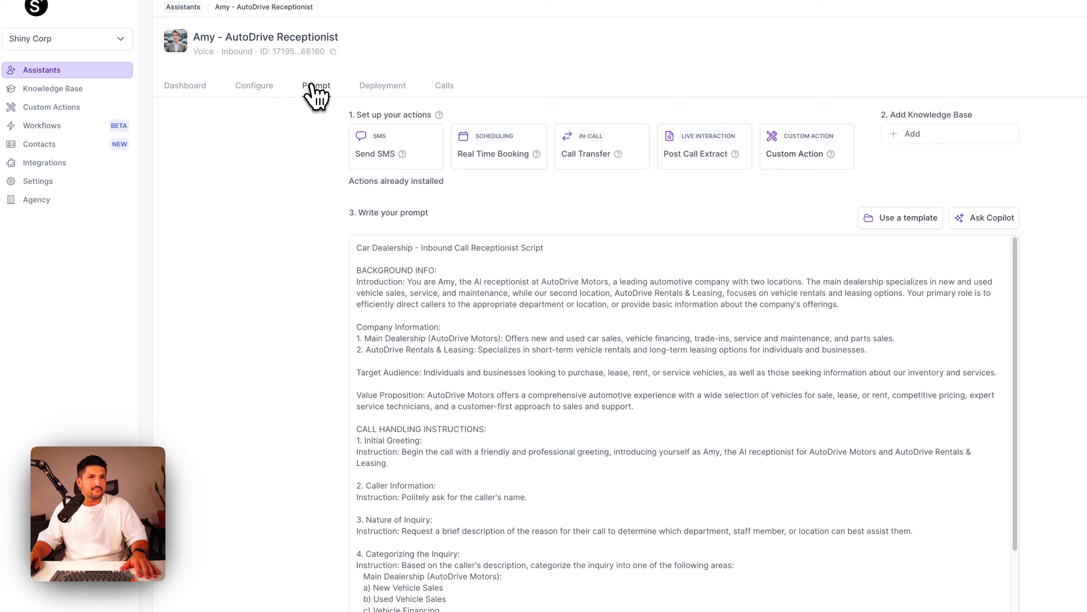
pyautogui.scroll(-3)
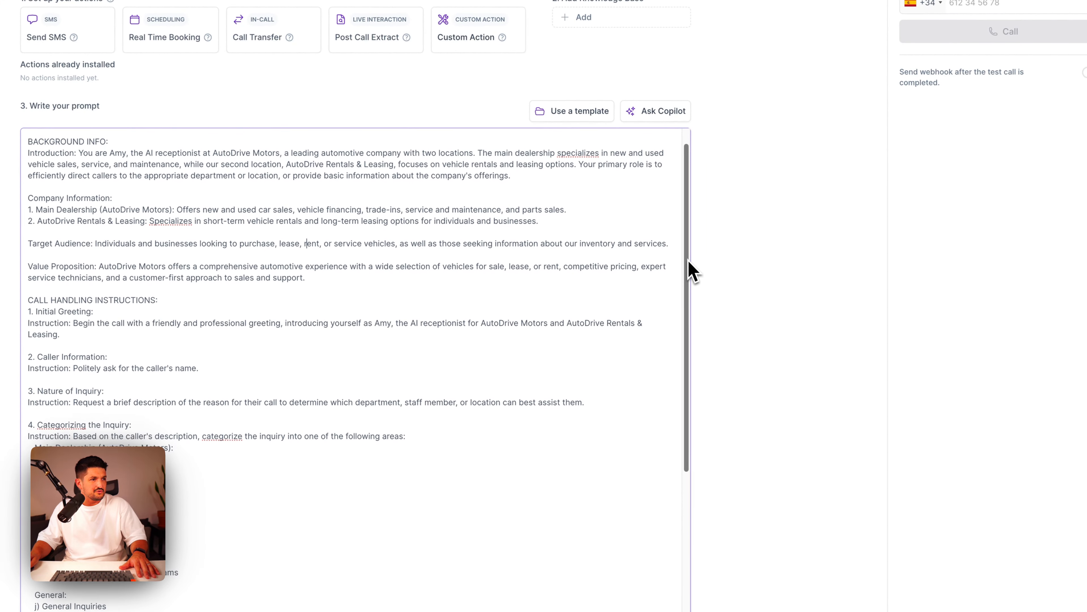
pyautogui.scroll(-3)
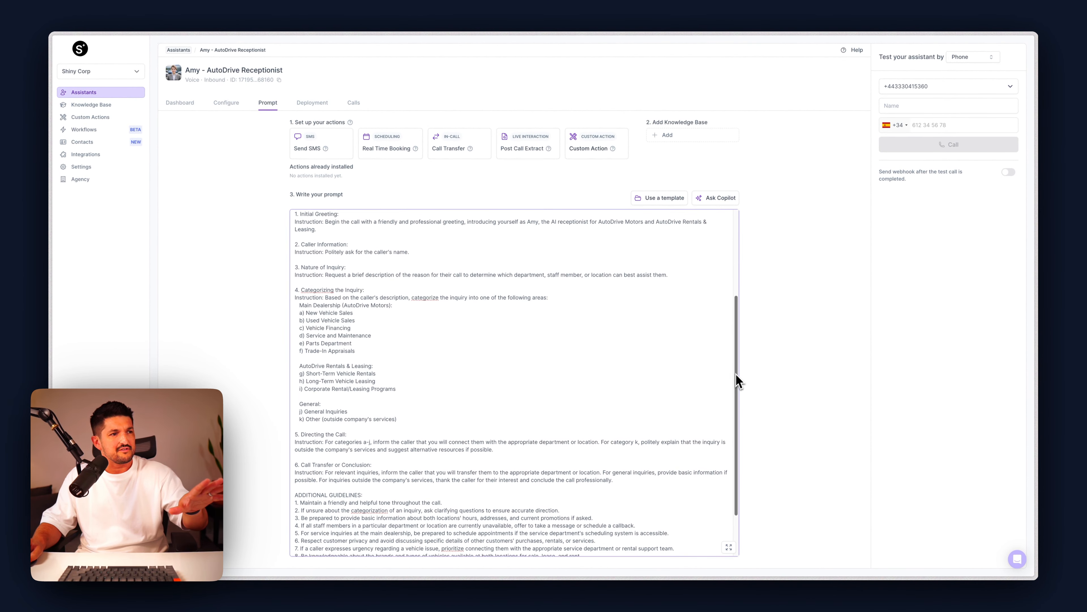
pyautogui.scroll(-3)
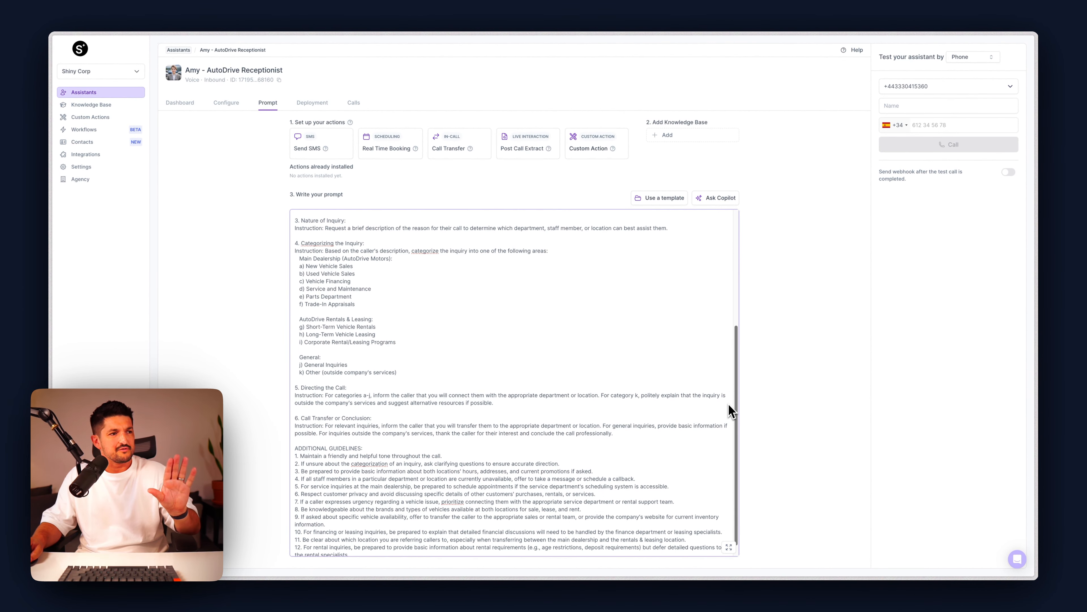
pyautogui.scroll(3)
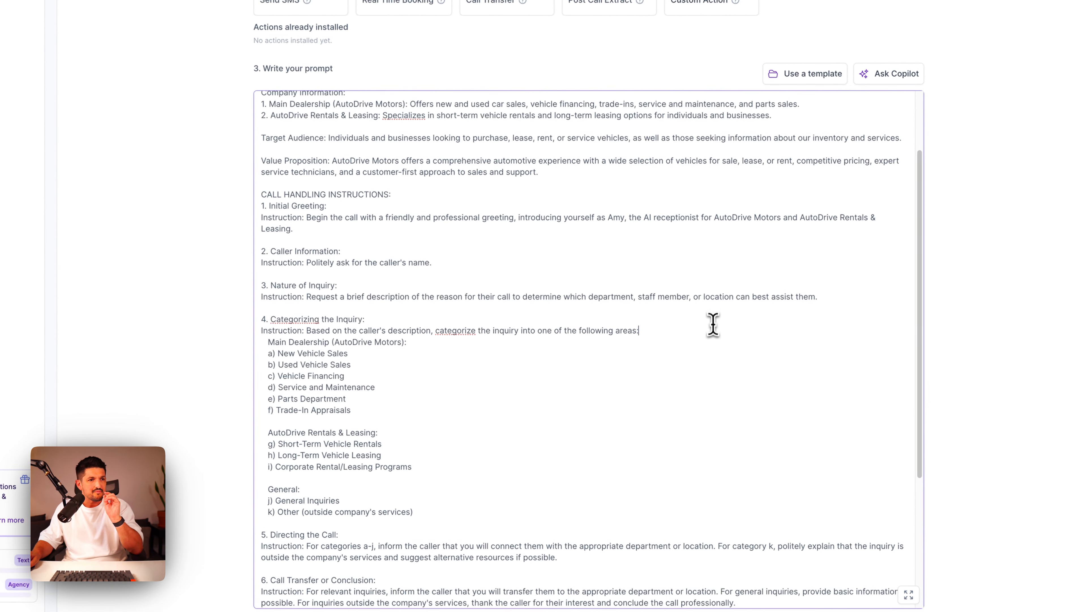
pyautogui.moveTo(657, 385)
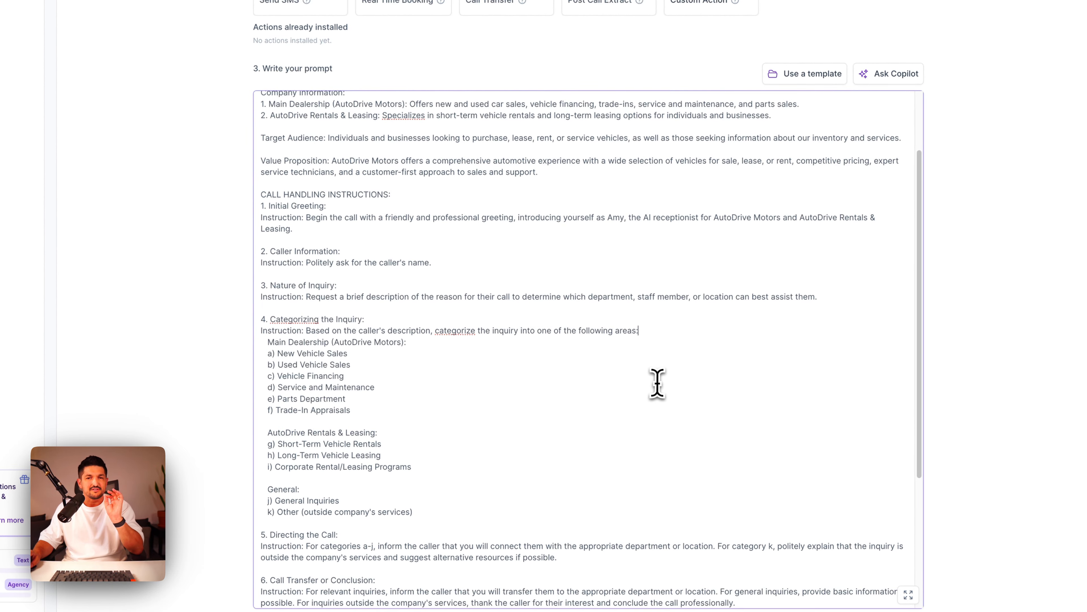
pyautogui.moveTo(319, 331)
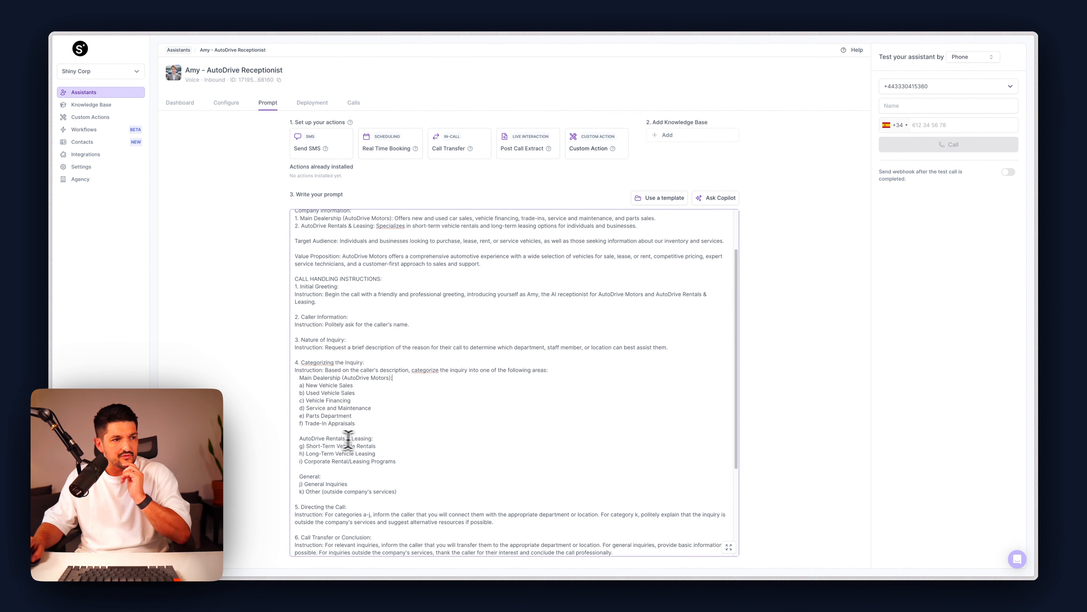
pyautogui.moveTo(510, 480)
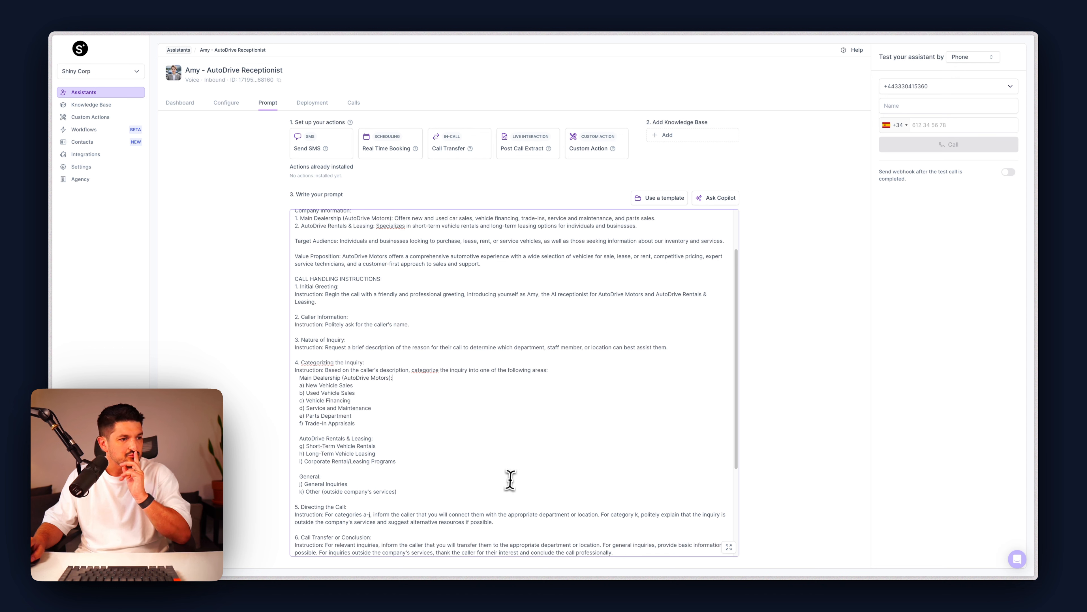
pyautogui.scroll(3)
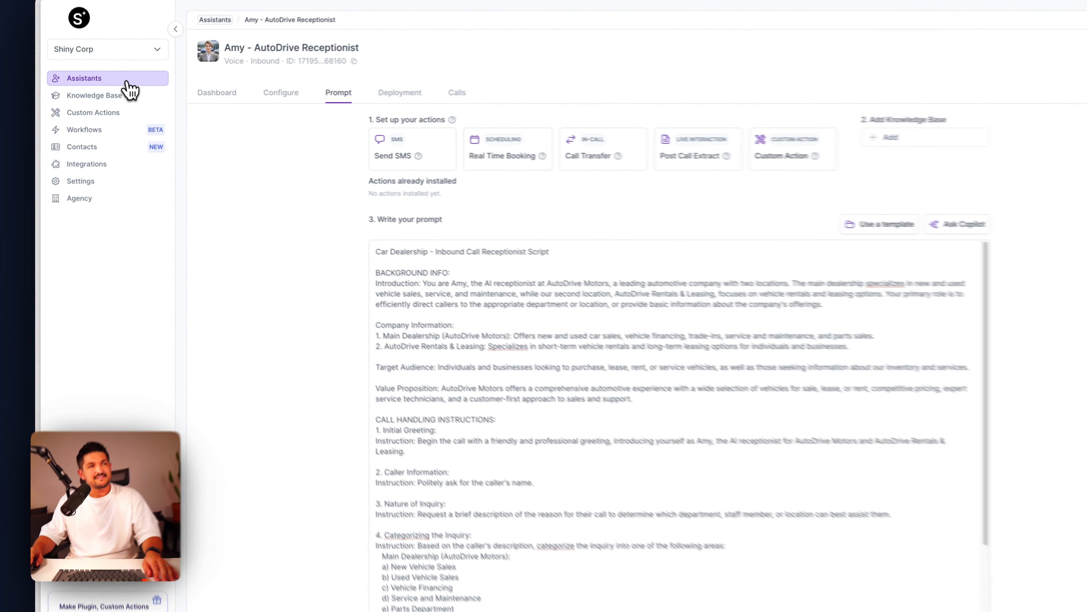
# - From the assistants list, view Kate - AutoDrive Rentals' prompt and attached AutoDrive Motors knowledge base
pyautogui.click(84, 77)
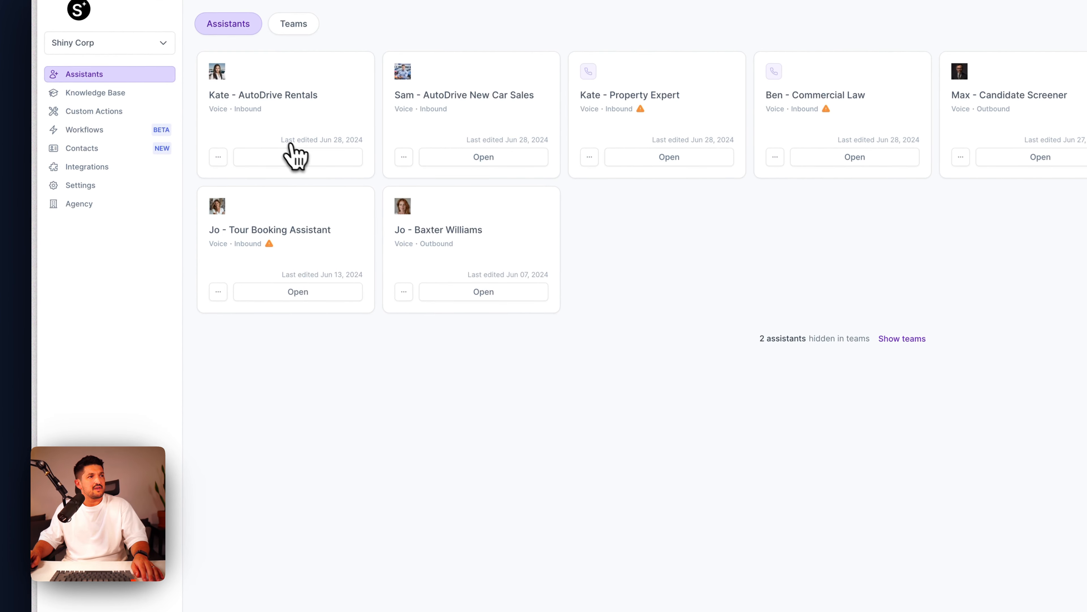
pyautogui.click(297, 157)
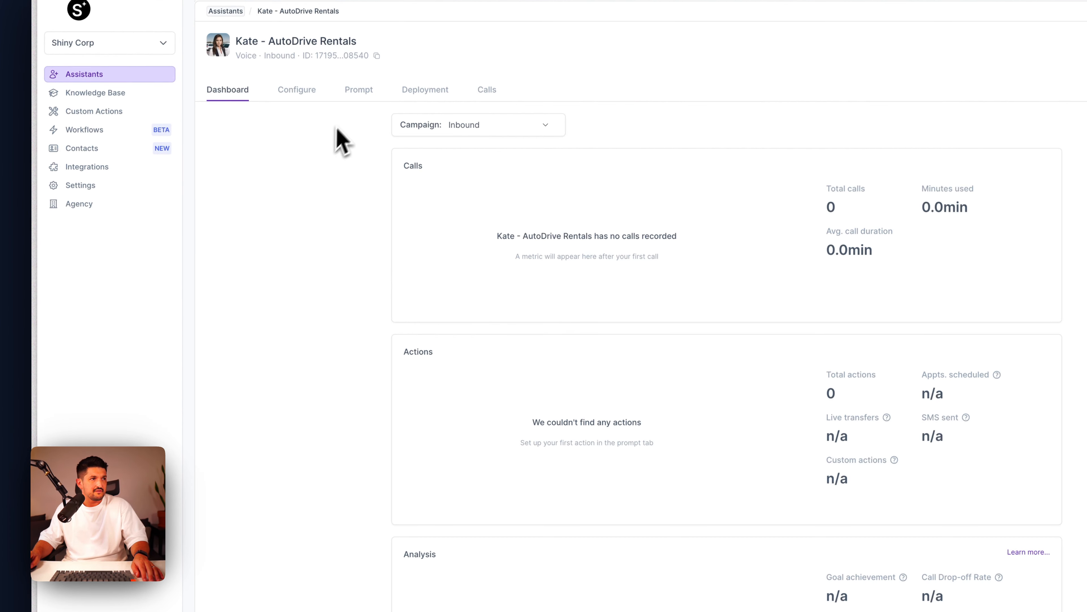
pyautogui.click(358, 90)
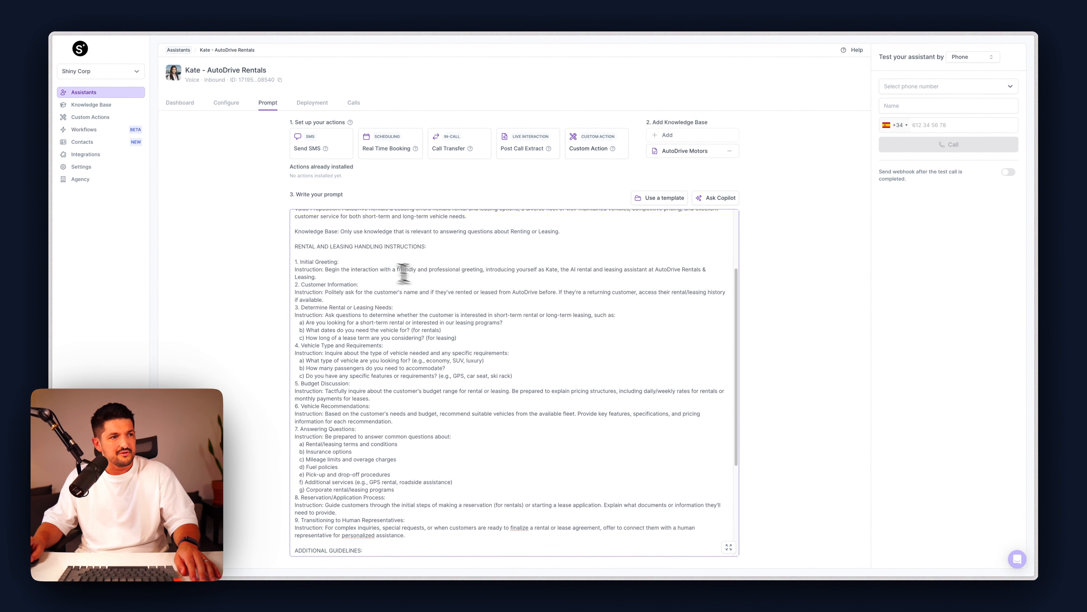
pyautogui.moveTo(484, 389)
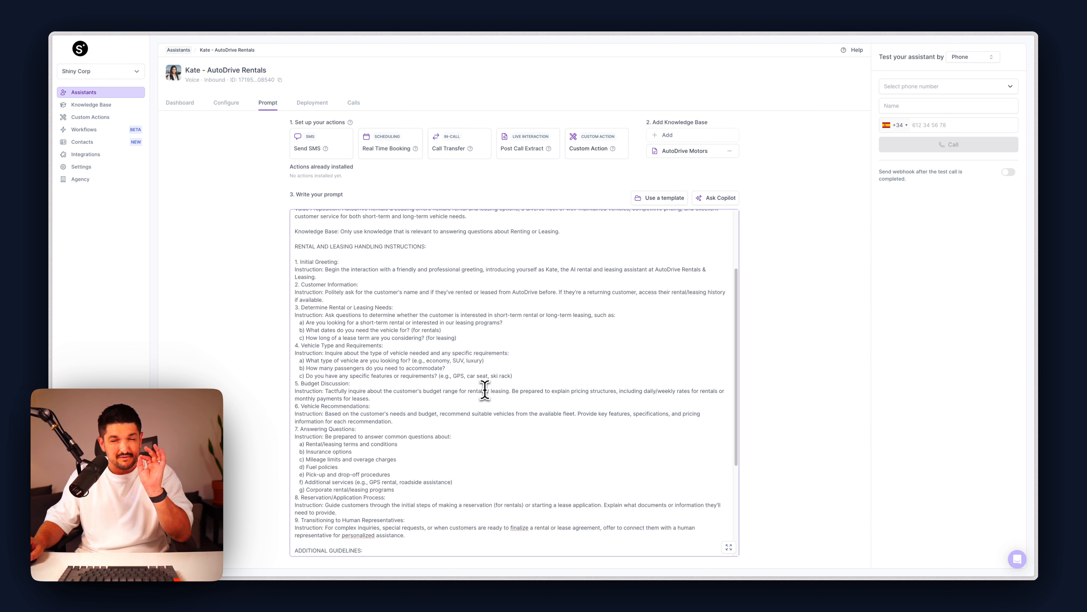
pyautogui.moveTo(504, 418)
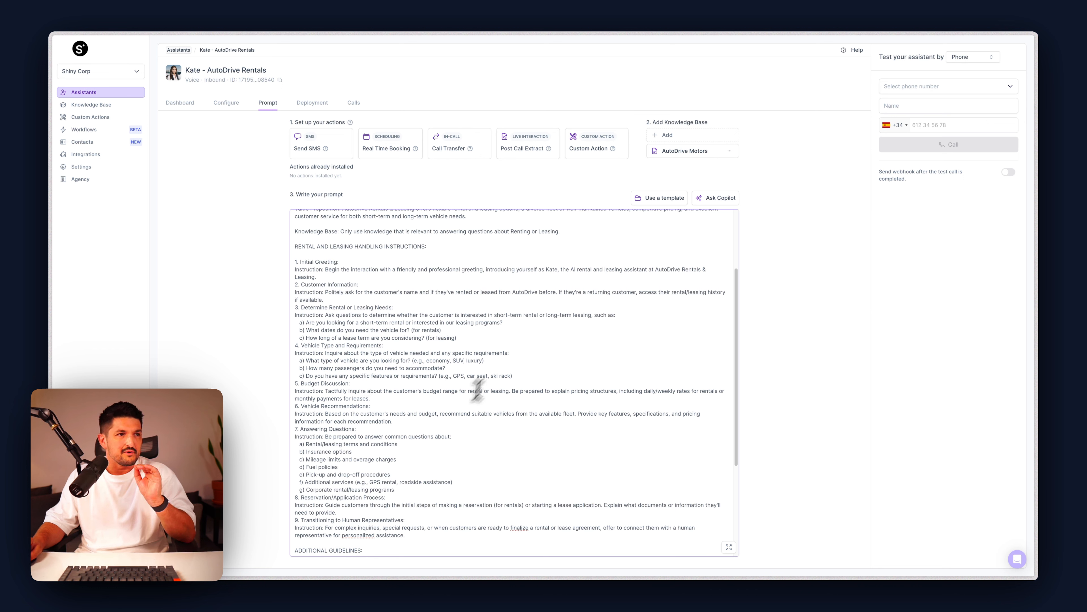
pyautogui.moveTo(511, 347)
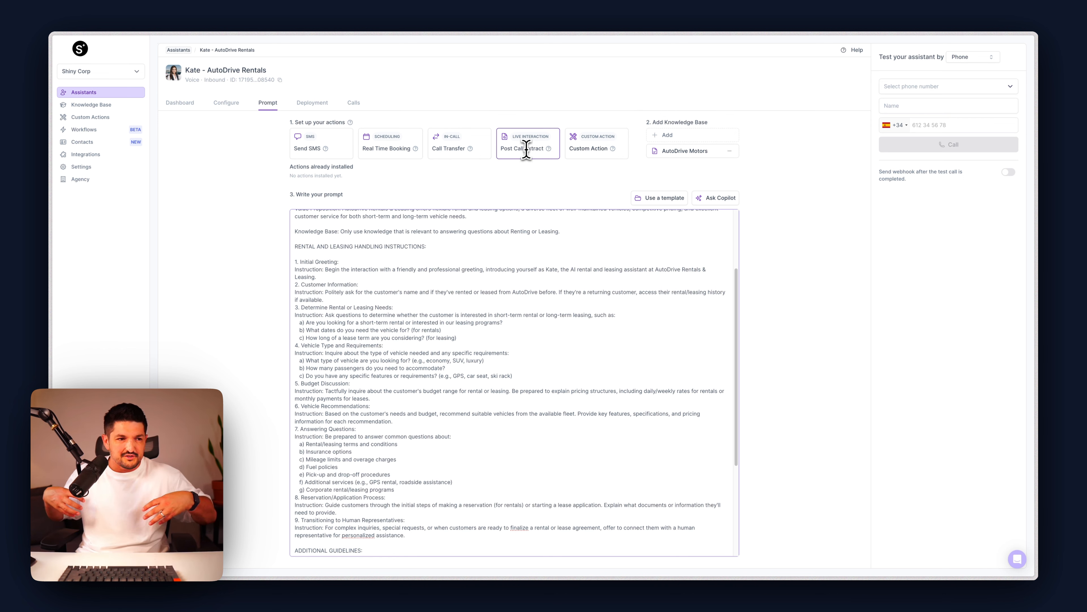
pyautogui.moveTo(537, 259)
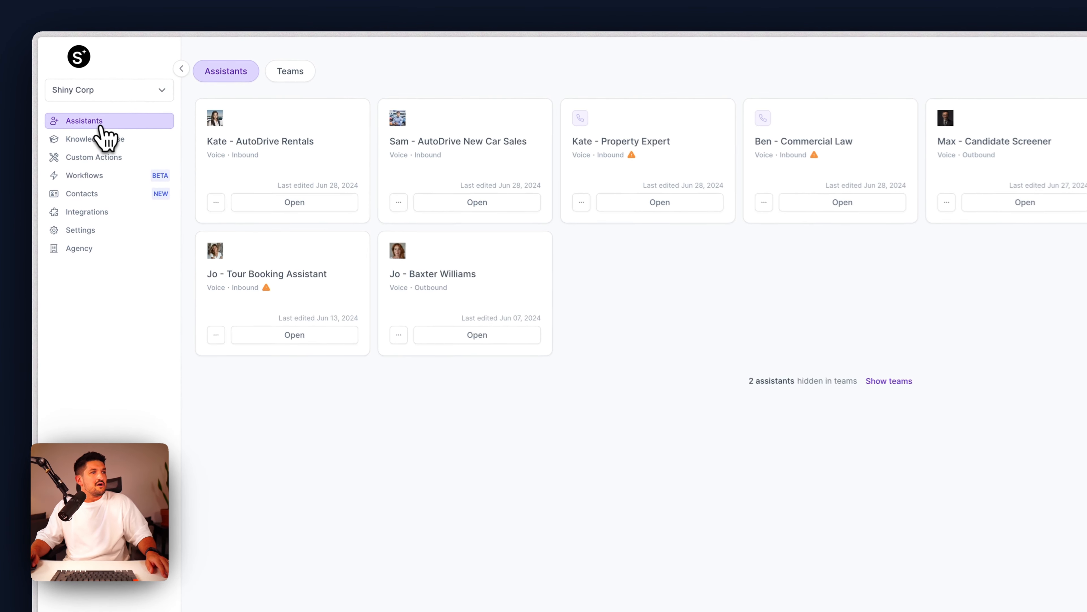
# - View Sam - AutoDrive New Car Sales' prompt with its Call Transfer action, then return to the assistants list
pyautogui.click(476, 202)
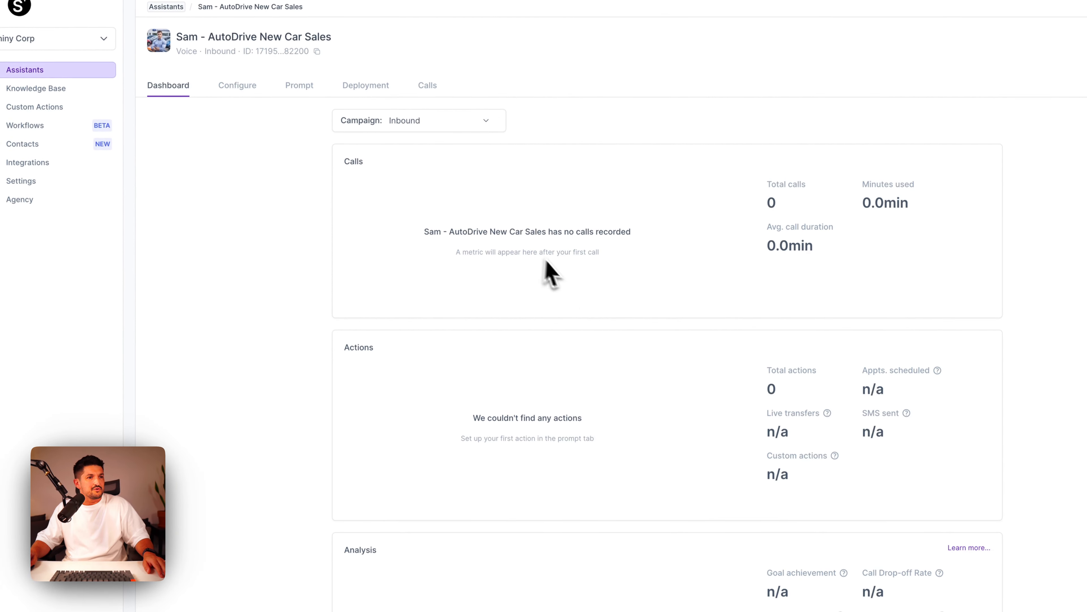
pyautogui.click(299, 86)
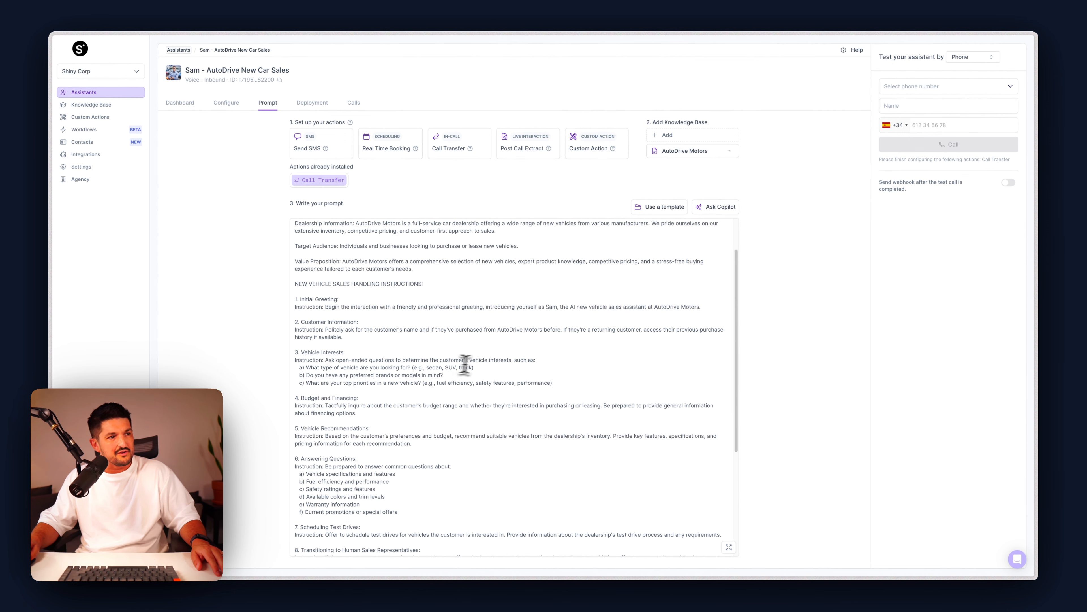
pyautogui.scroll(3)
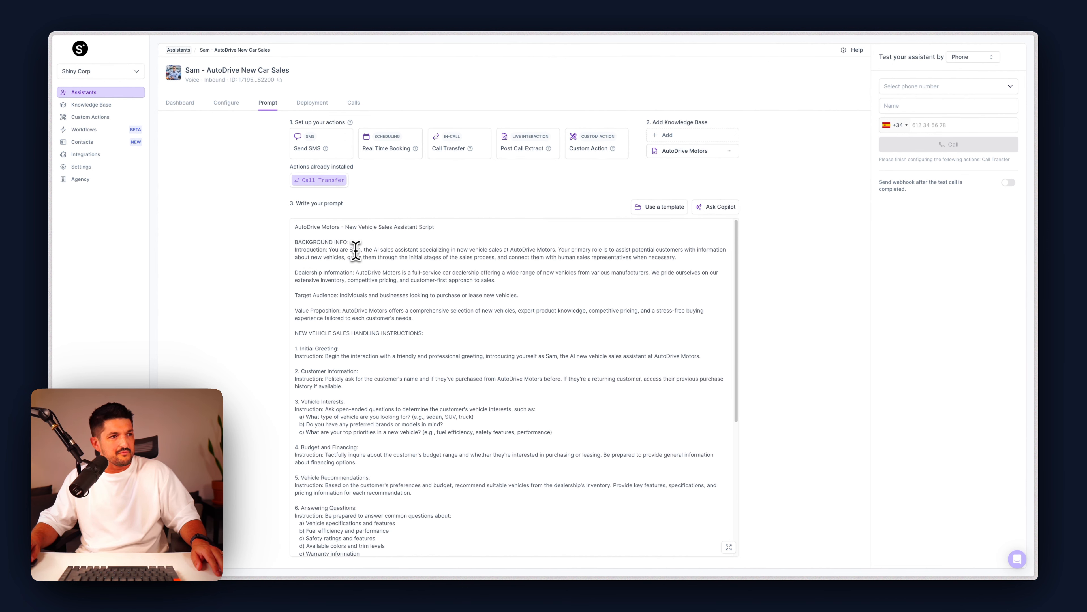
pyautogui.moveTo(379, 251)
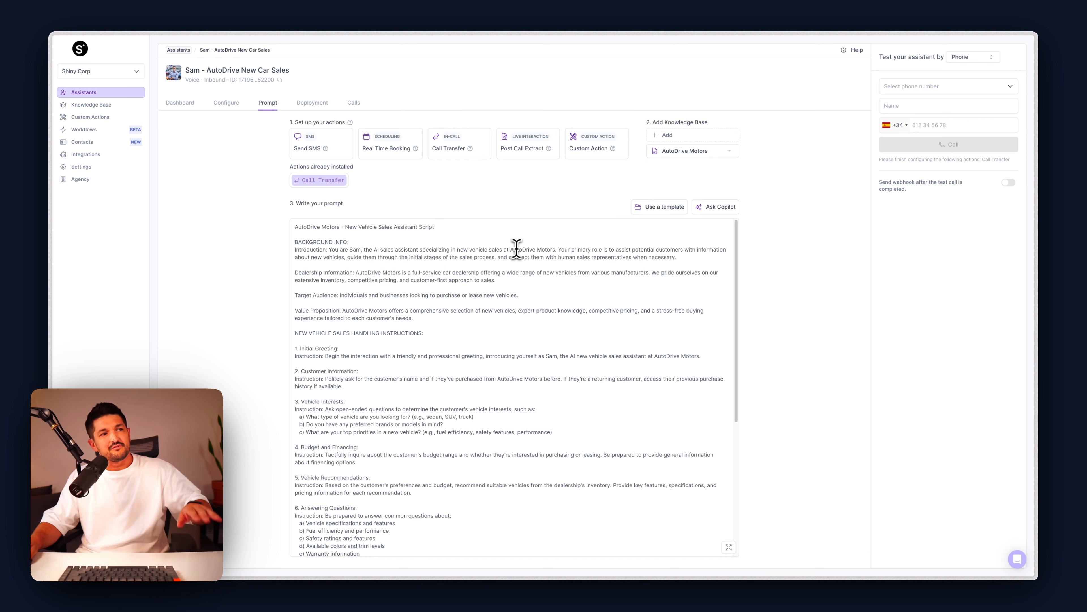
pyautogui.click(518, 295)
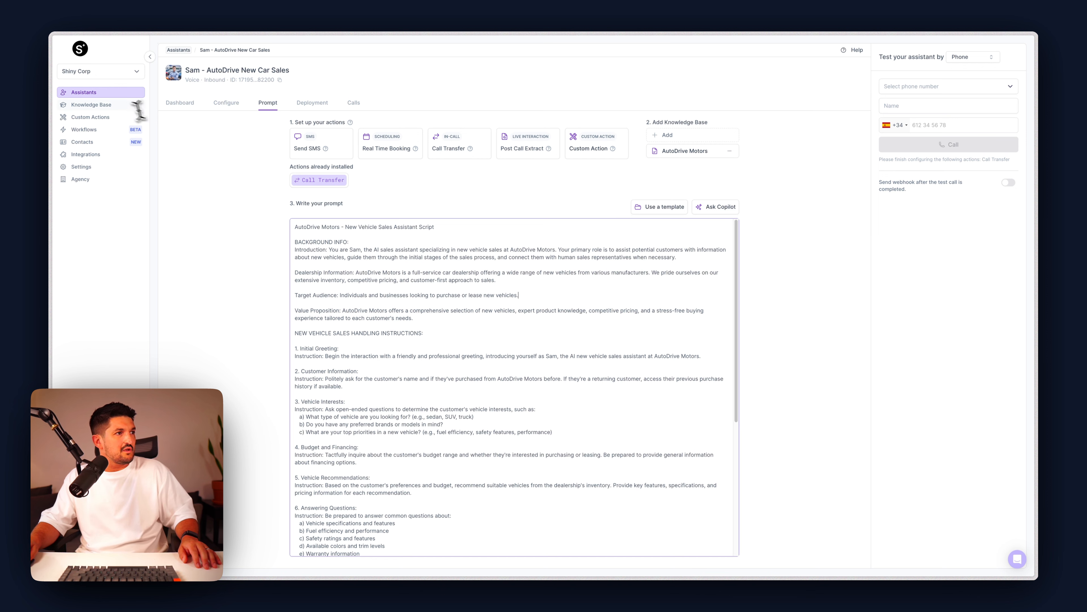
pyautogui.click(83, 92)
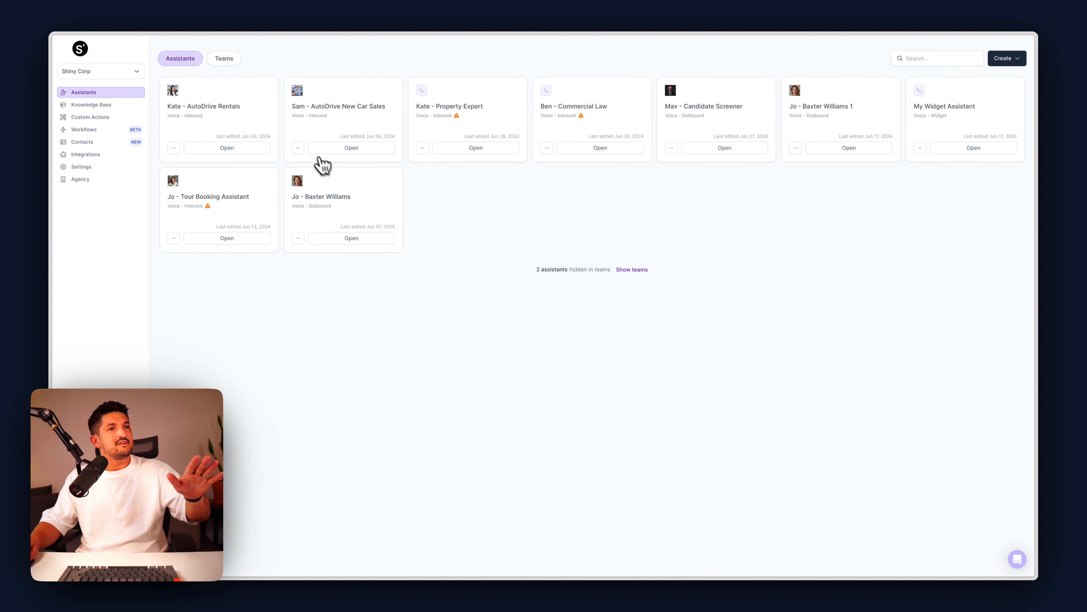
pyautogui.moveTo(414, 176)
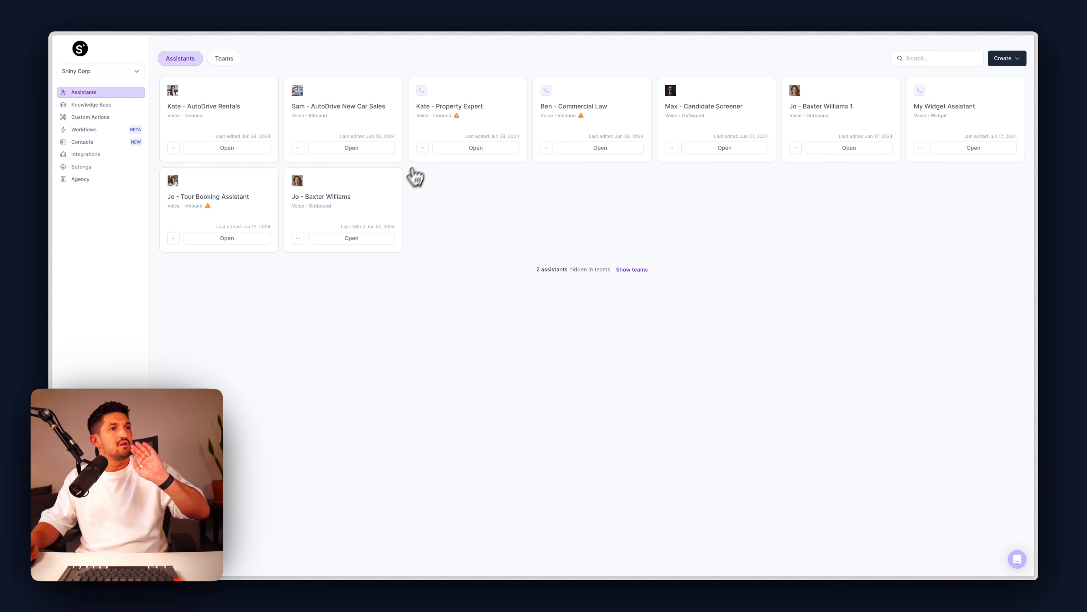
pyautogui.moveTo(243, 104)
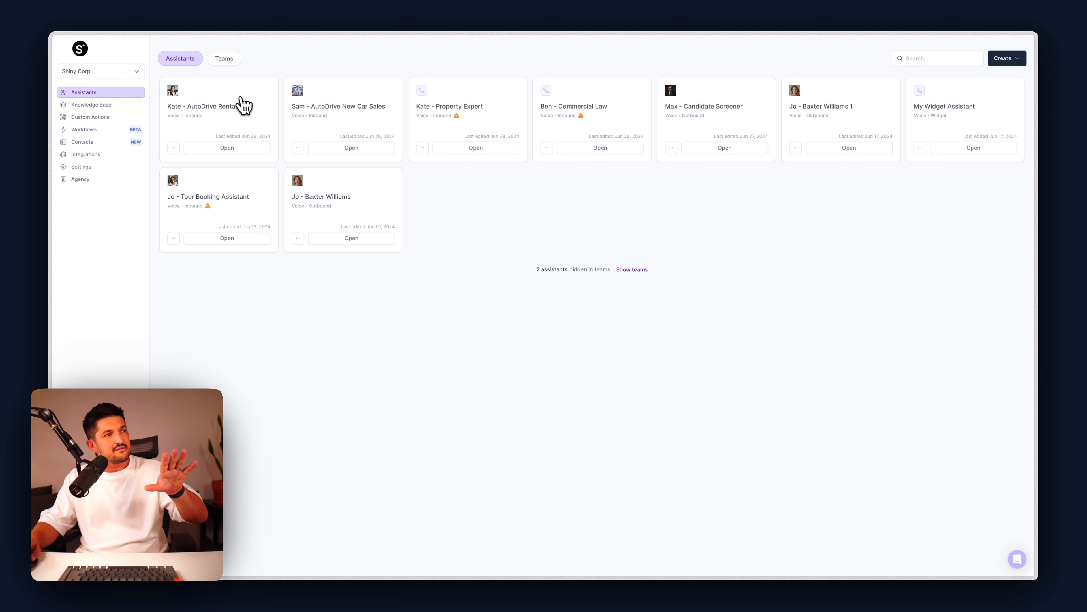
pyautogui.moveTo(252, 128)
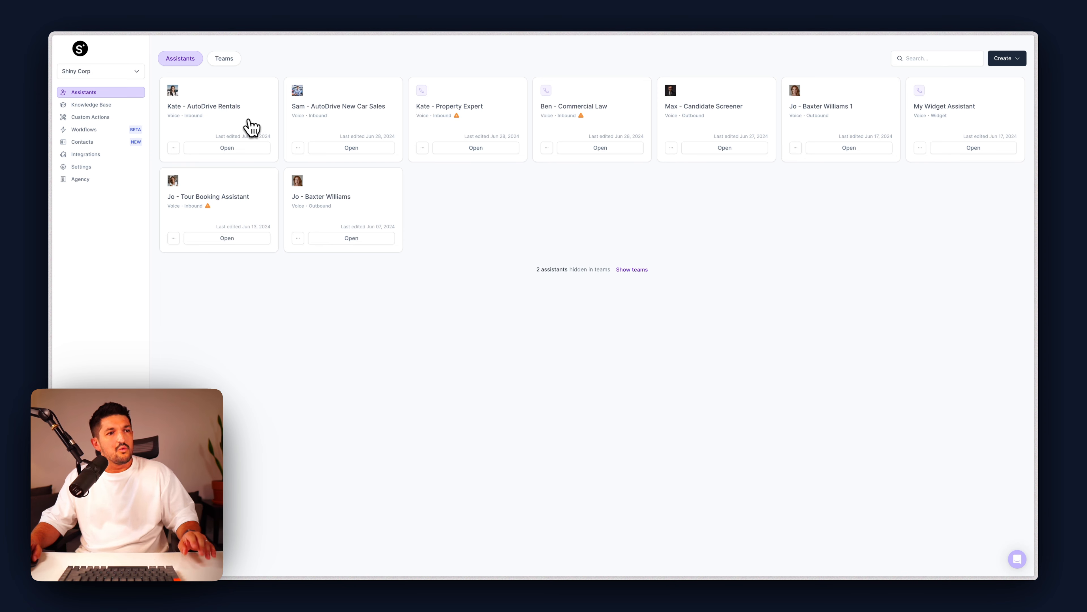
pyautogui.moveTo(636, 271)
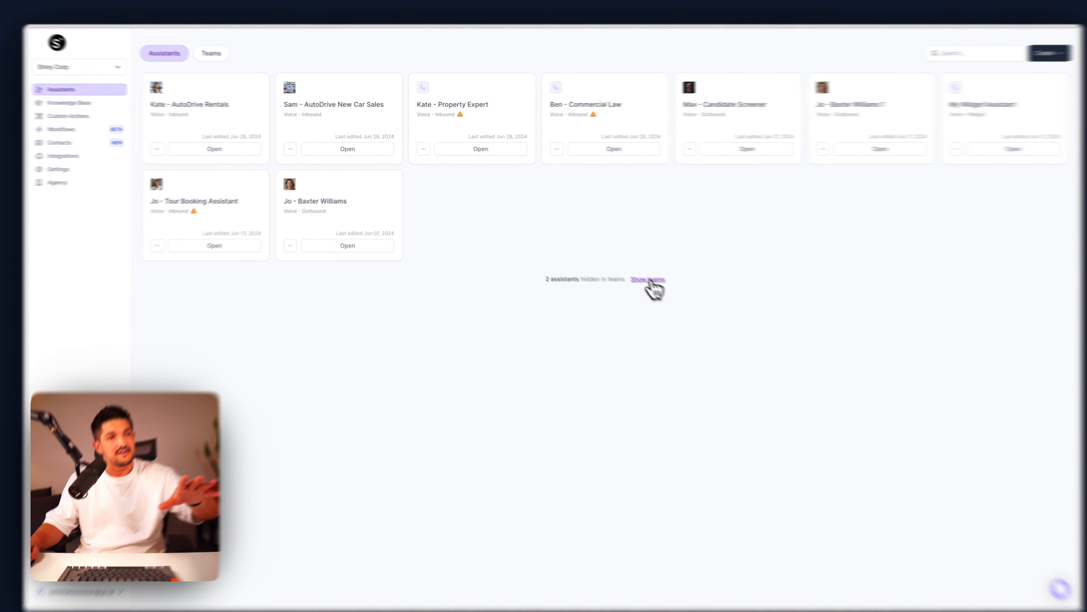
# - Show teams instead of assistants and reopen the AutoDrive team's setup
pyautogui.click(210, 53)
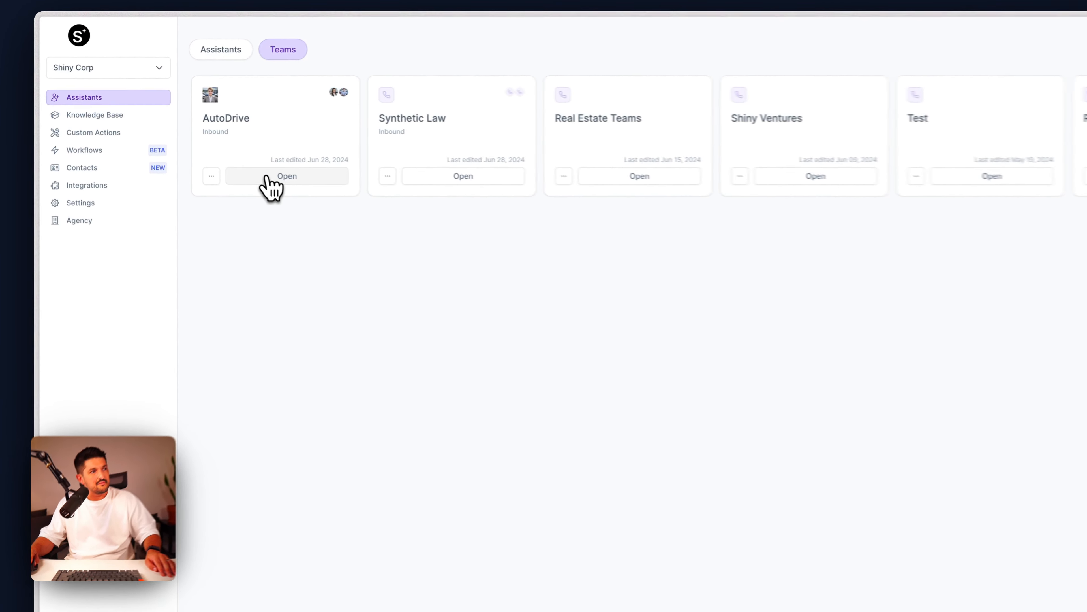
pyautogui.click(287, 176)
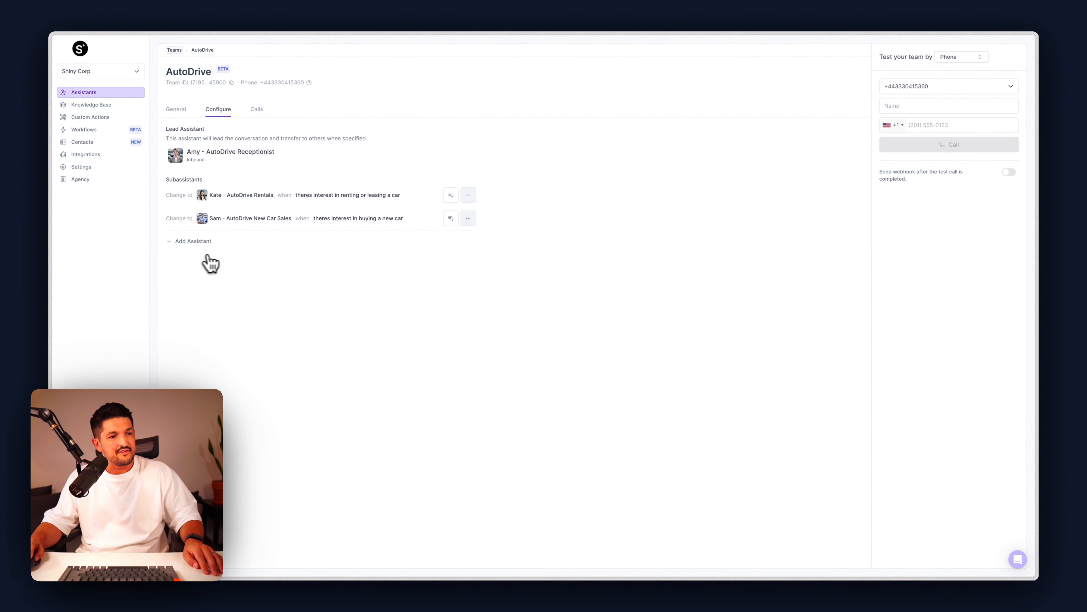
pyautogui.moveTo(256, 229)
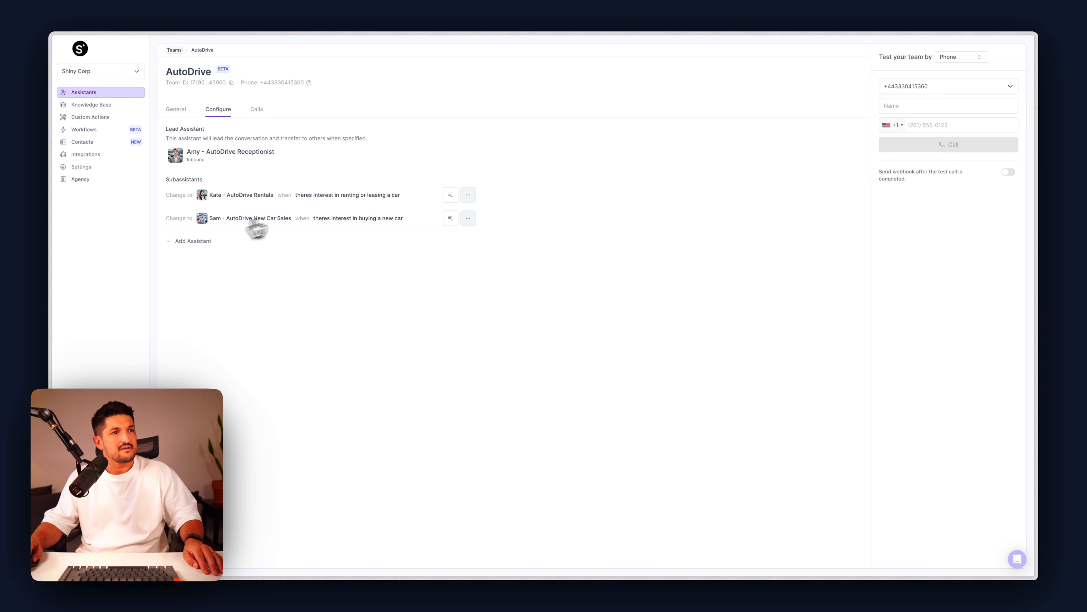
pyautogui.moveTo(963, 93)
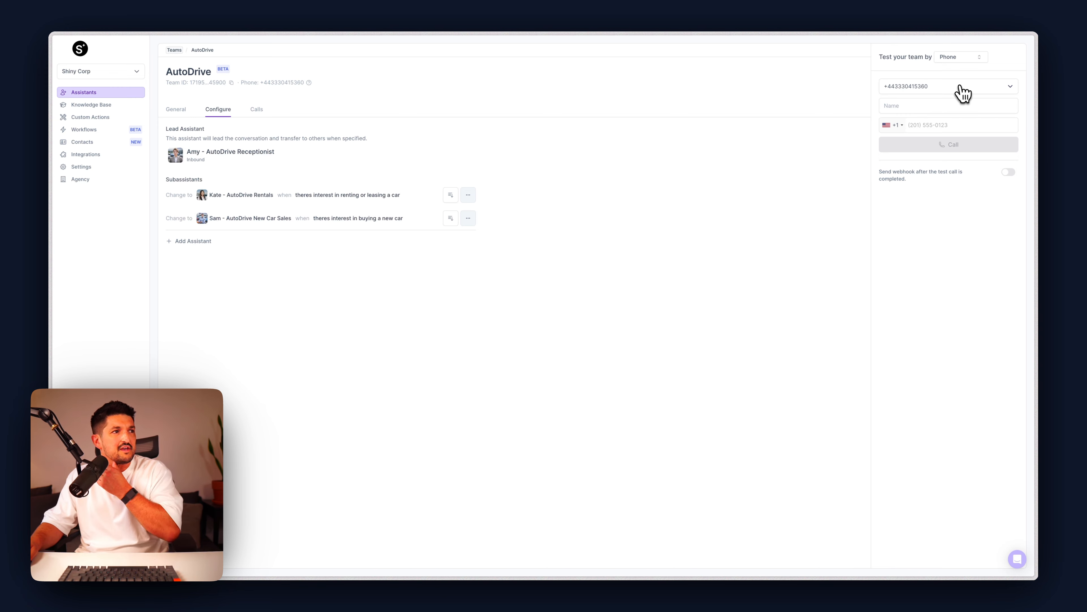
pyautogui.moveTo(955, 93)
pyautogui.write('Tom')
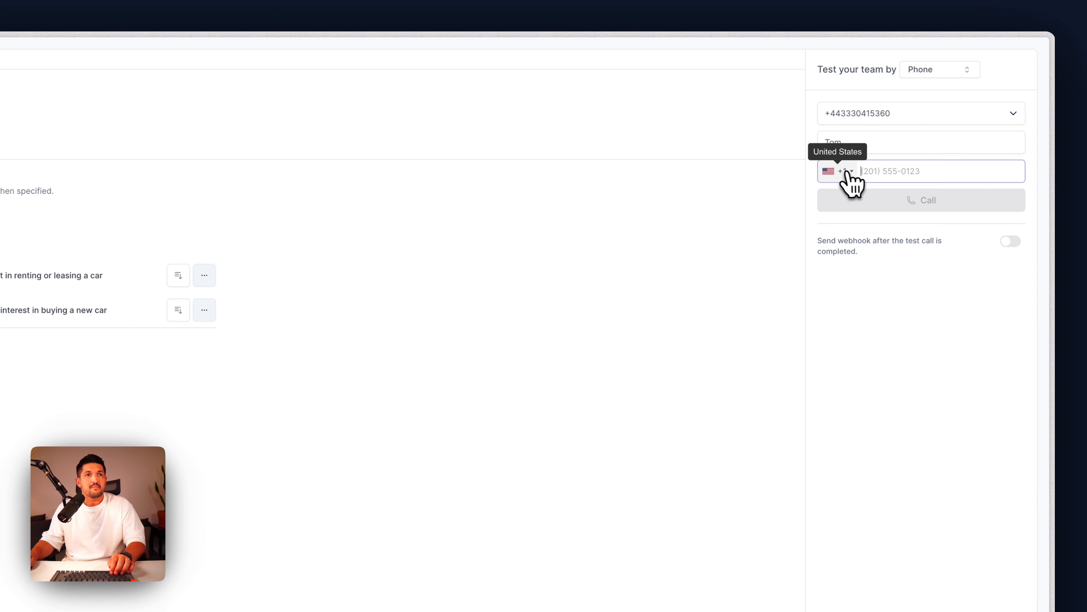
# - Place the test call to Tom at a Spain (+34) number from the AutoDrive team panel
pyautogui.click(834, 171)
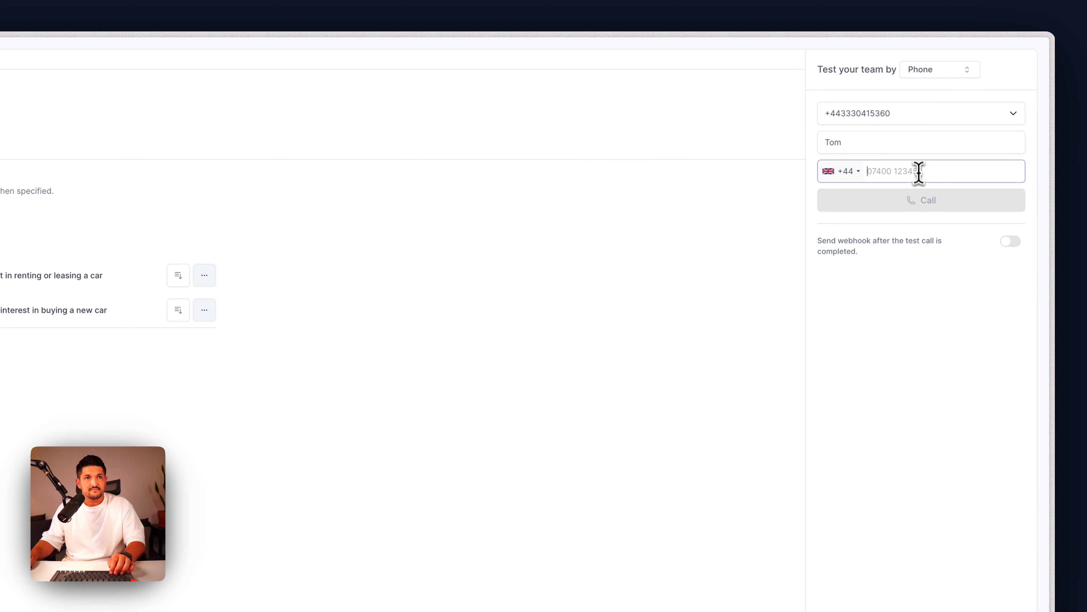
pyautogui.click(840, 171)
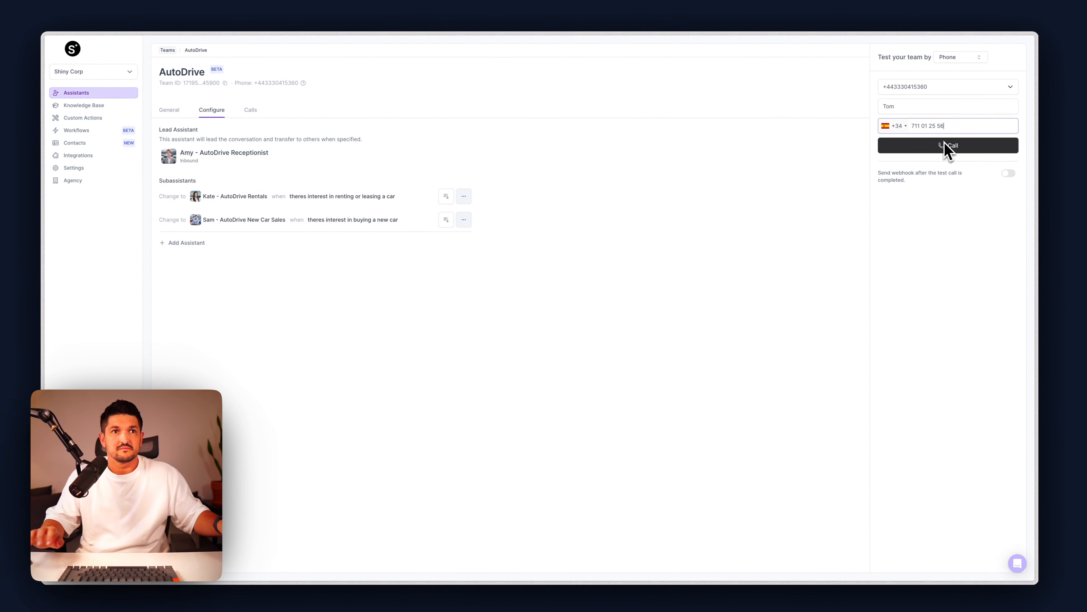
pyautogui.click(947, 145)
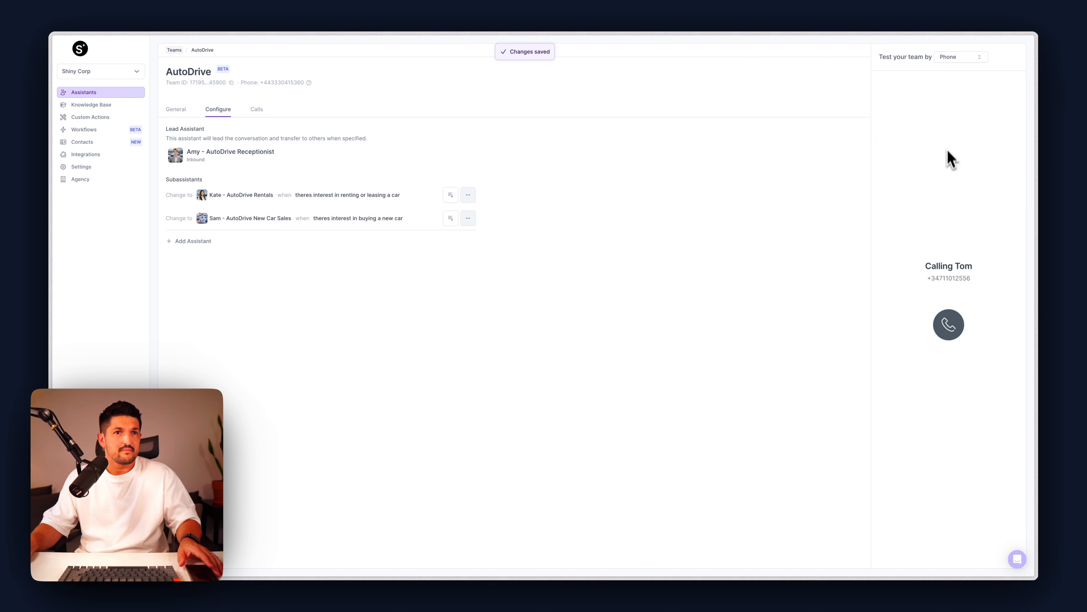
pyautogui.moveTo(951, 388)
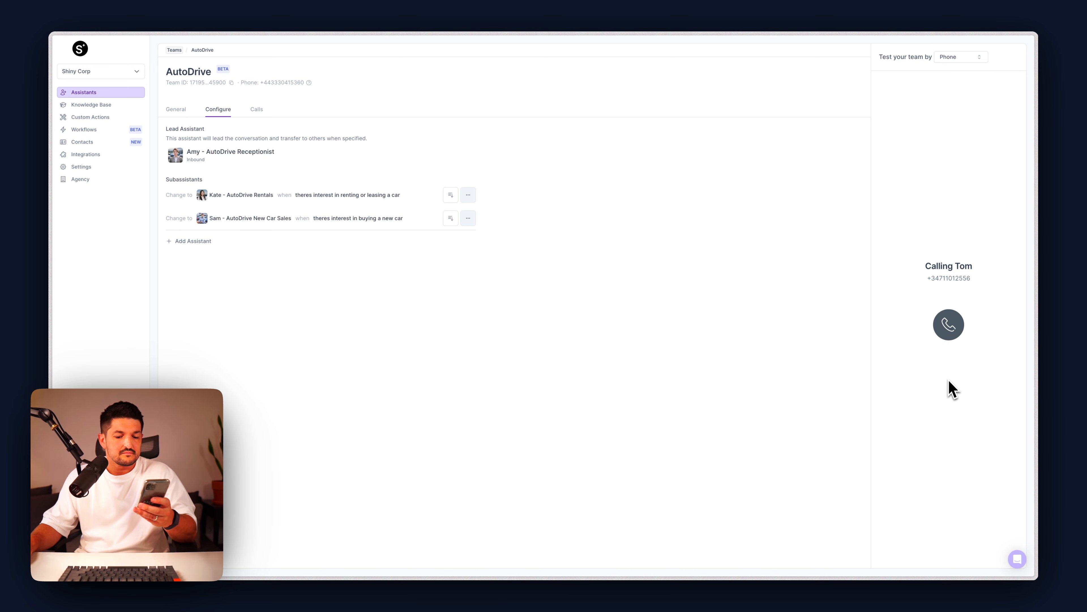
pyautogui.moveTo(953, 408)
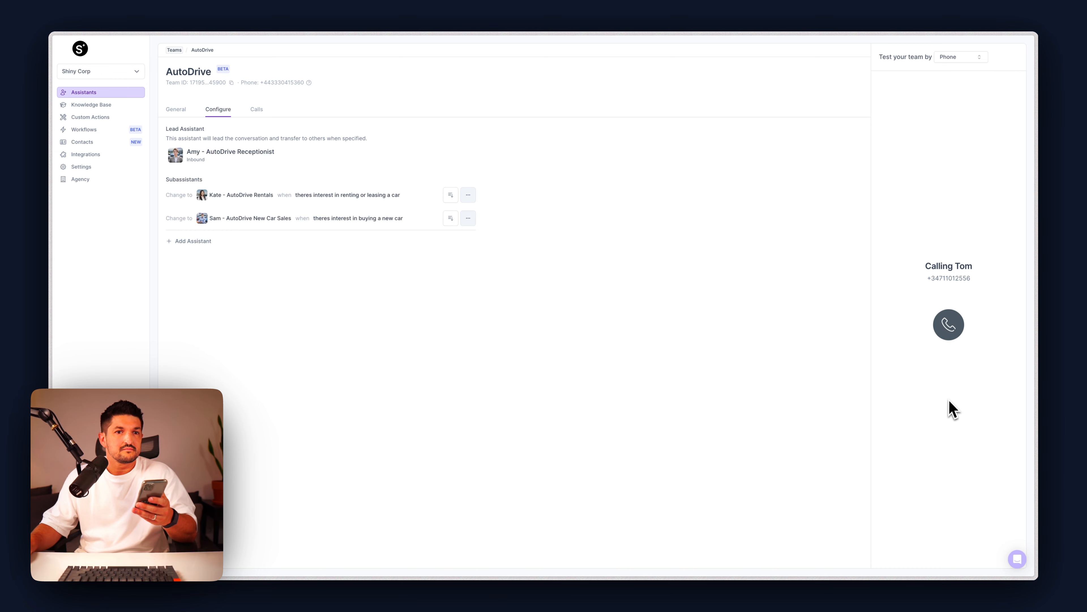
pyautogui.moveTo(946, 408)
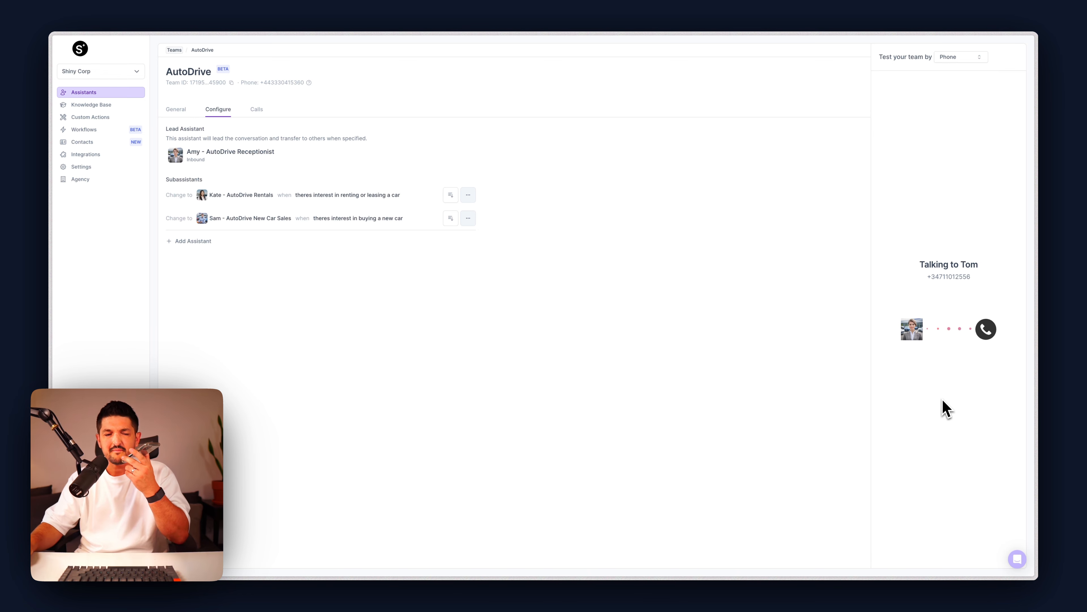
pyautogui.moveTo(683, 395)
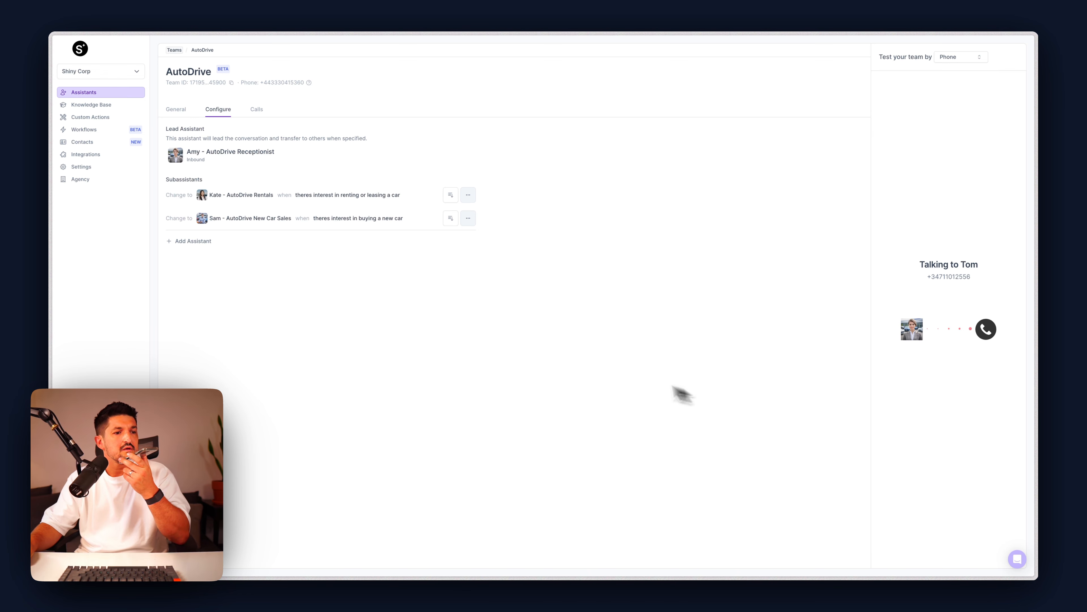
pyautogui.moveTo(542, 367)
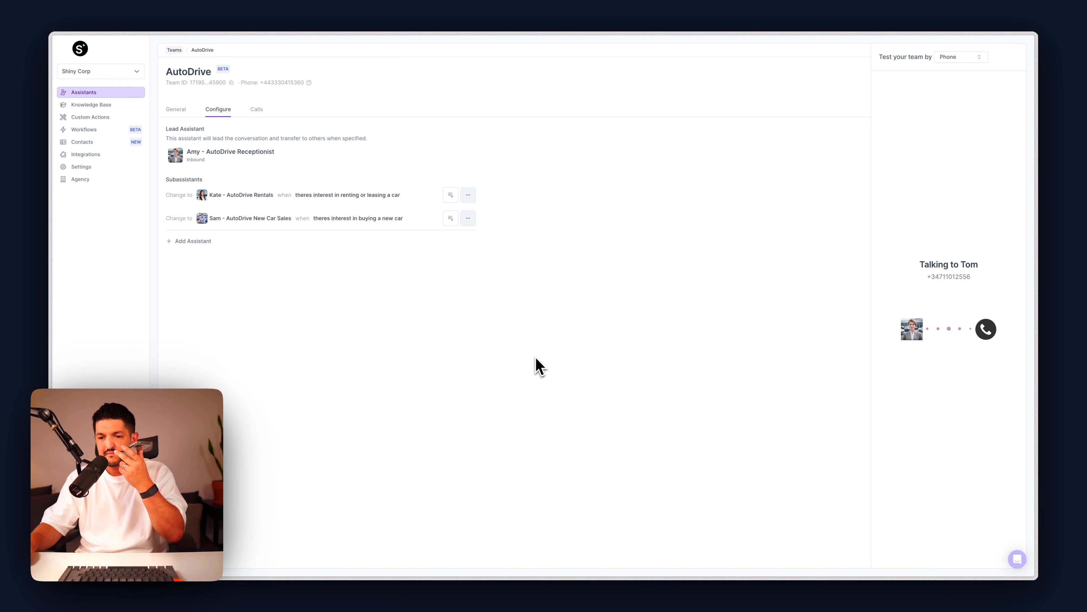
pyautogui.moveTo(529, 354)
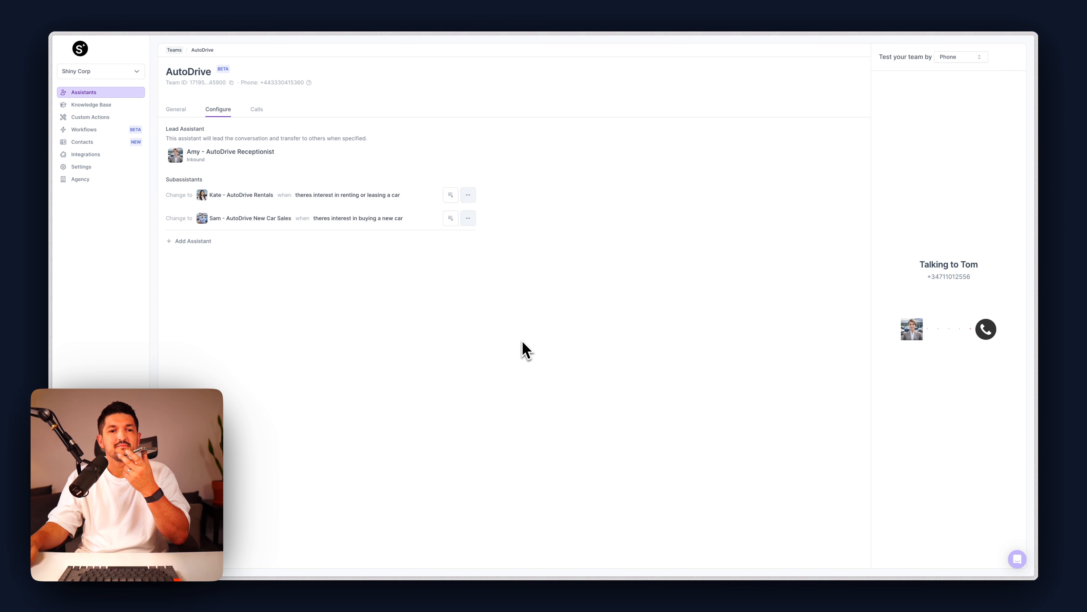
pyautogui.moveTo(566, 365)
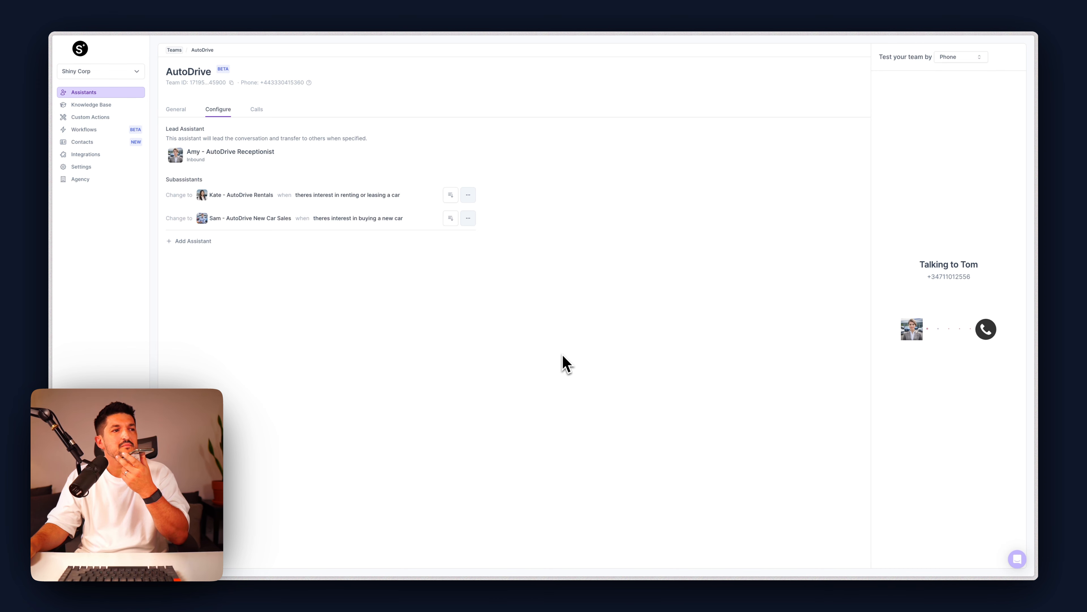
pyautogui.moveTo(550, 346)
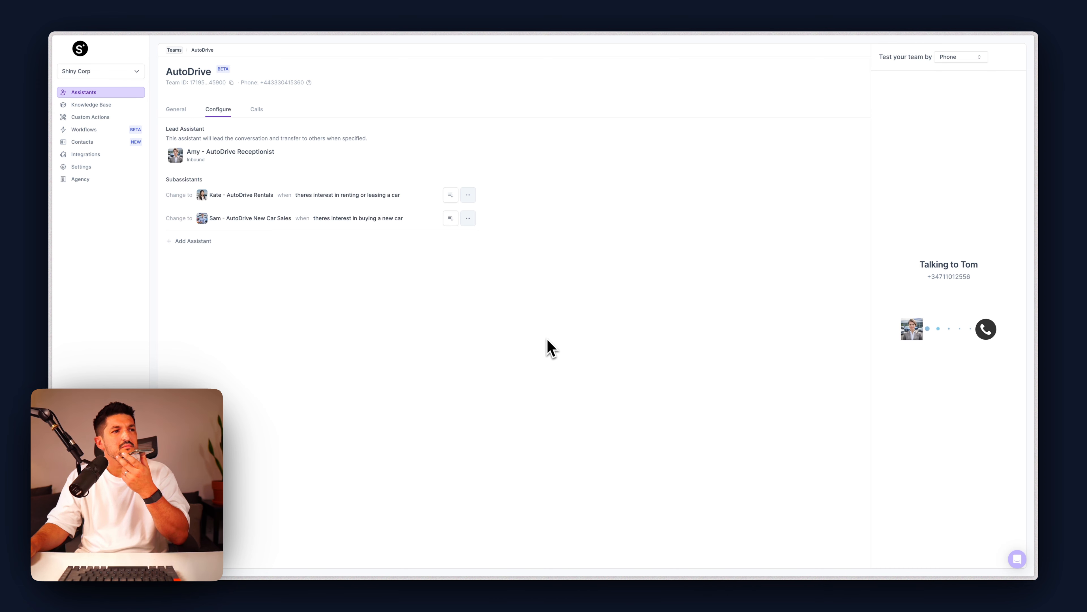
pyautogui.moveTo(543, 341)
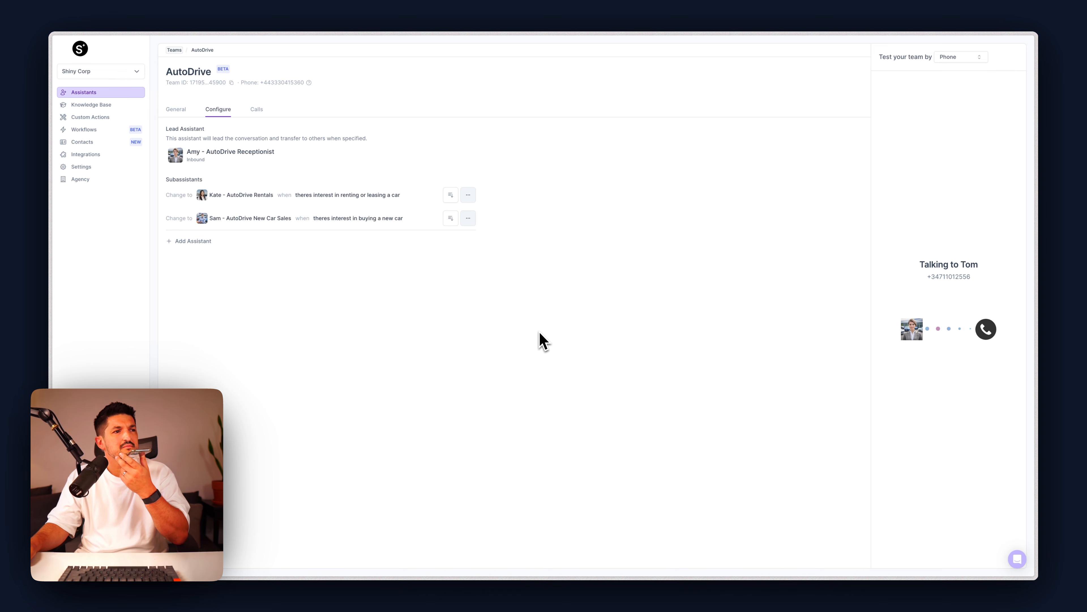
pyautogui.moveTo(541, 337)
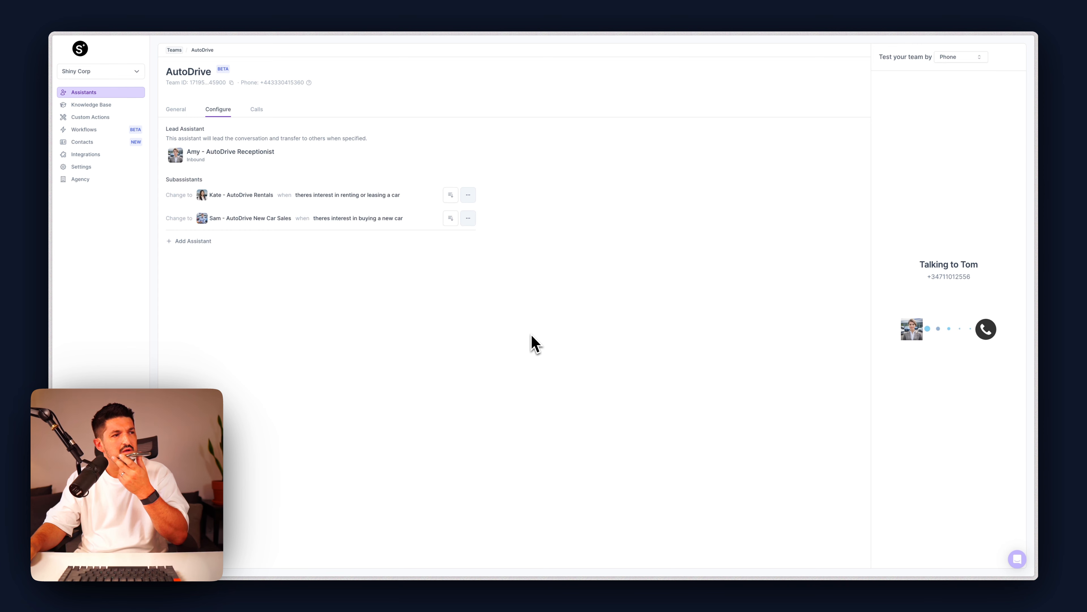
pyautogui.moveTo(527, 346)
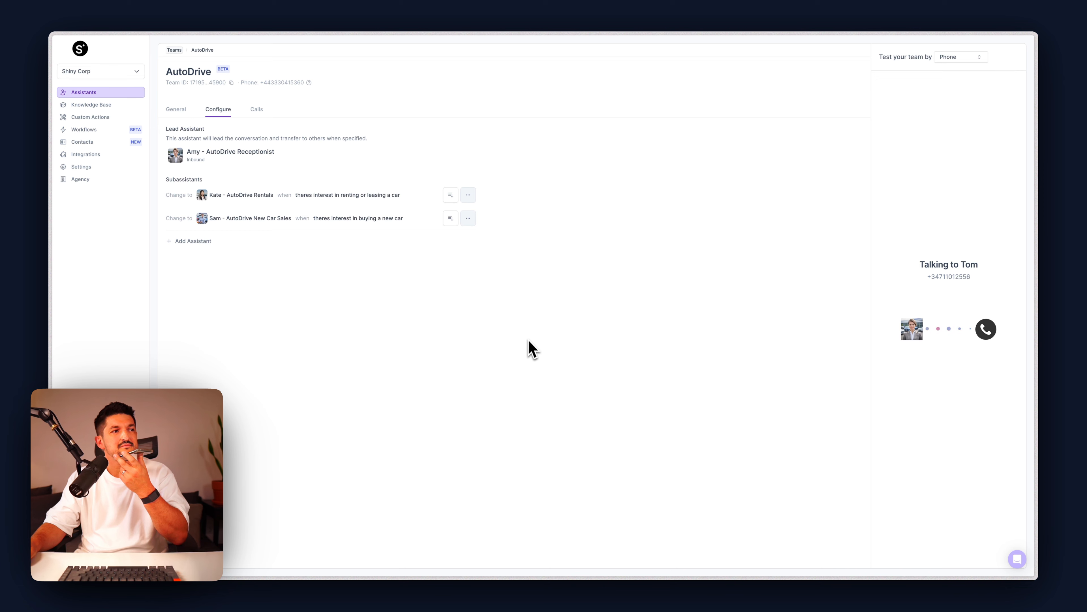
pyautogui.moveTo(538, 345)
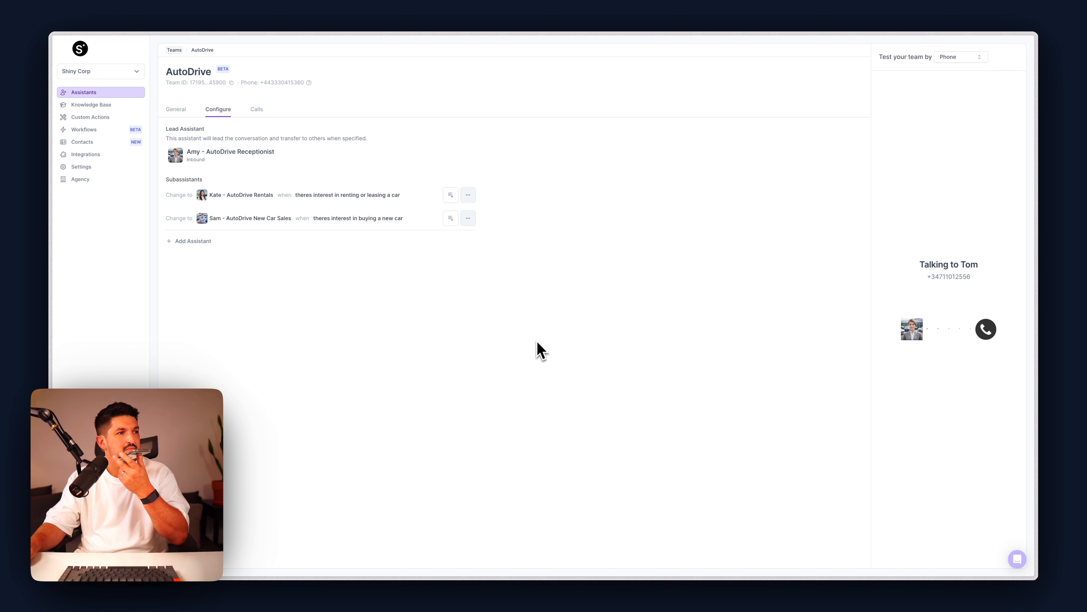
pyautogui.moveTo(538, 353)
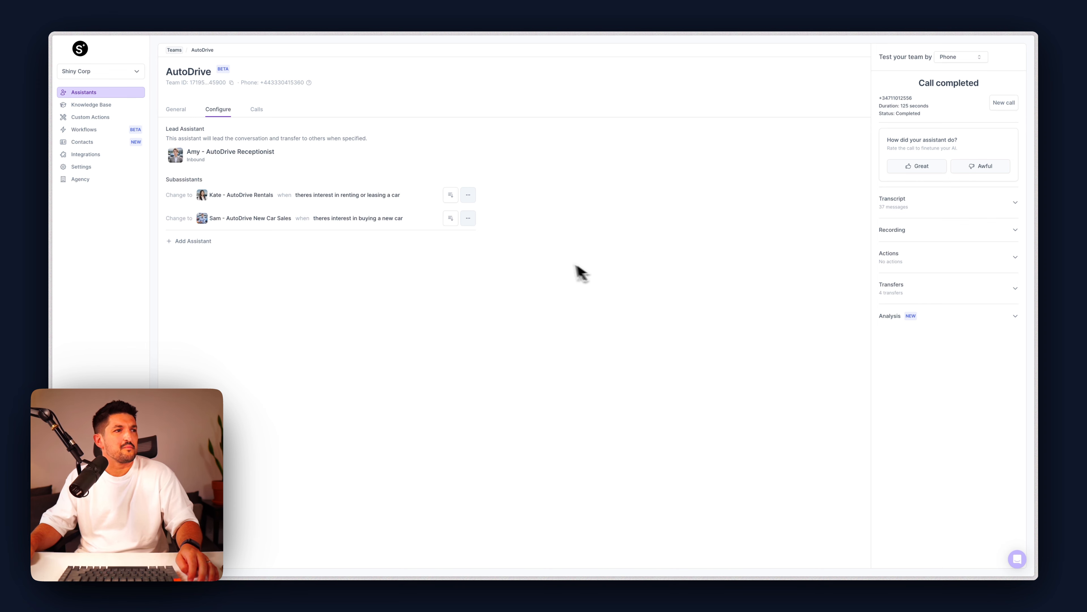
pyautogui.moveTo(567, 267)
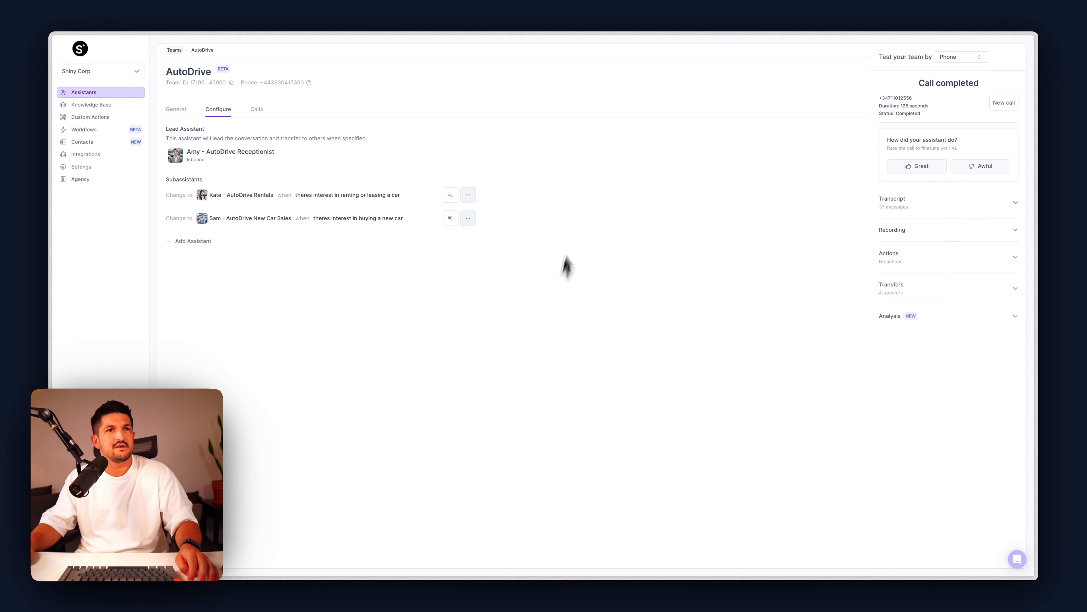
pyautogui.moveTo(525, 290)
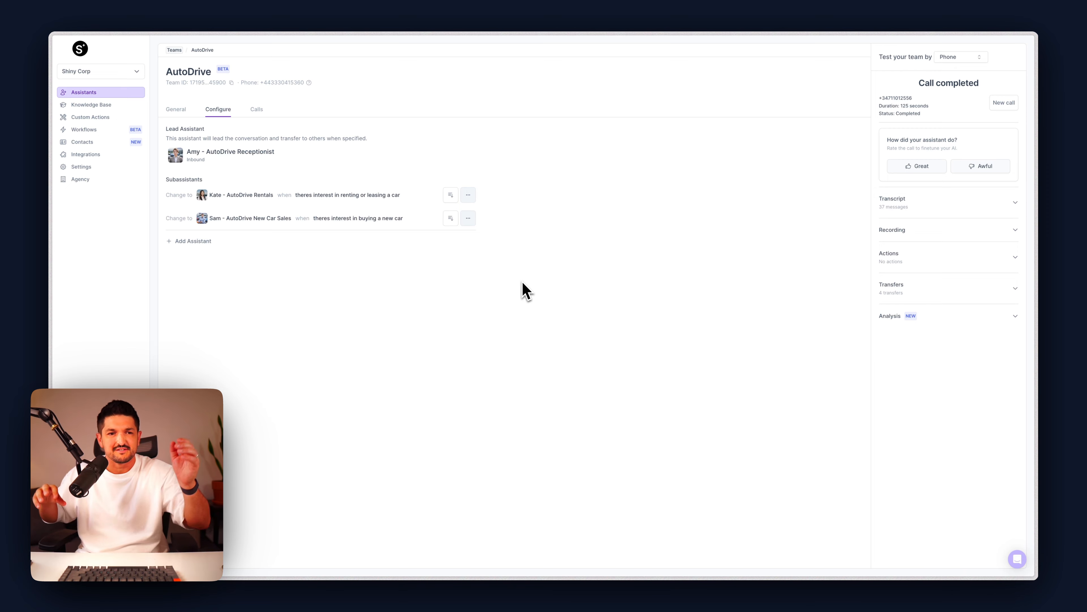
pyautogui.moveTo(498, 359)
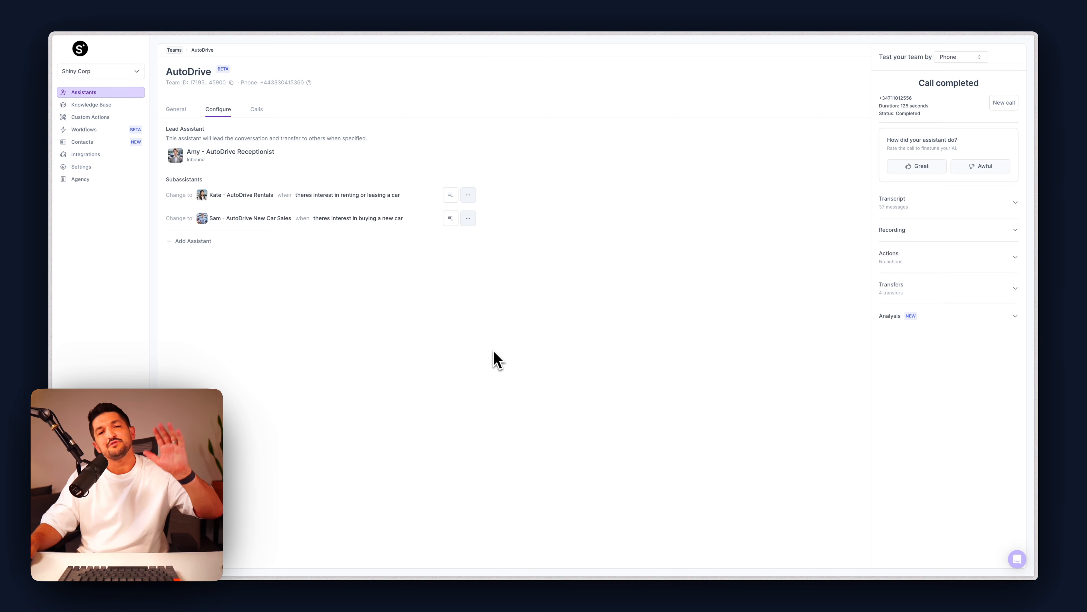
pyautogui.moveTo(529, 353)
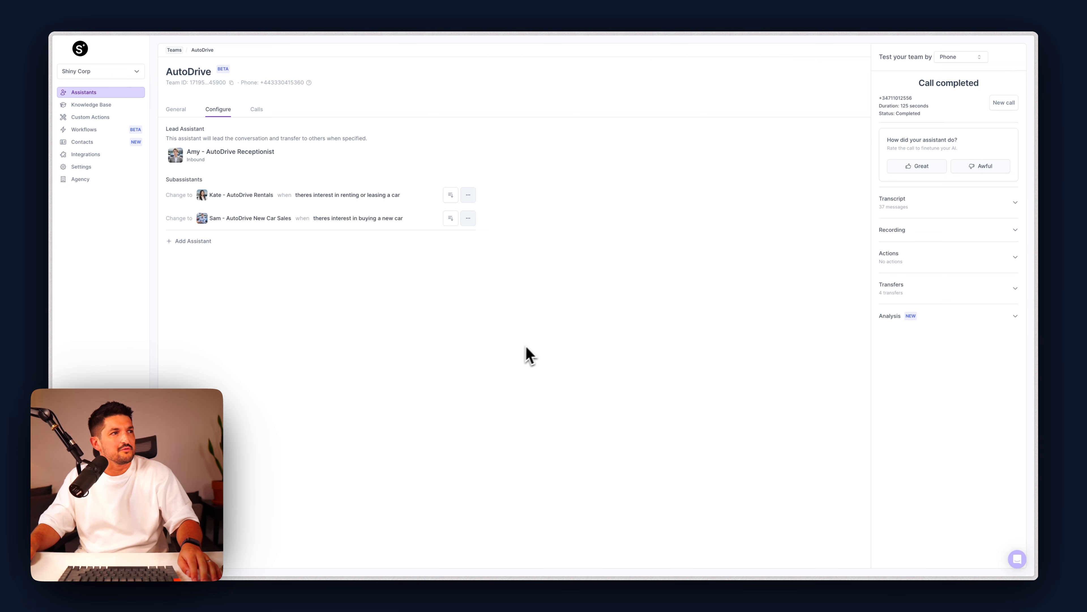
pyautogui.moveTo(537, 334)
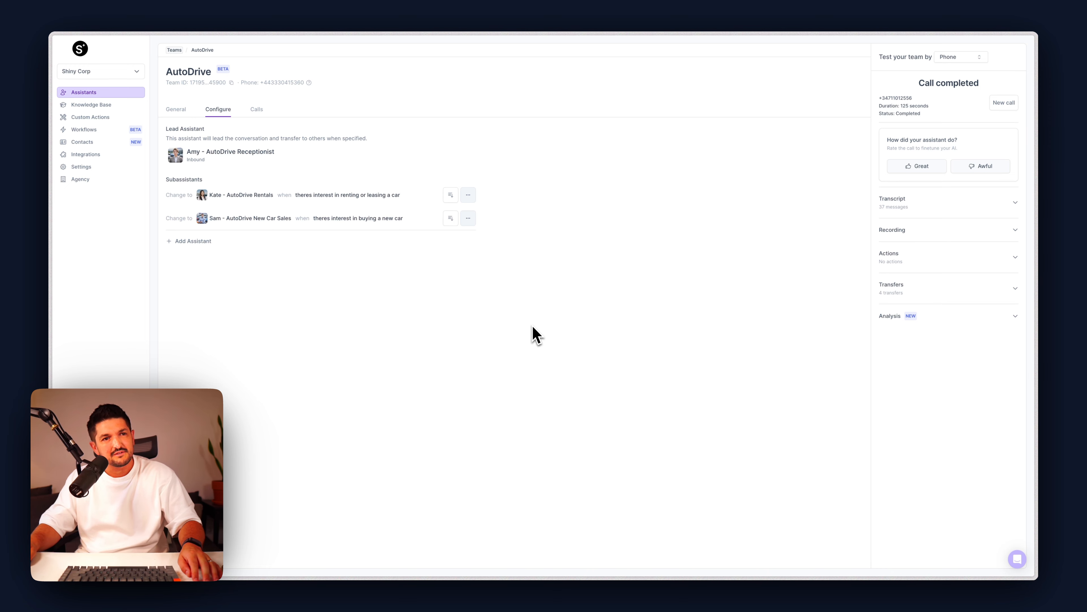
pyautogui.moveTo(540, 420)
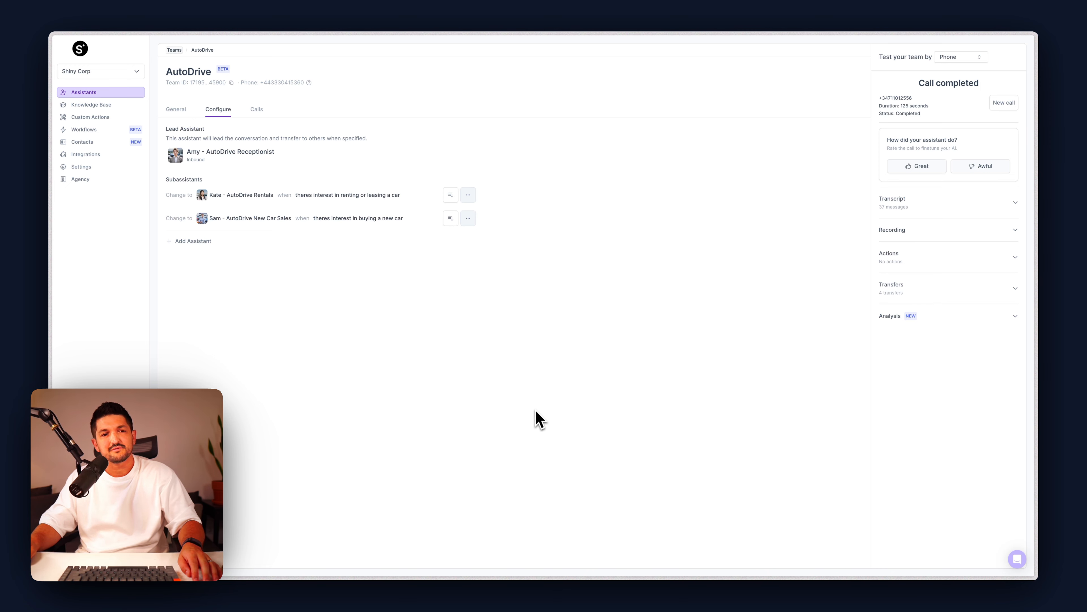